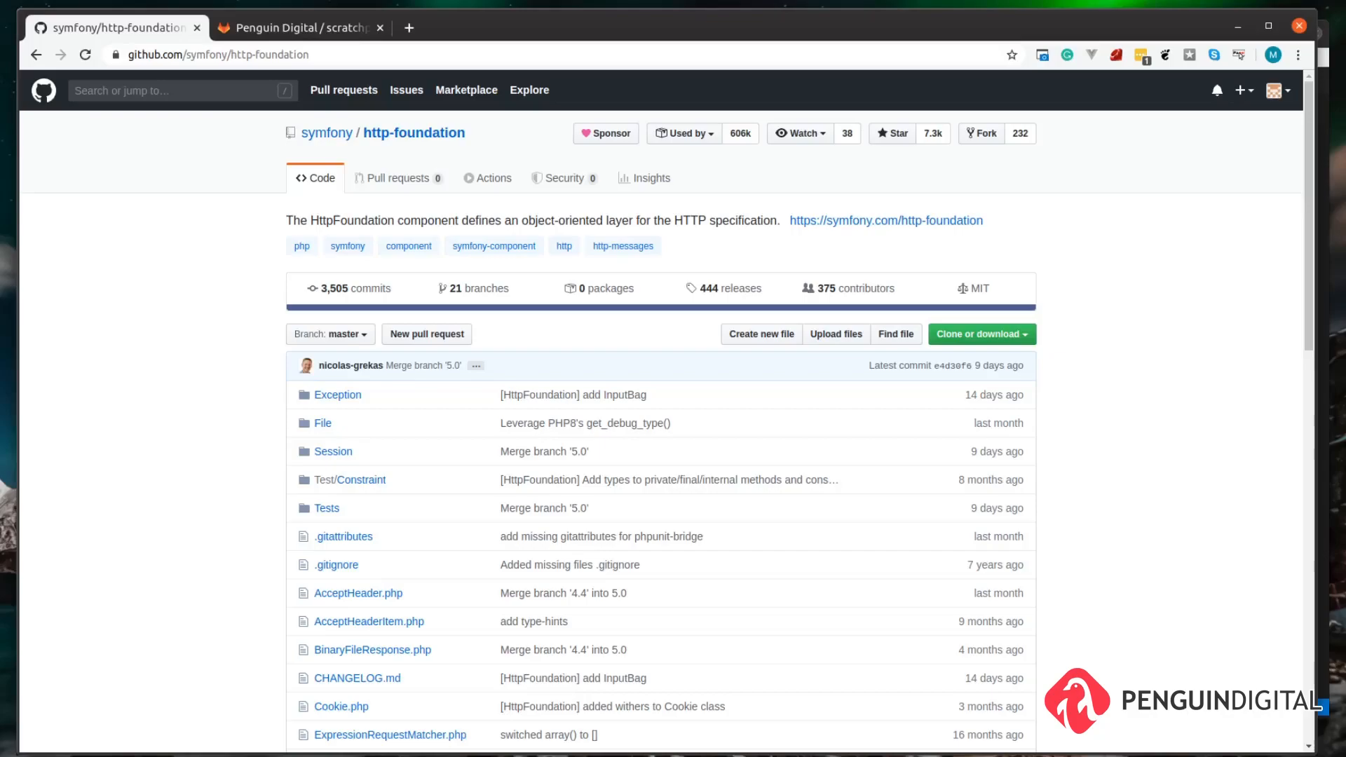
Step: Review the symfony/http-foundation repository on GitHub, then move to a terminal in the http project folder
click(296, 28)
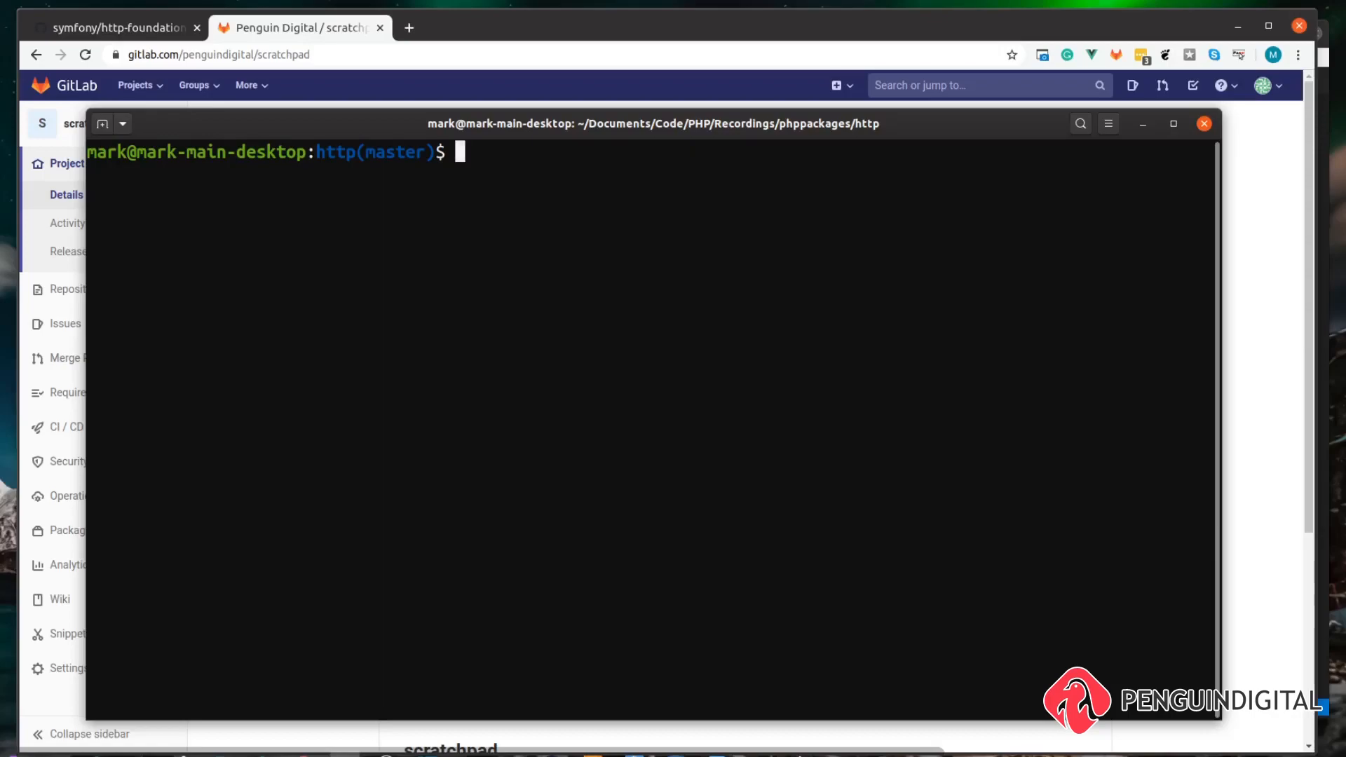
Step: Run composer install to install the project's dependencies from the lock file
text(composer install)
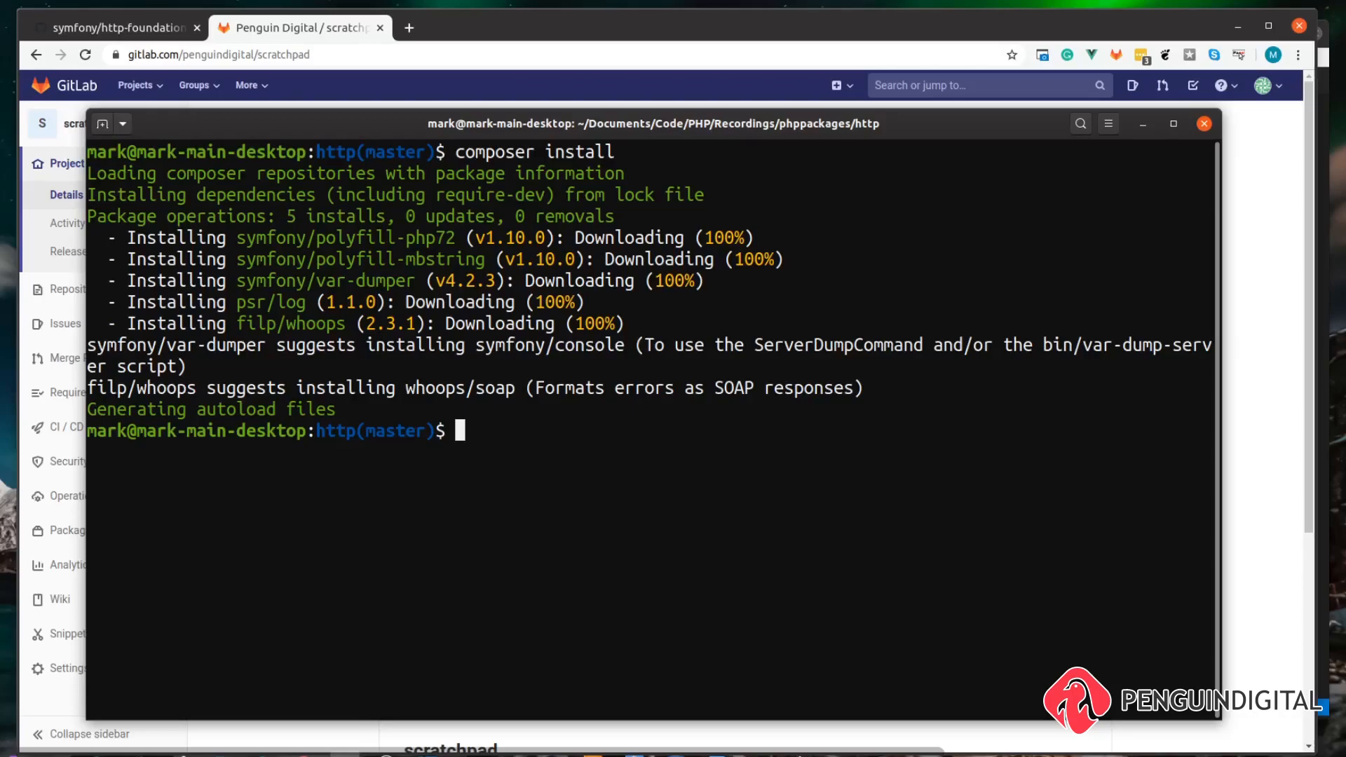
click(112, 27)
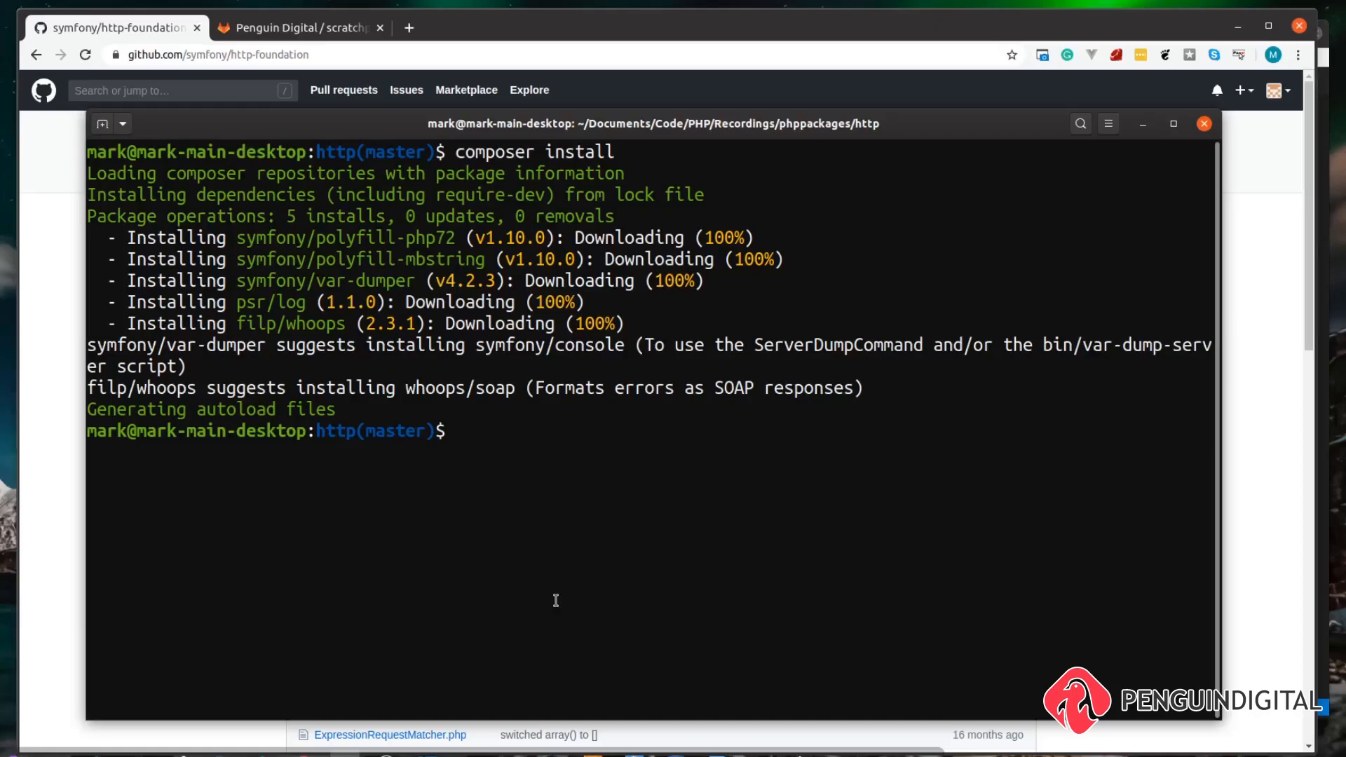
Step: Add symfony/http-foundation to the project with composer require
text(composer)
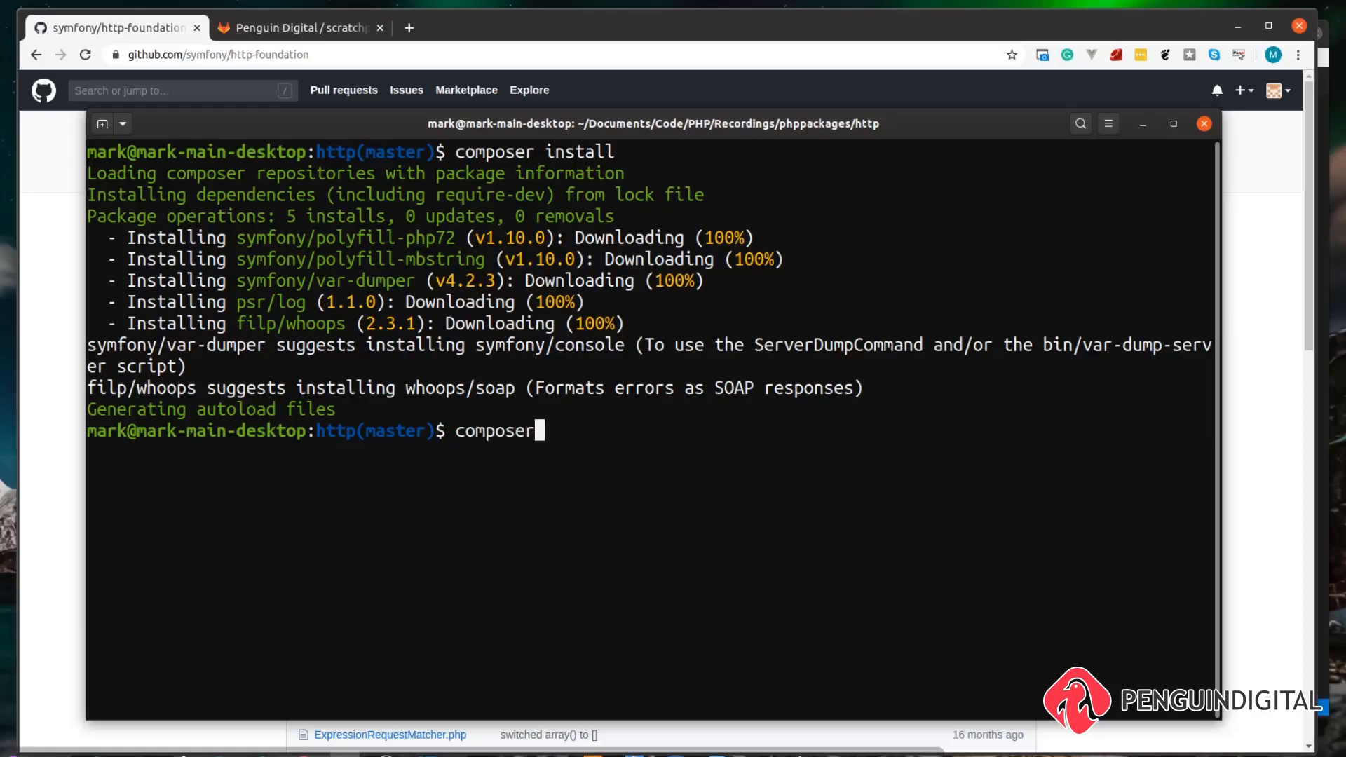
text(require)
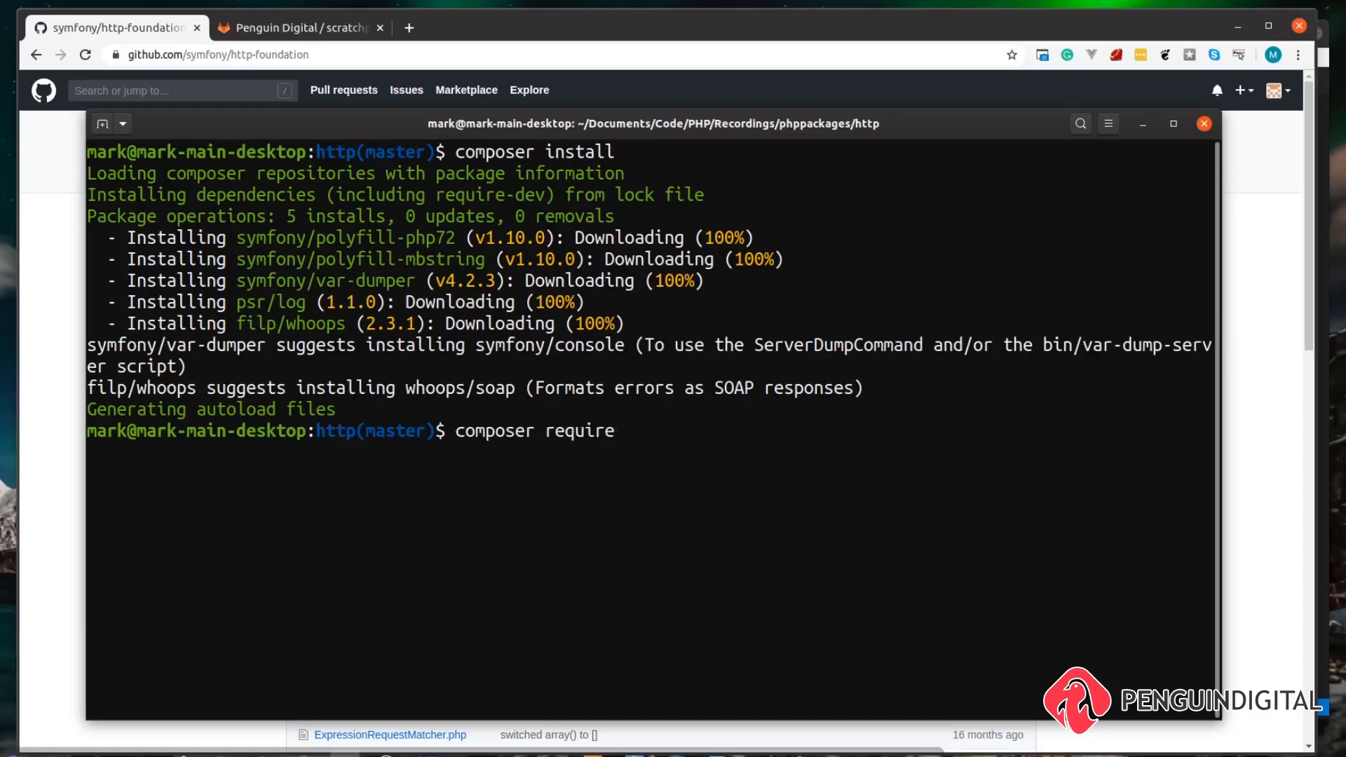
text(symfony)
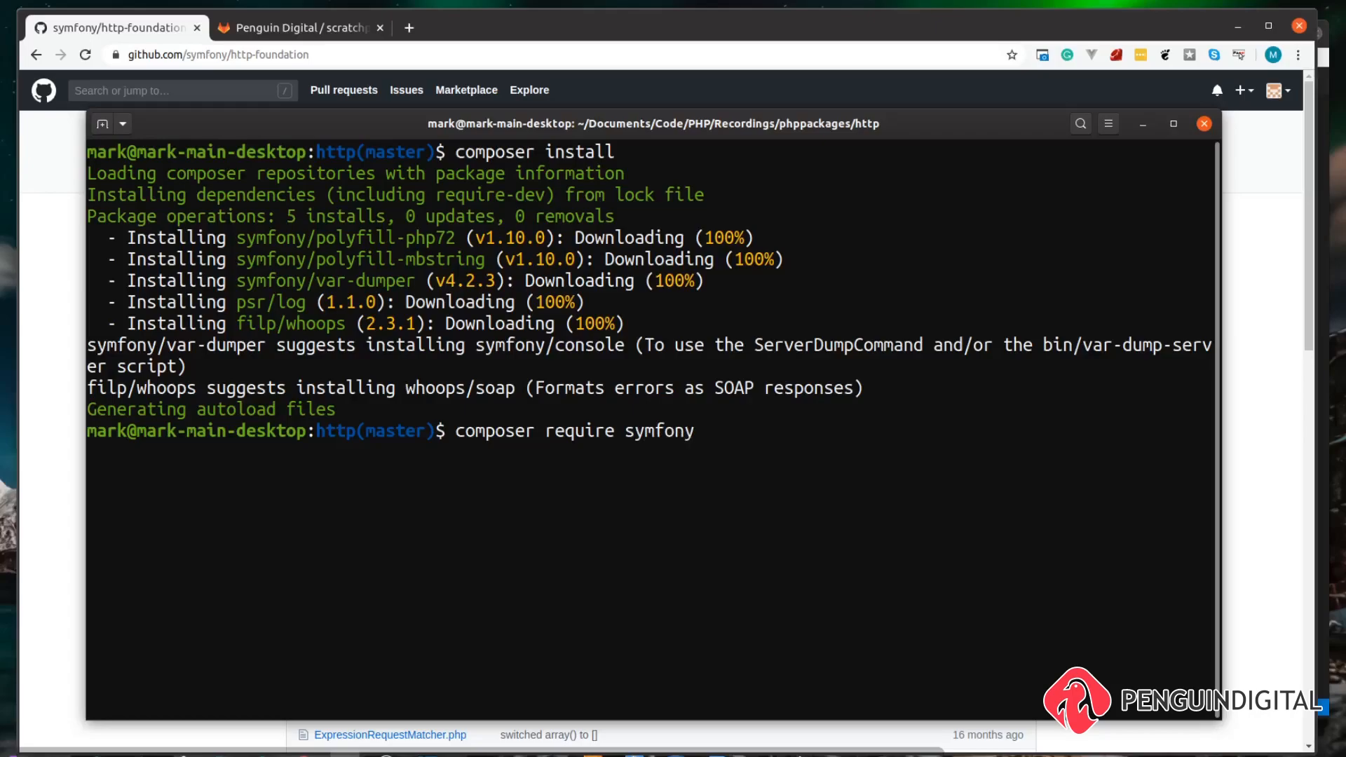
text(/http)
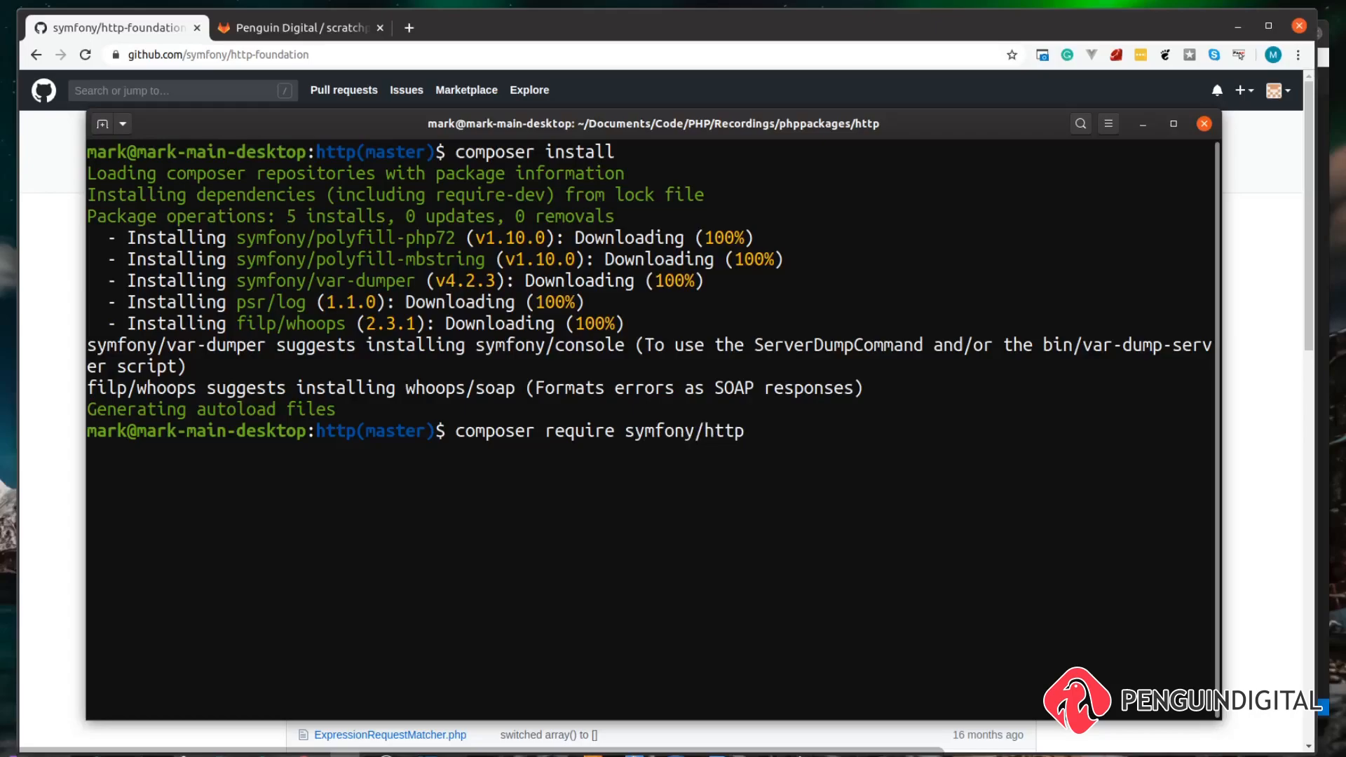
text(-foundation)
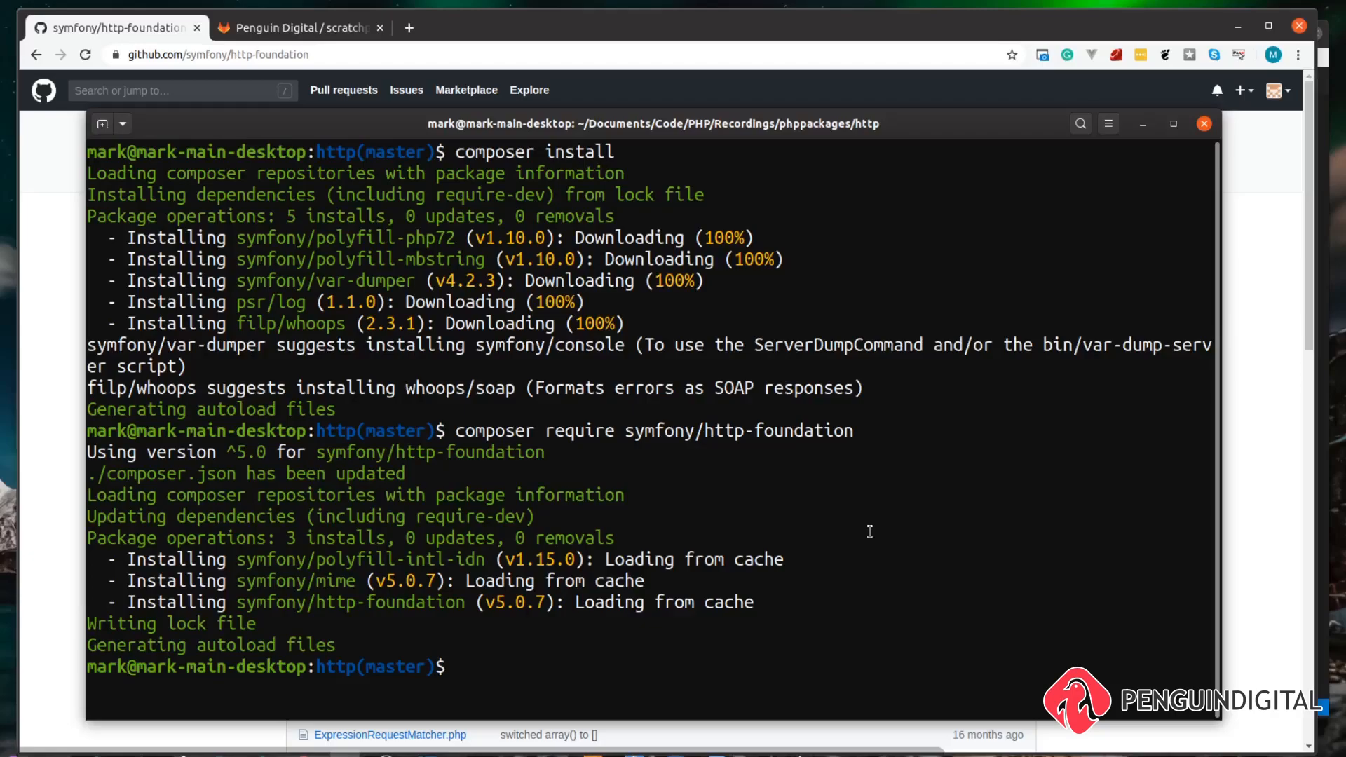
Step: Start PHP's built-in server on localhost:8888
text(php -S)
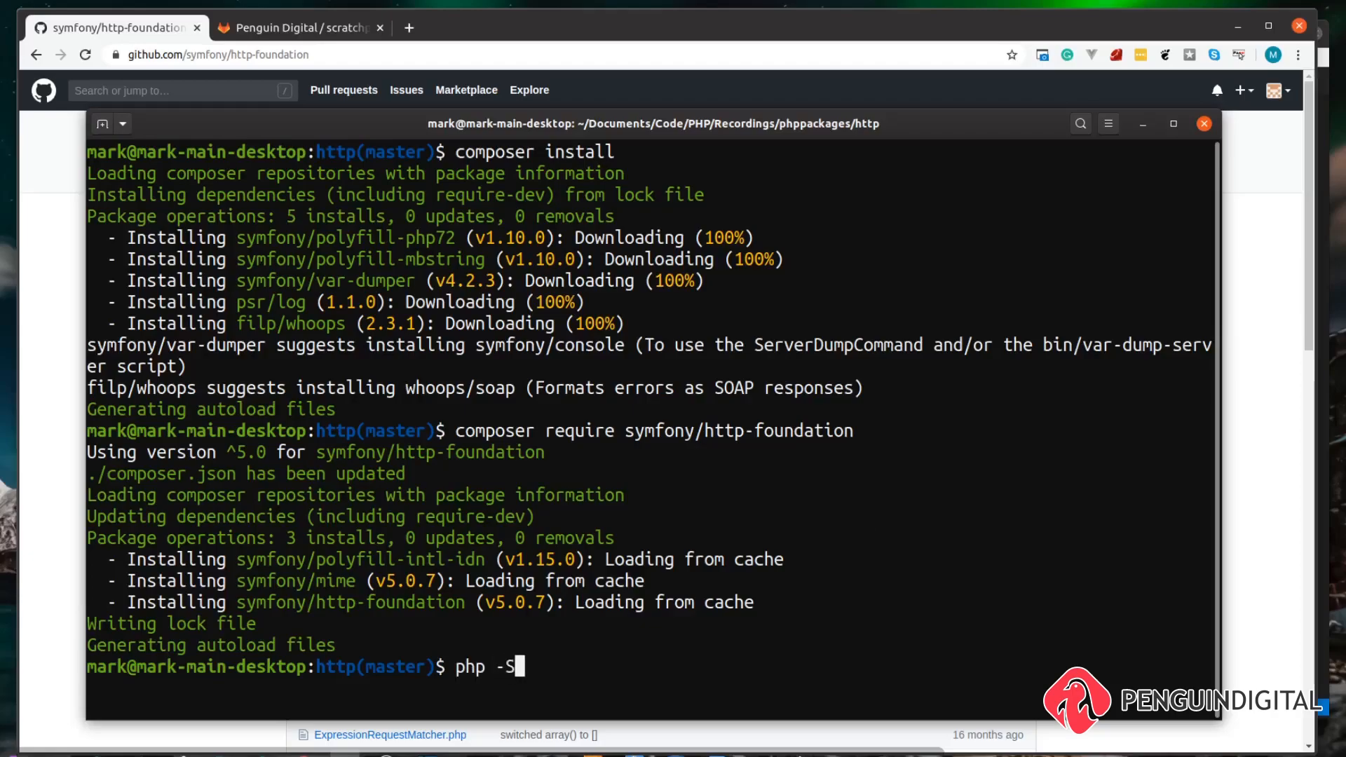
text(local)
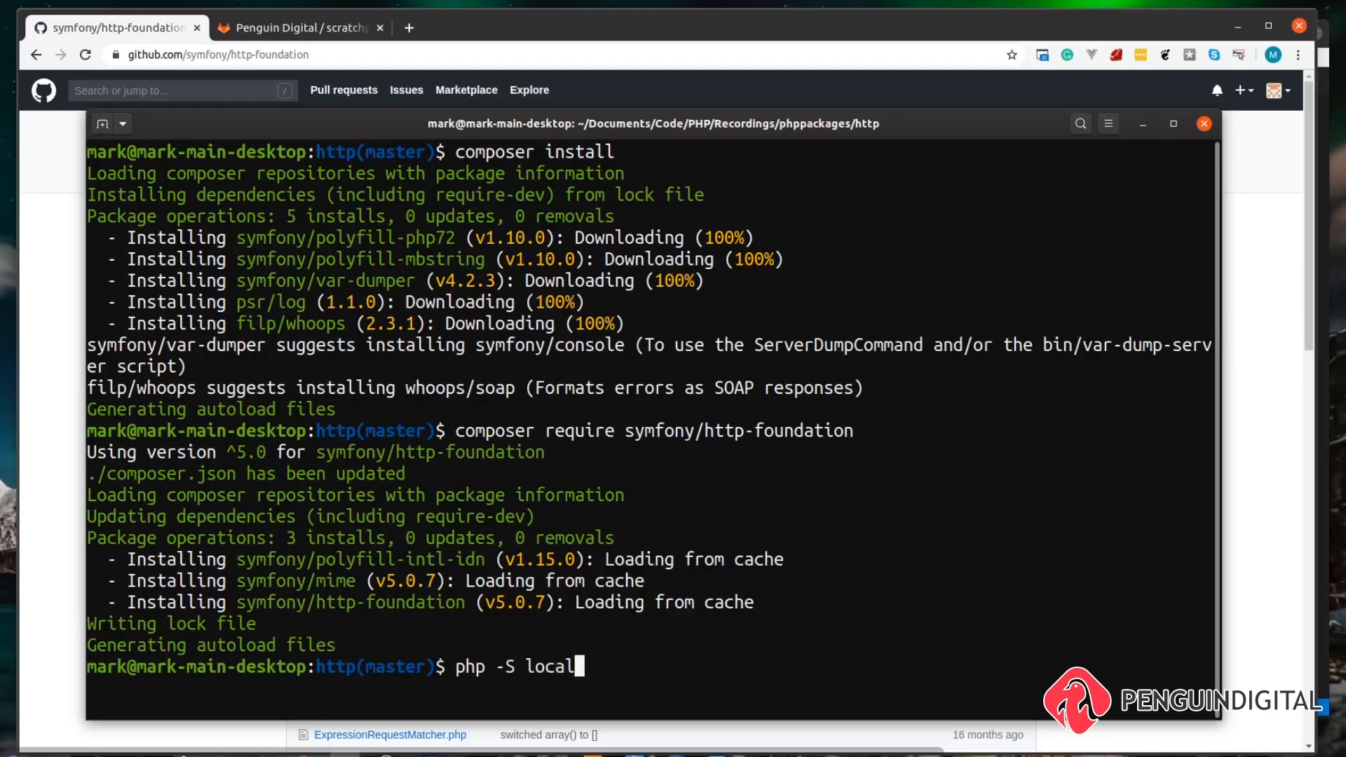
text(host:)
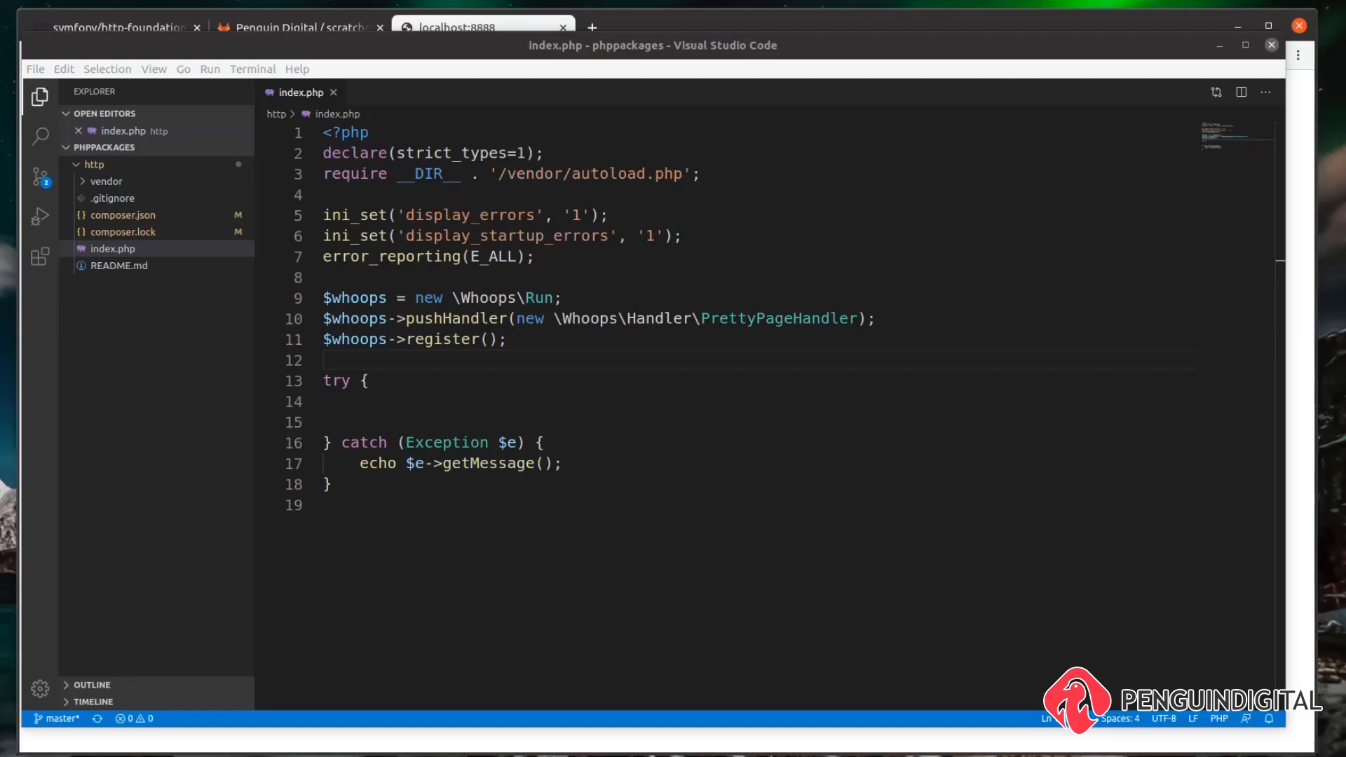
Step: Import Symfony\Component\HttpFoundation\Request at the top of index.php
key(Enter)
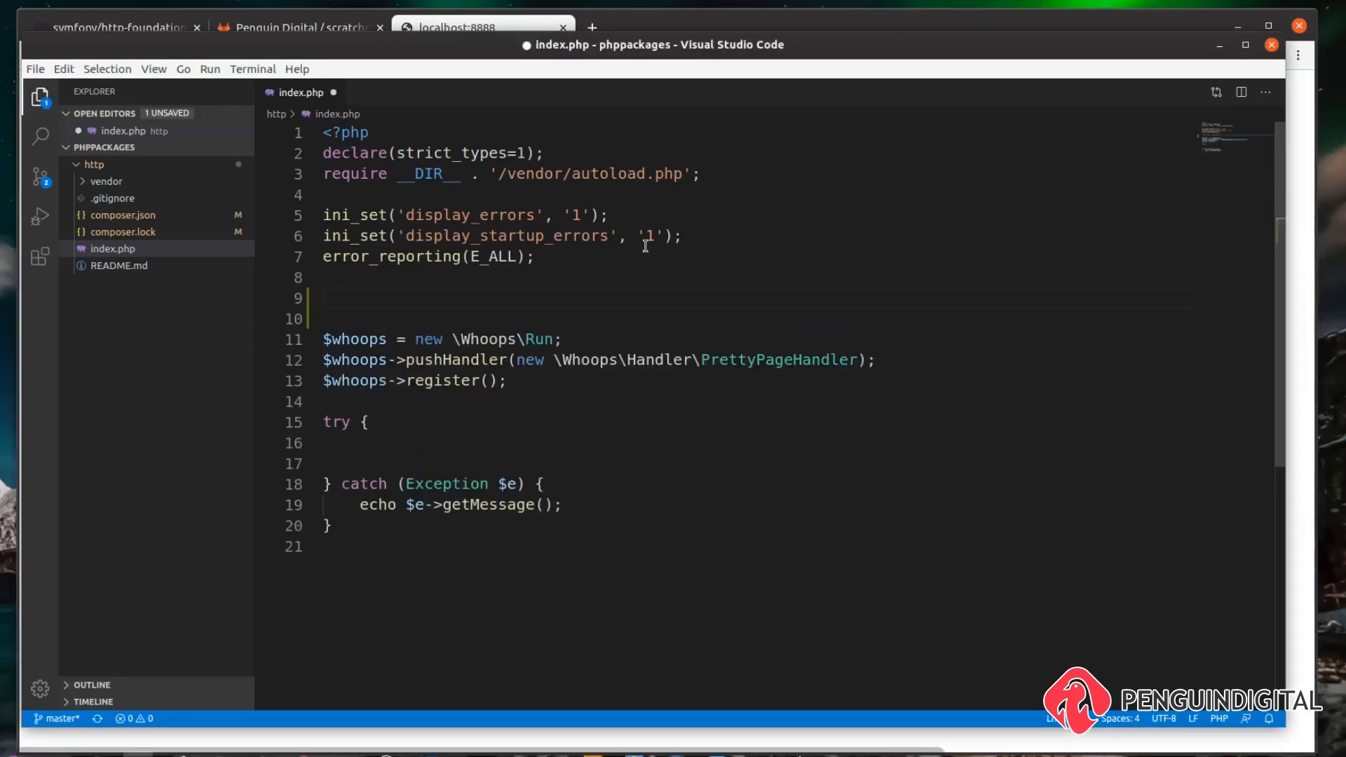
text(use S)
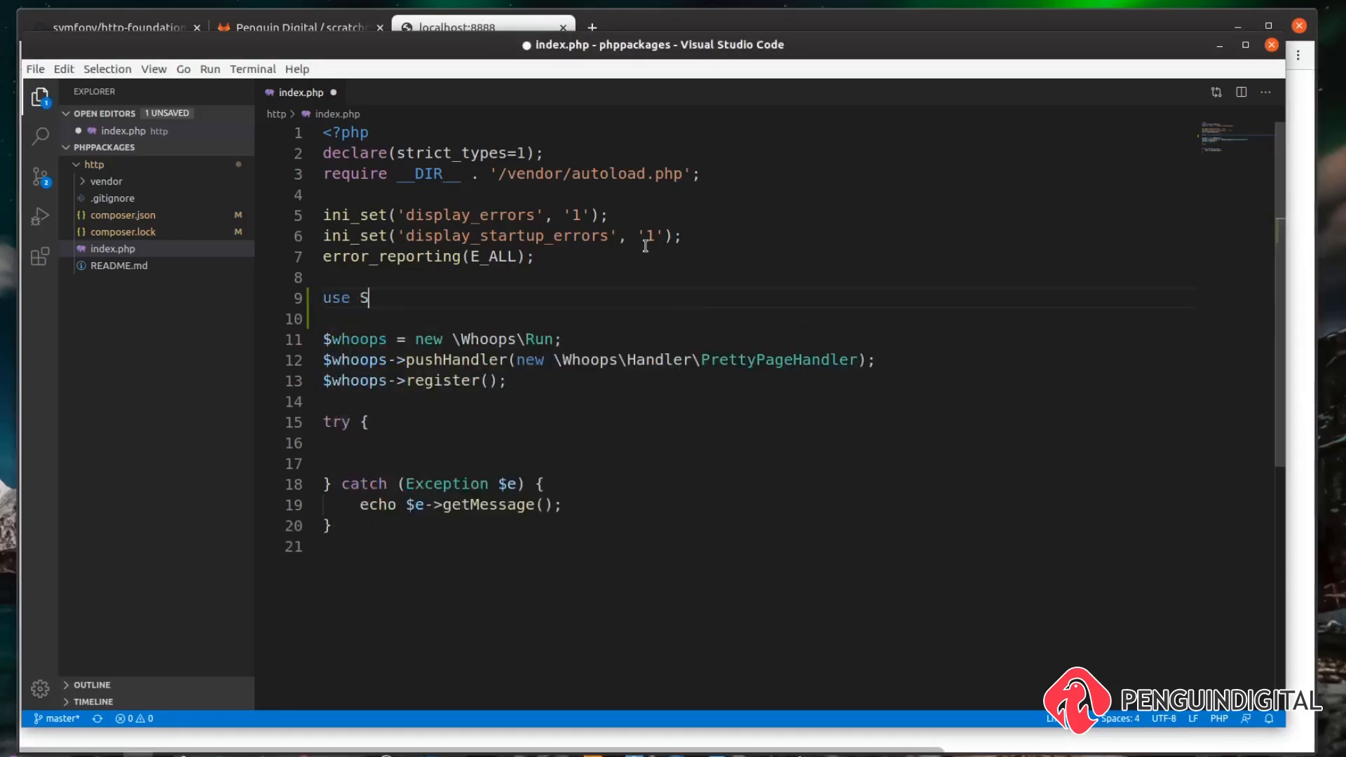
text(ymfony\C)
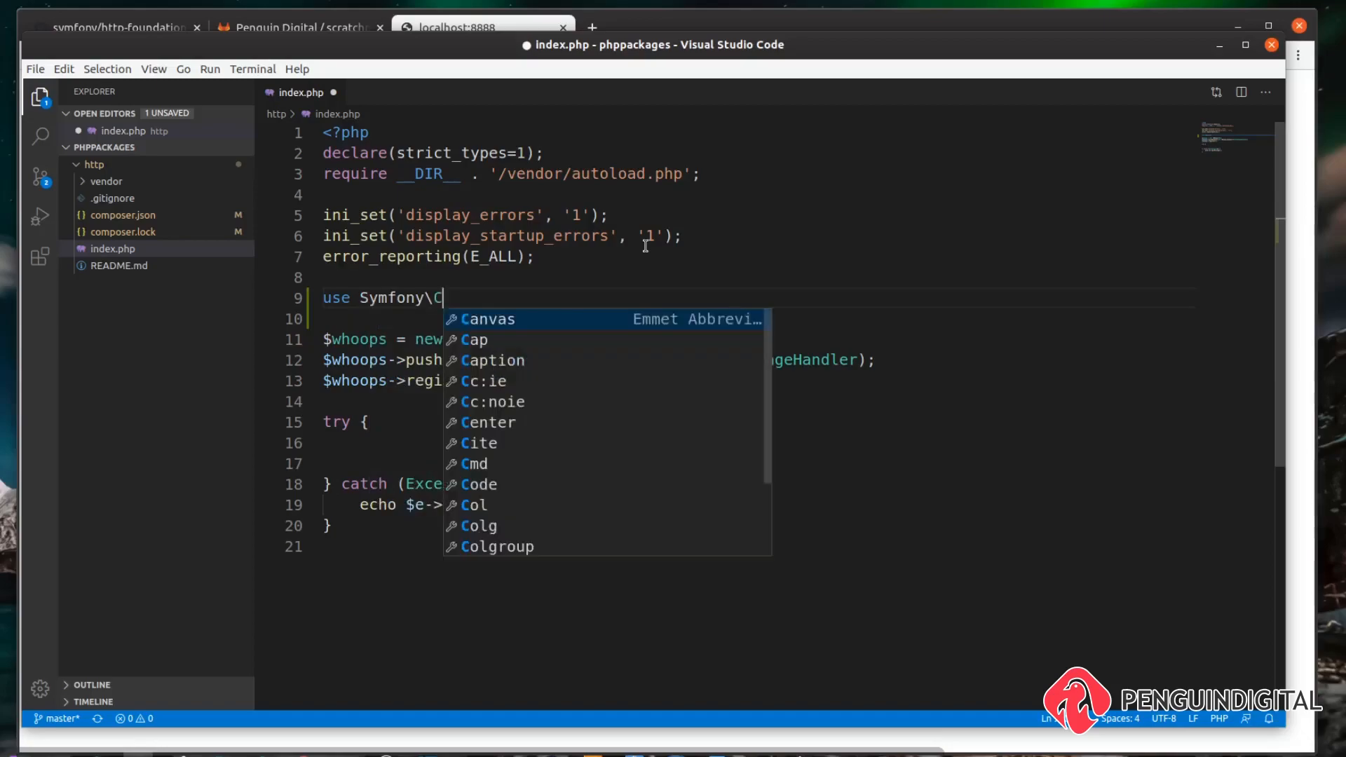
text(omponent\)
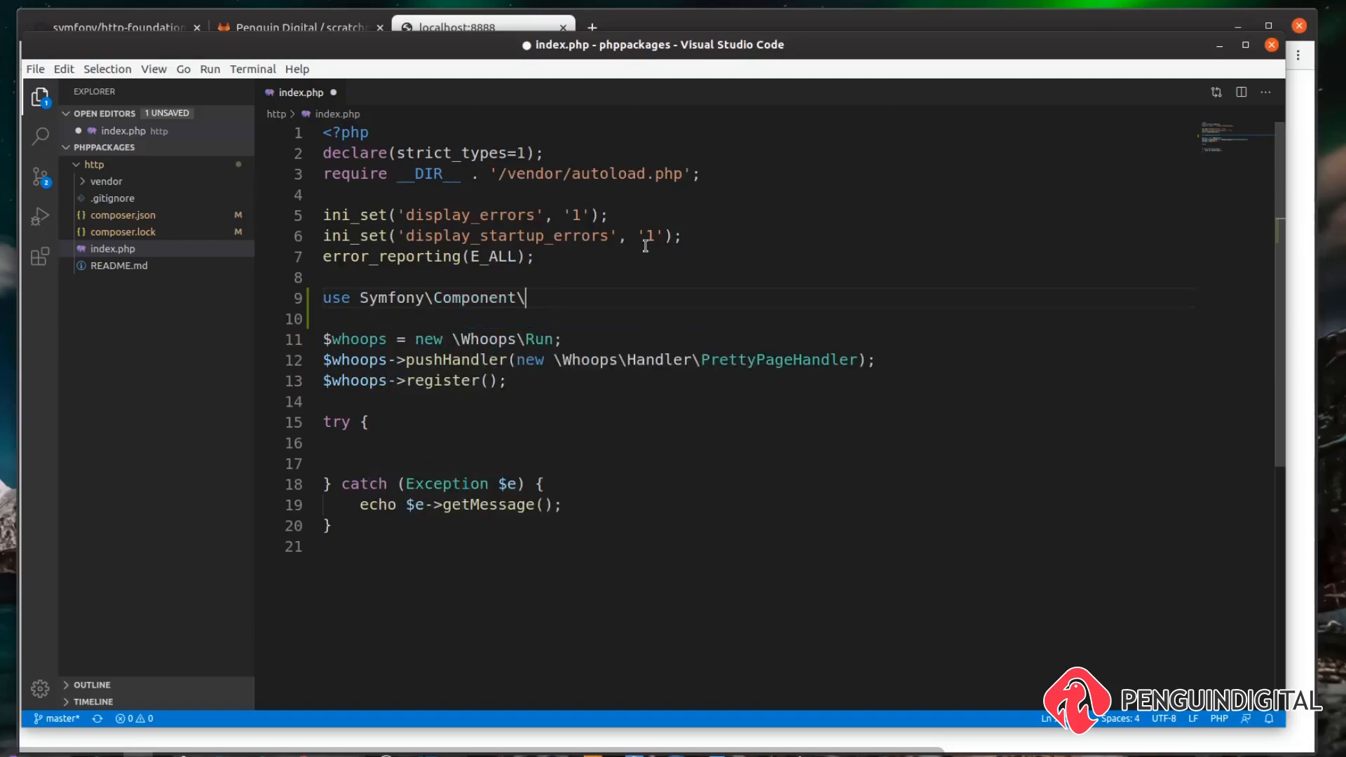
text(HttpF)
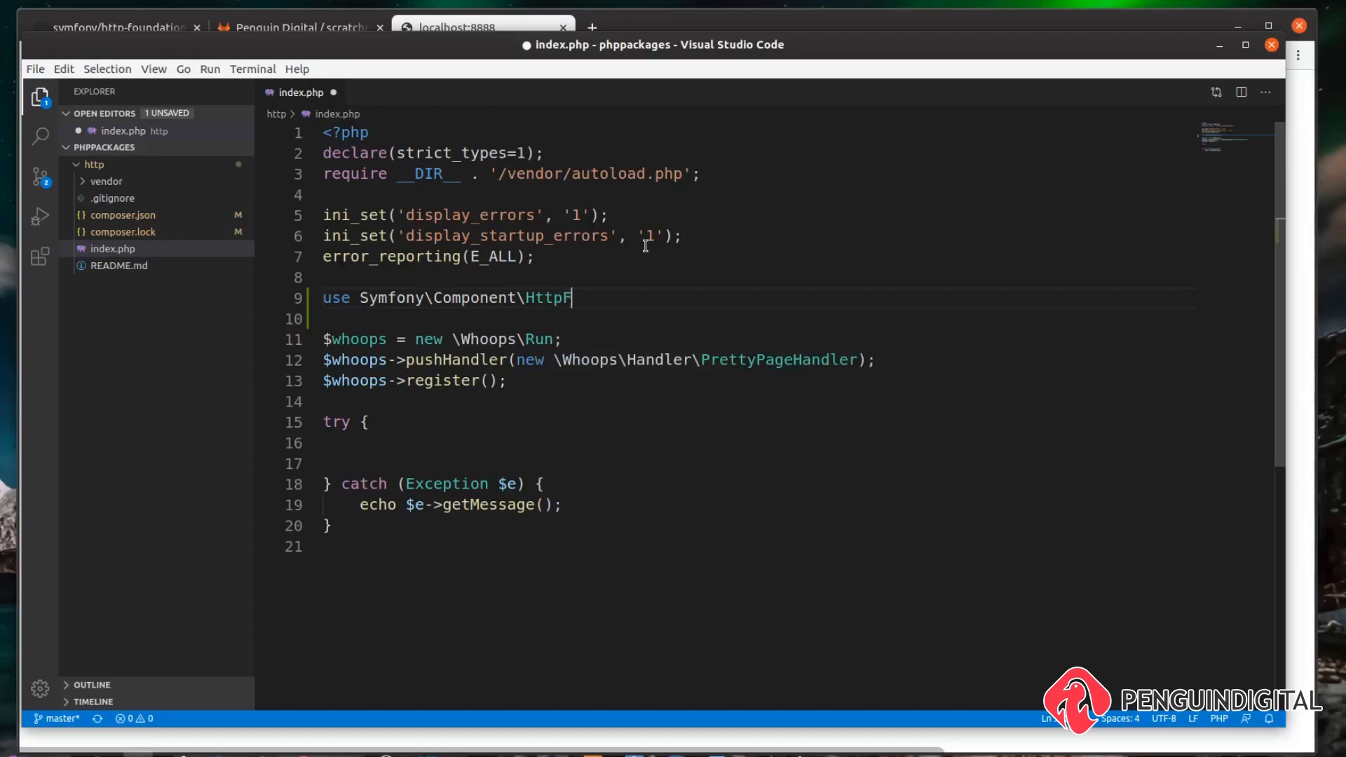
text(oundation\)
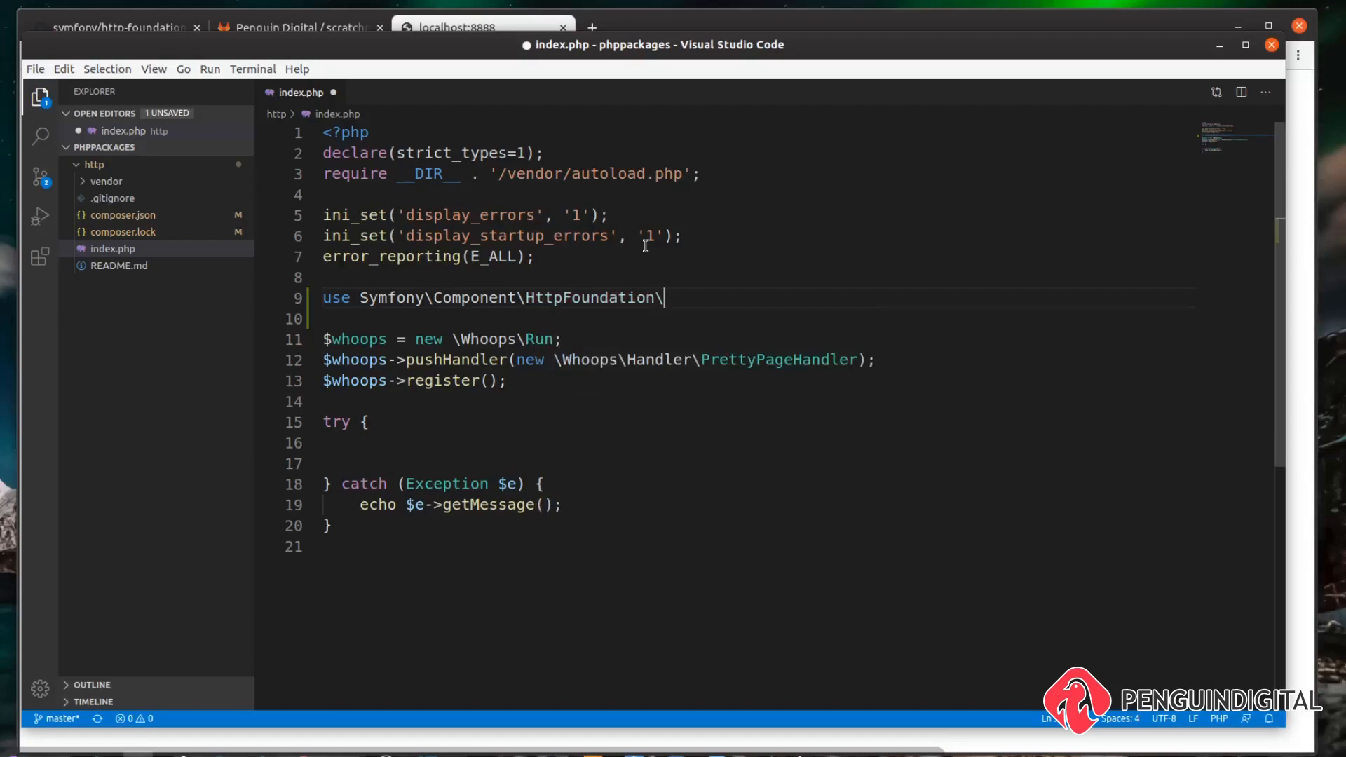
text(Request;)
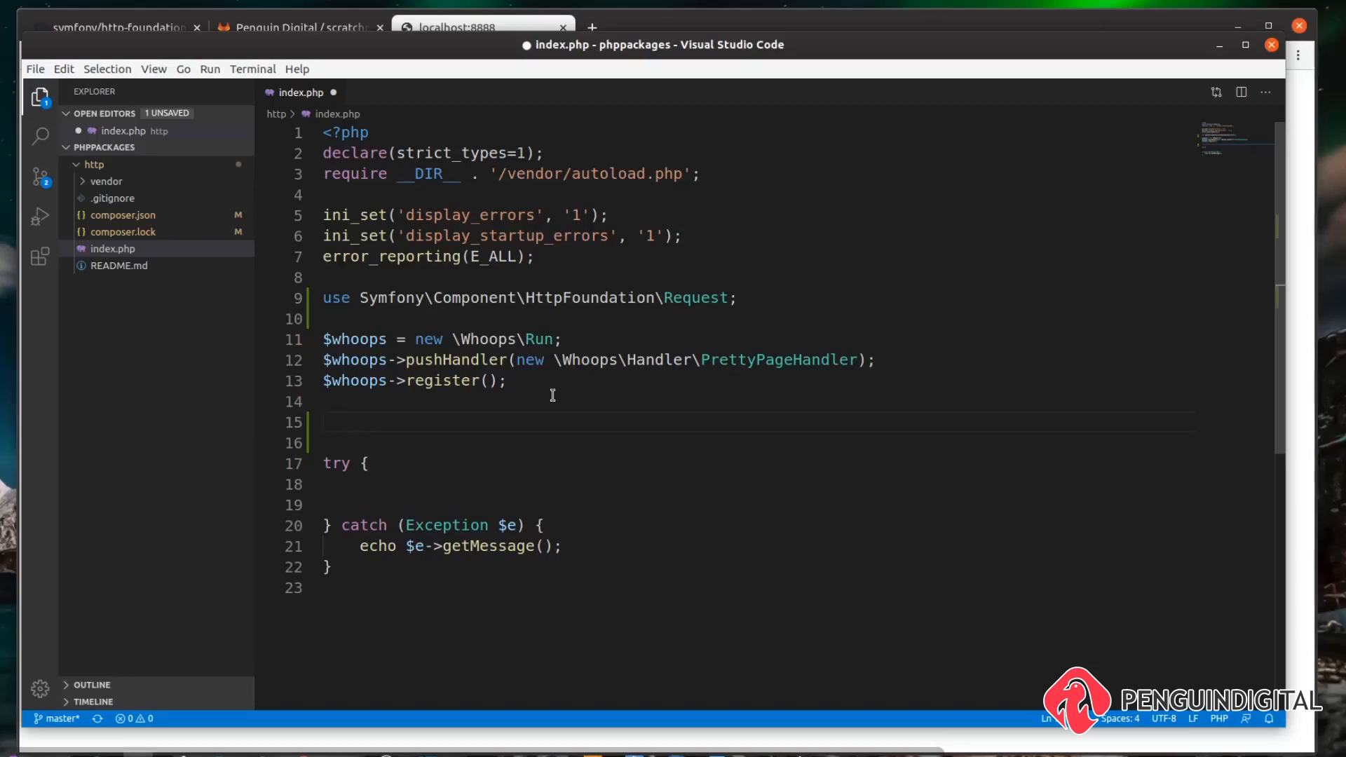
Step: Build $request with Request::createFromGlobals() and dump($request) in the try block
text($request = R)
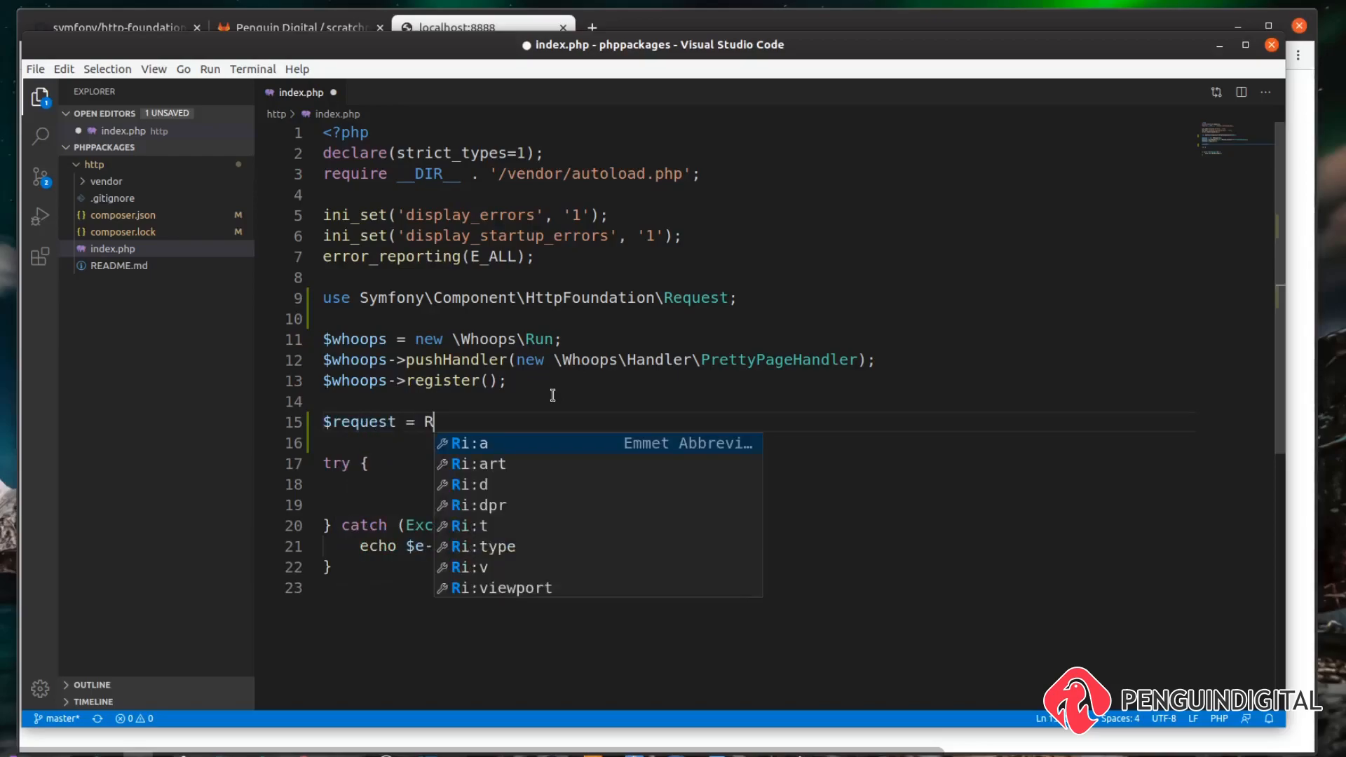
text(equest::)
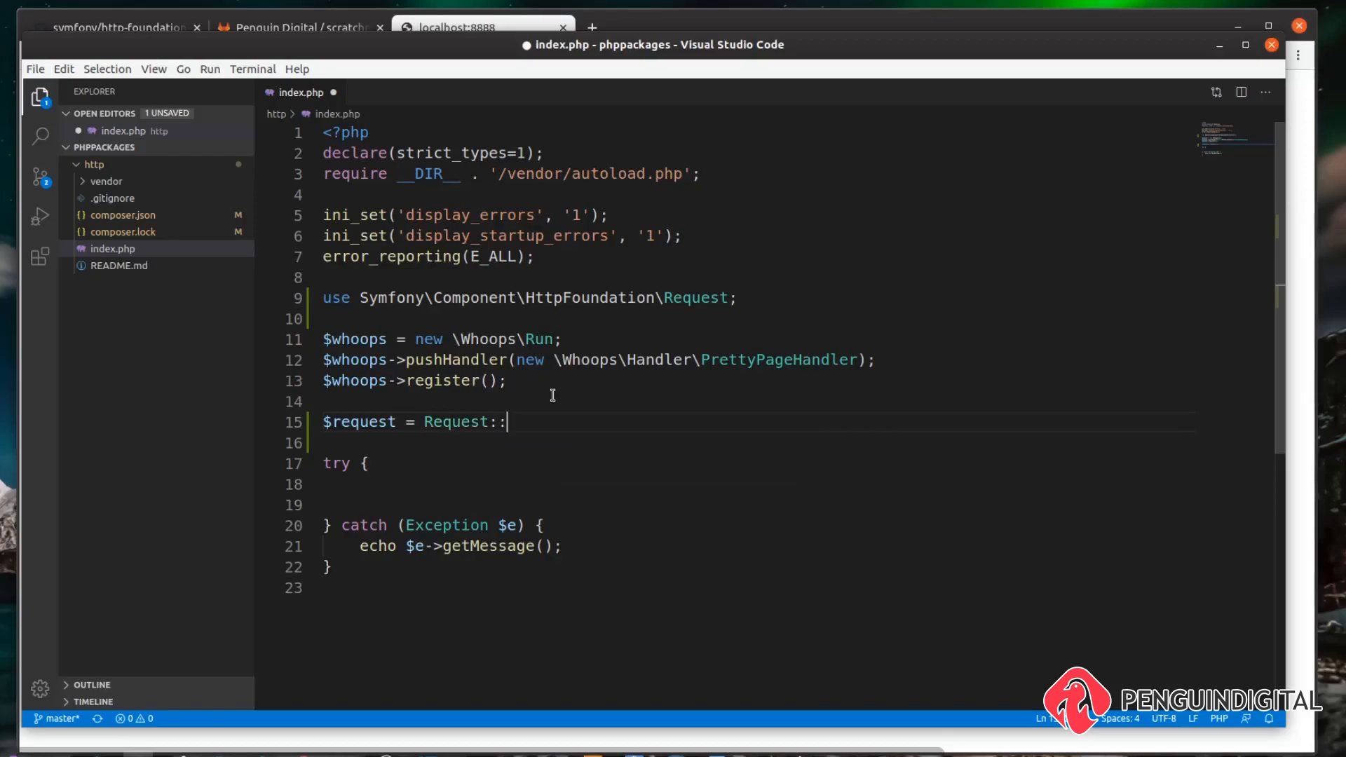
text(c)
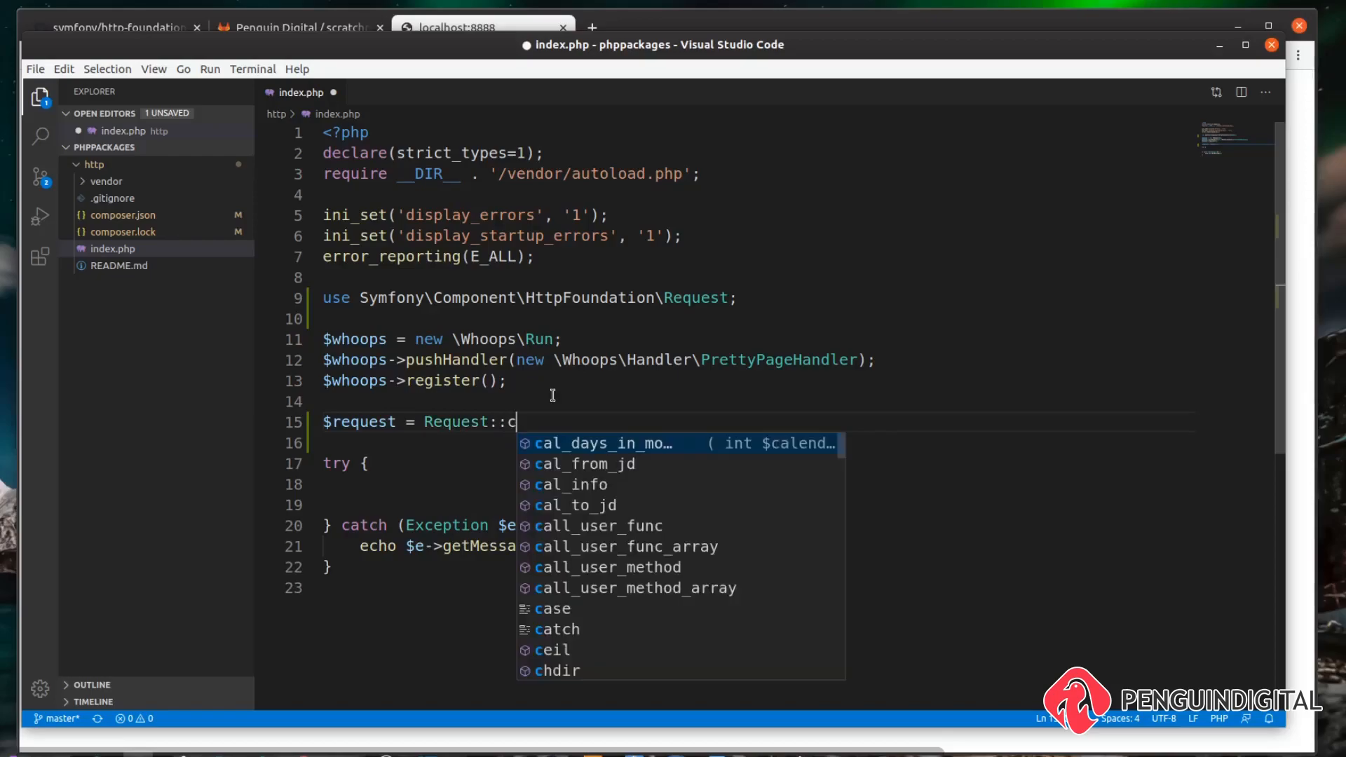
text(reateFrom)
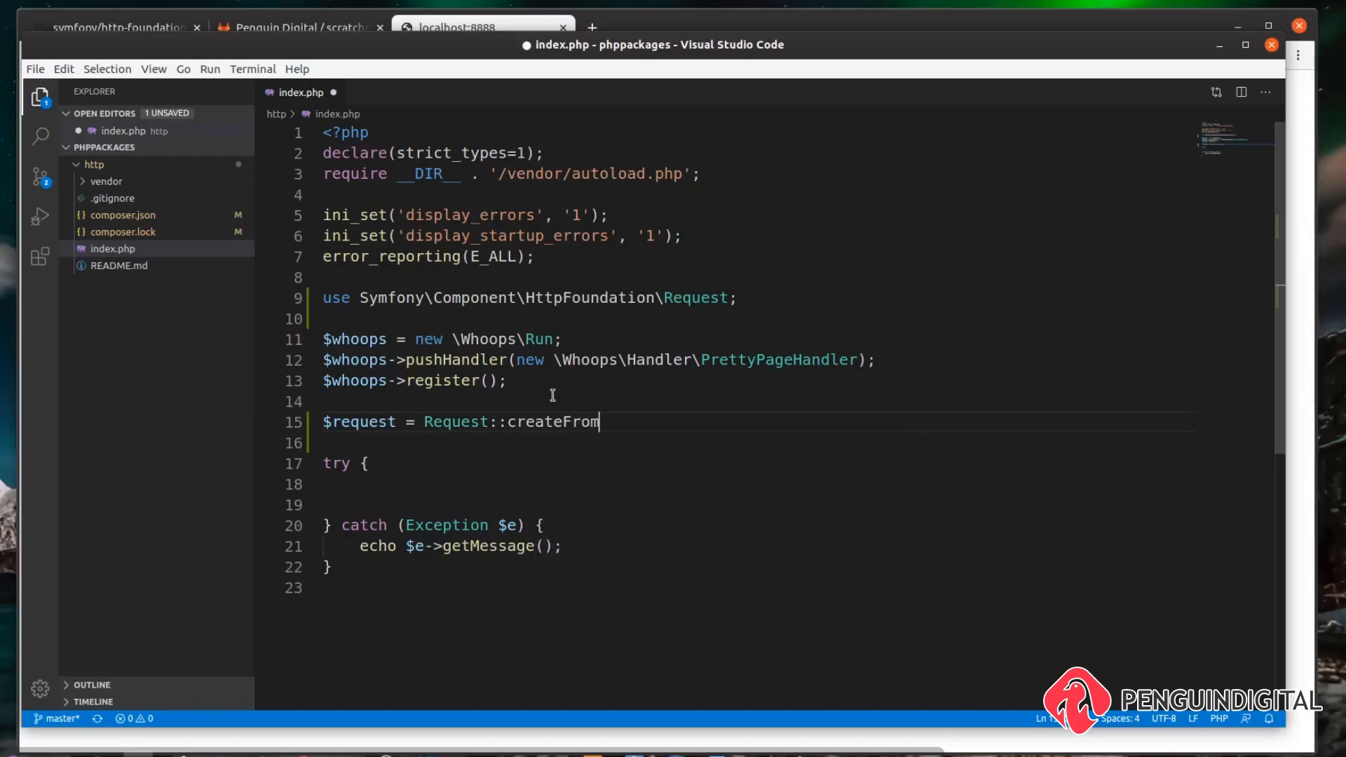
text(Globals();)
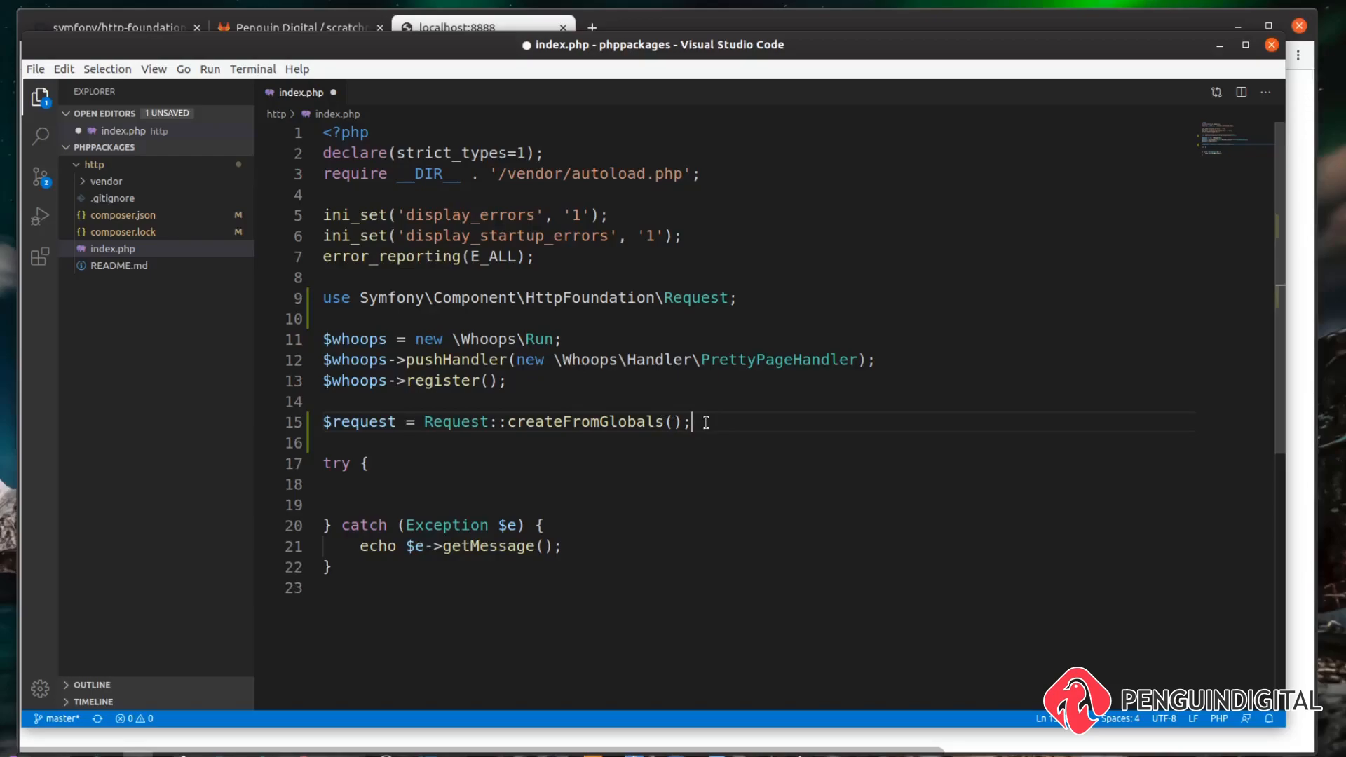
text(dump())
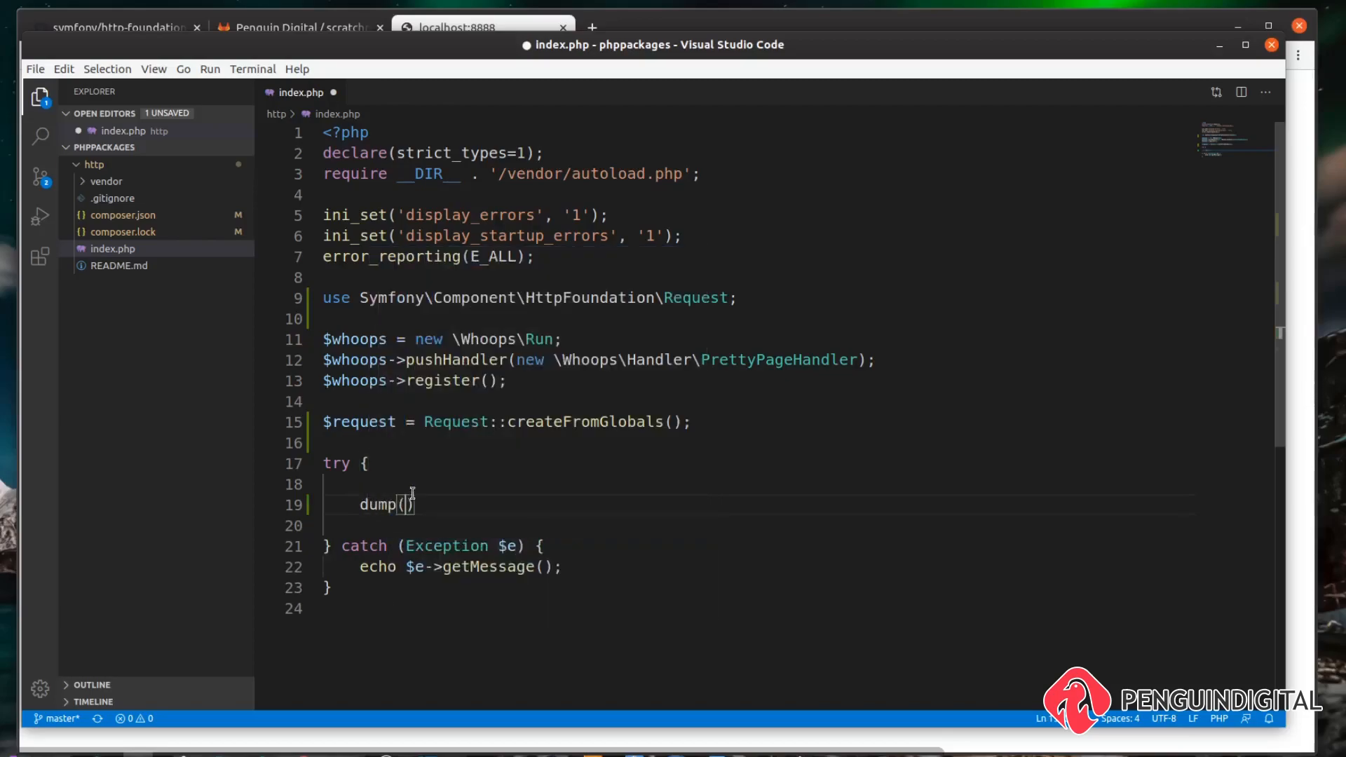
text($request)
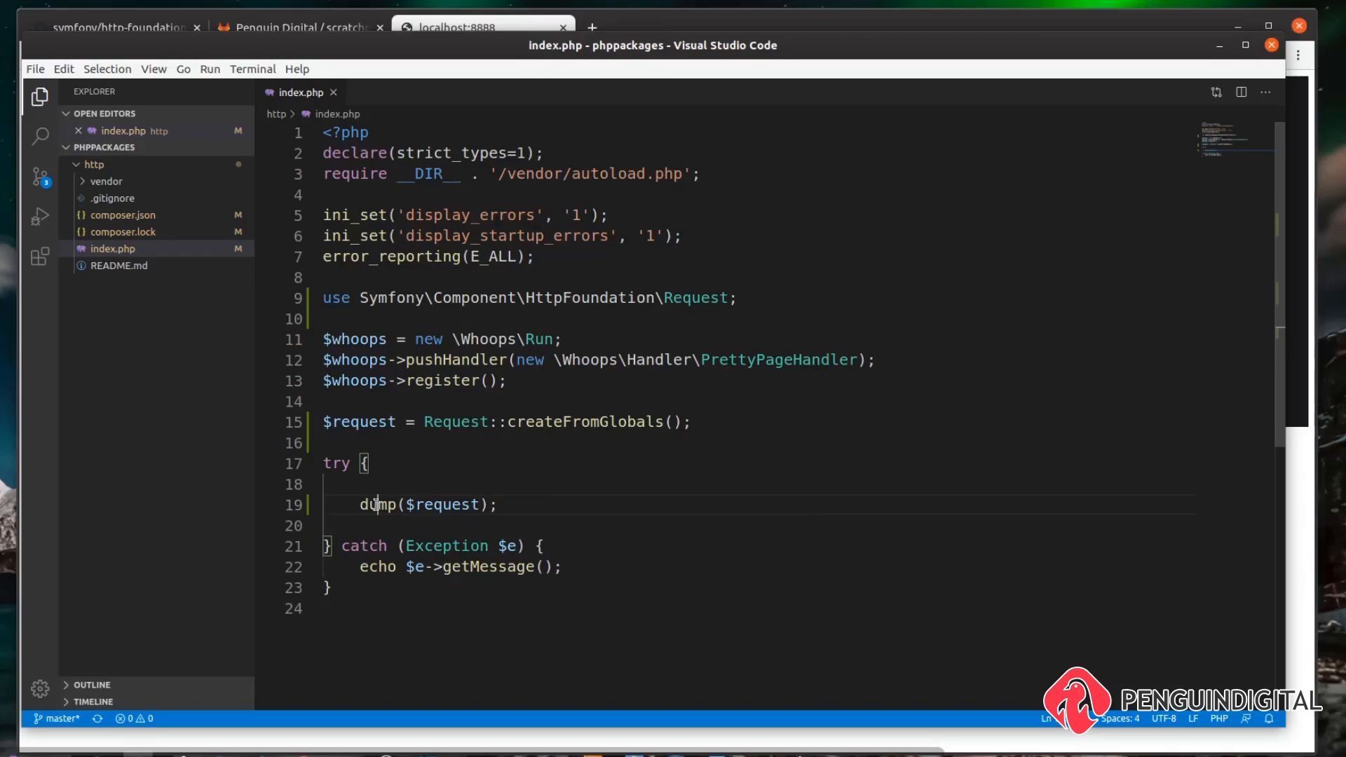
Step: Load localhost:8888 in Chrome and expand the Request dump's empty query ParameterBag
click(594, 497)
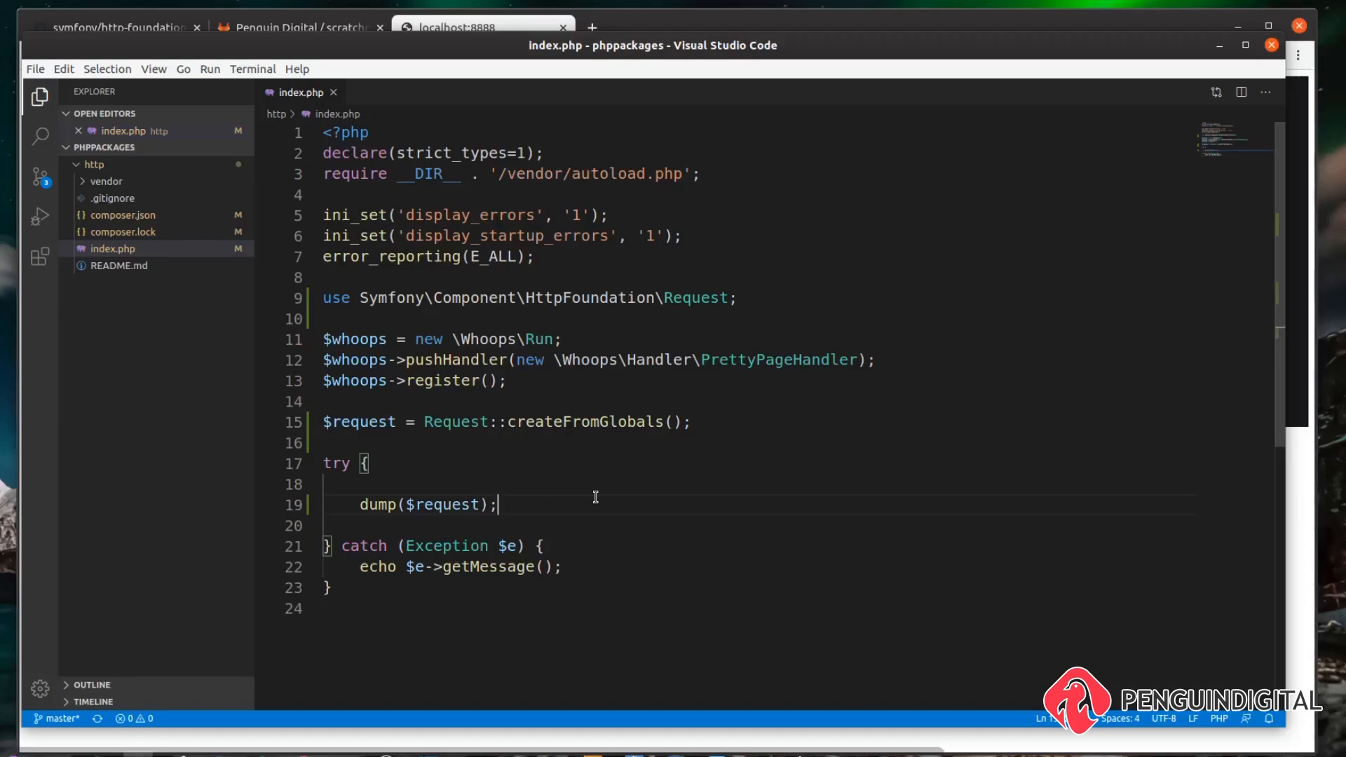
click(479, 28)
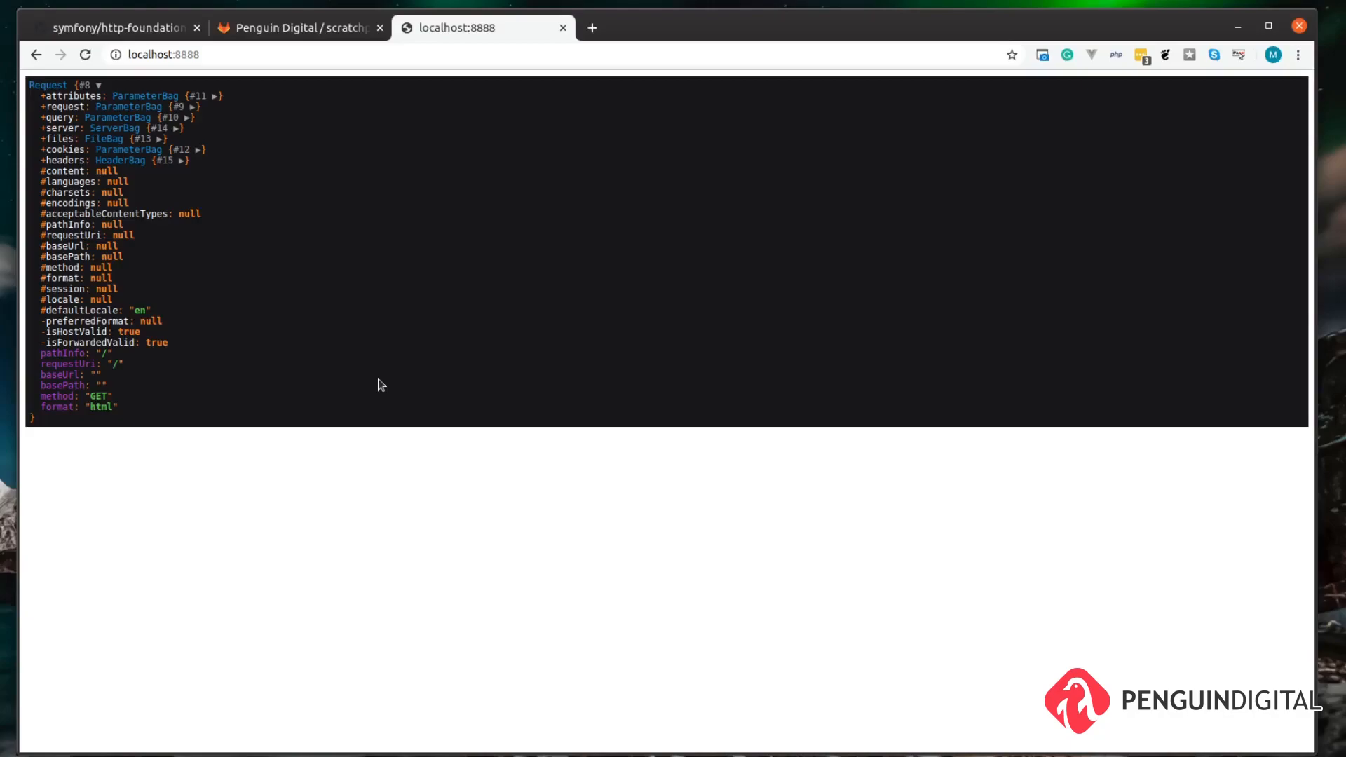
mouse_move(249, 194)
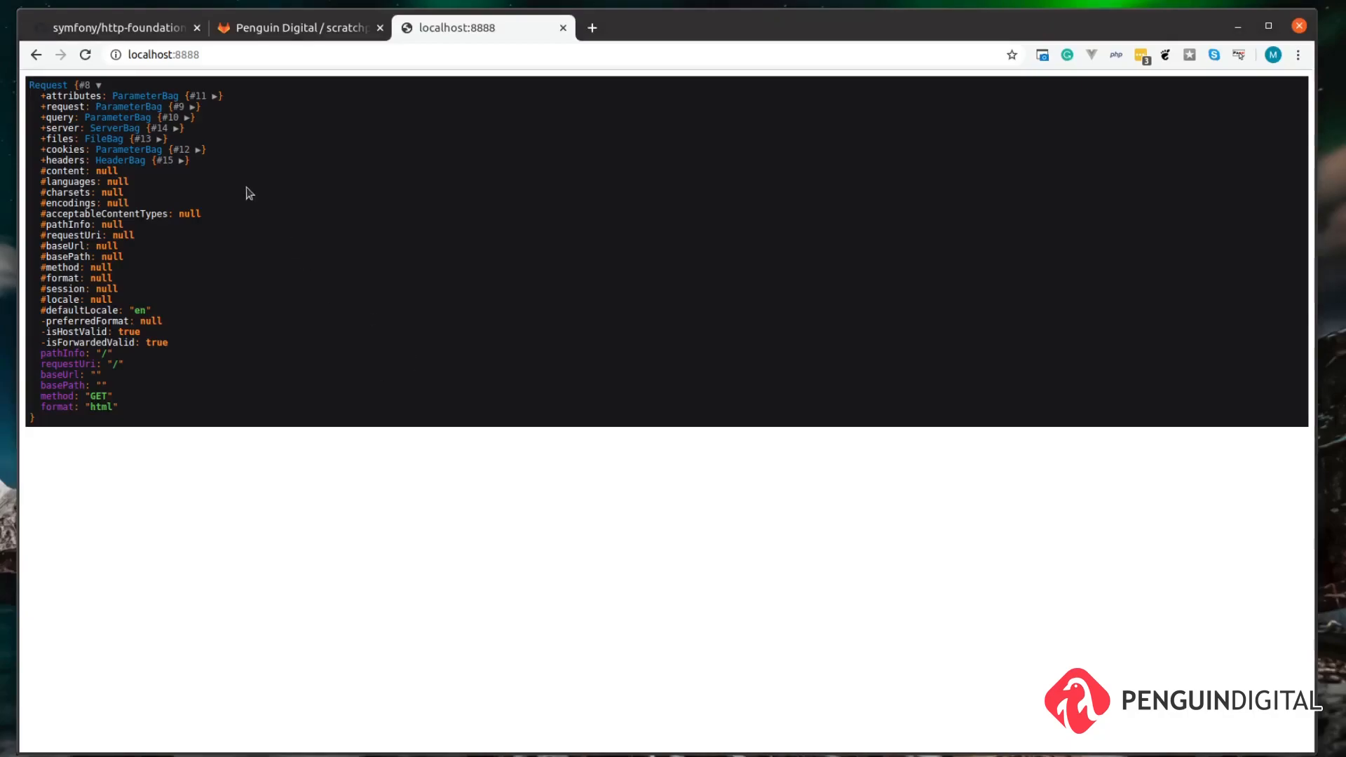
click(53, 116)
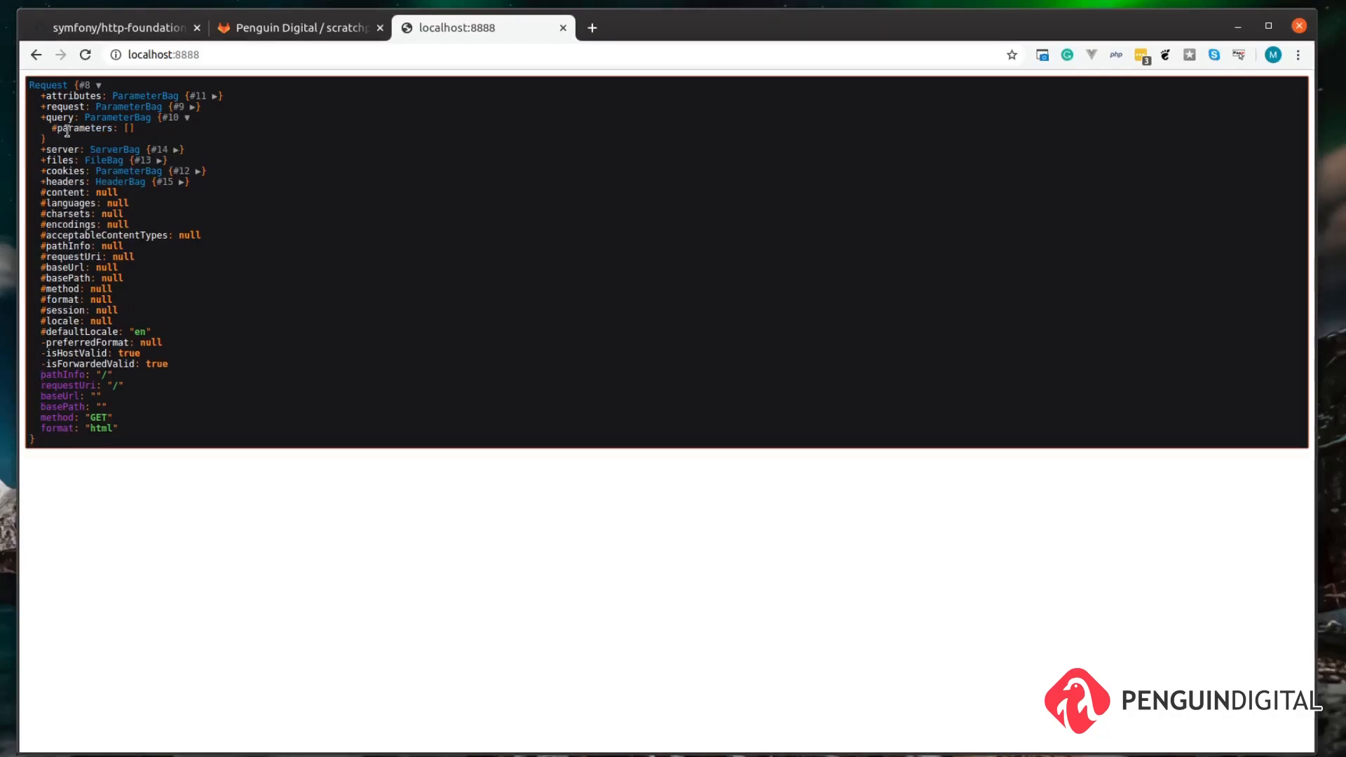
mouse_move(197, 132)
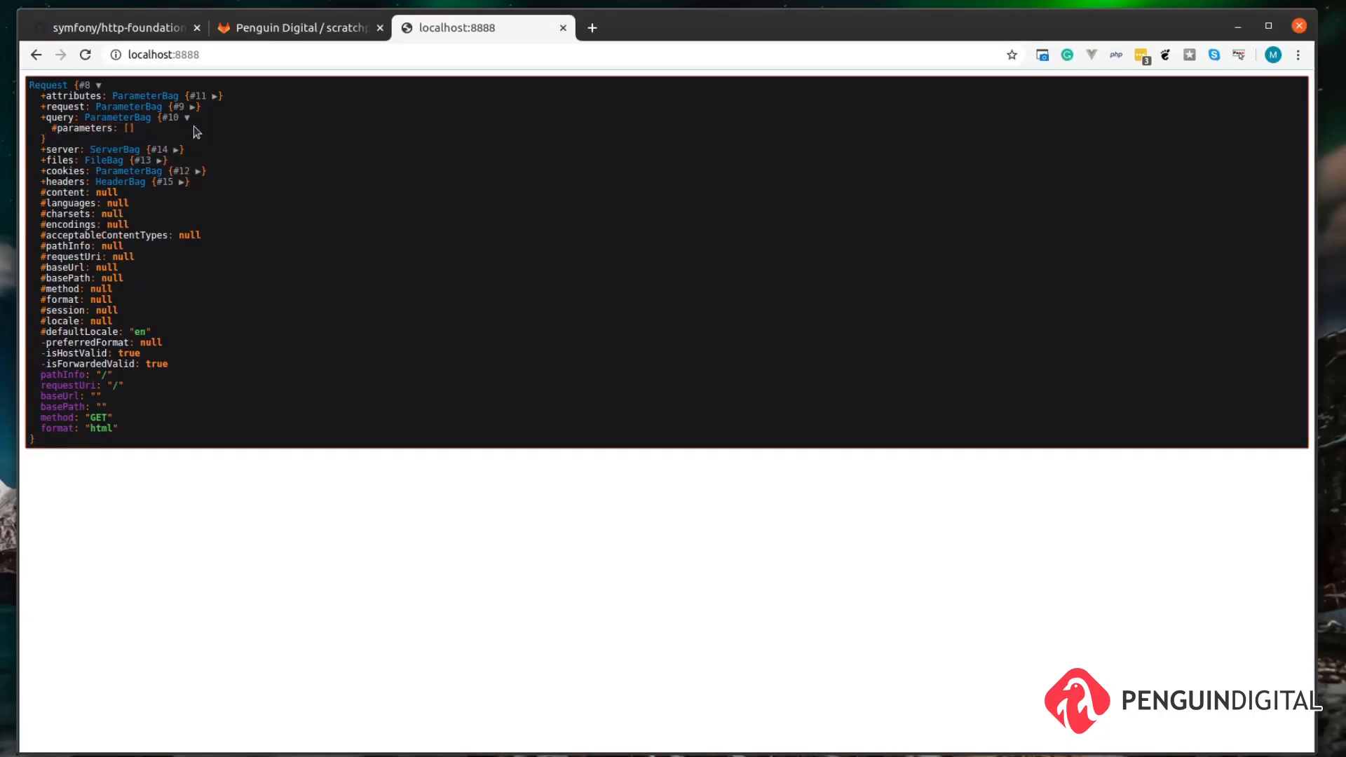
click(175, 55)
text(/?)
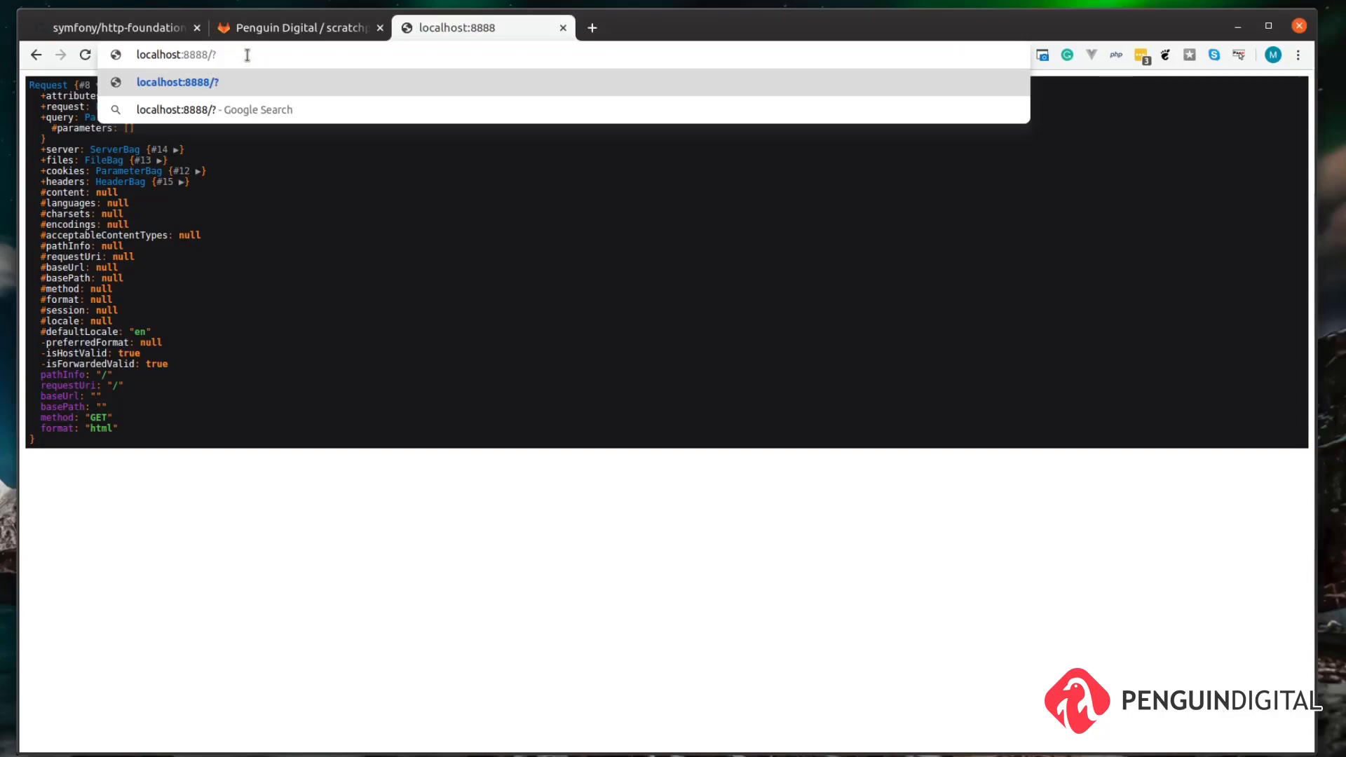
Step: Reload the page with ?name=mark and expand the query parameters showing "name" => "mark"
text(name=mark)
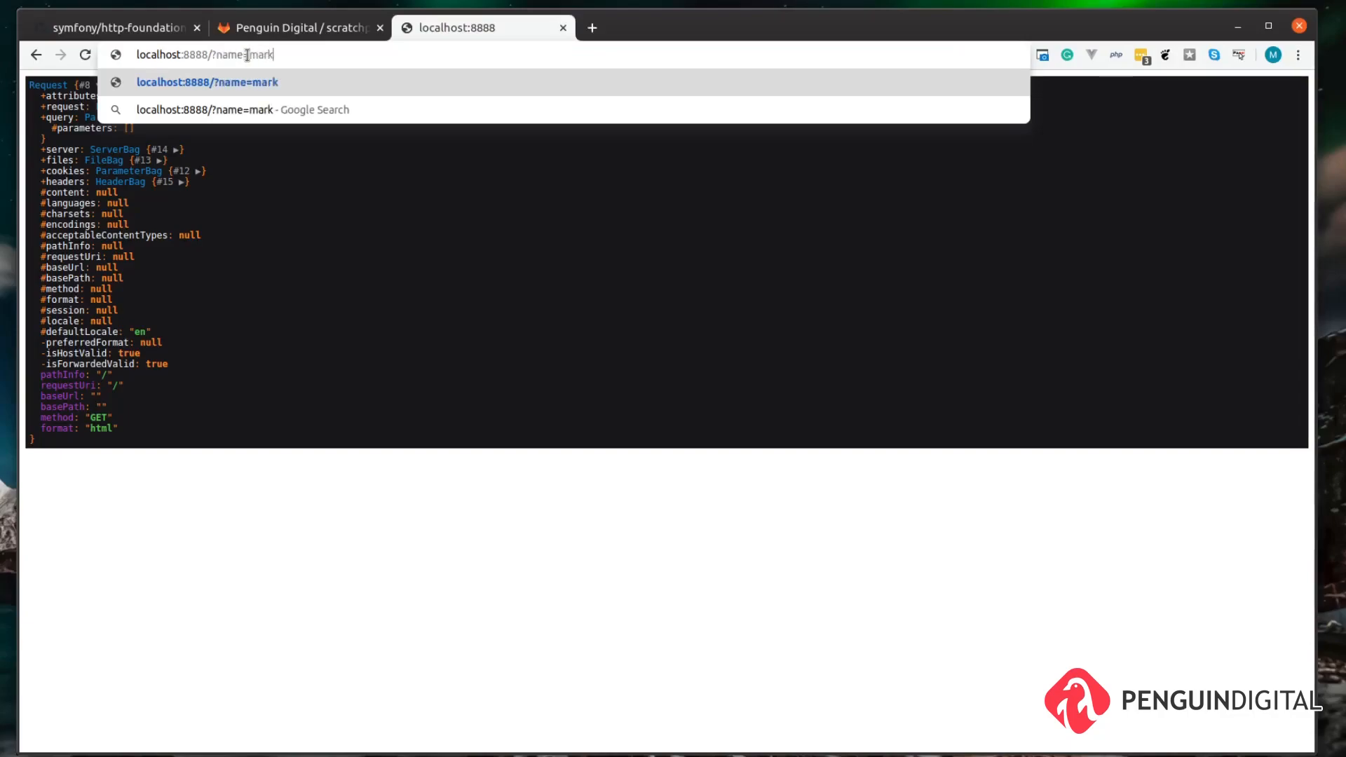
key(Enter)
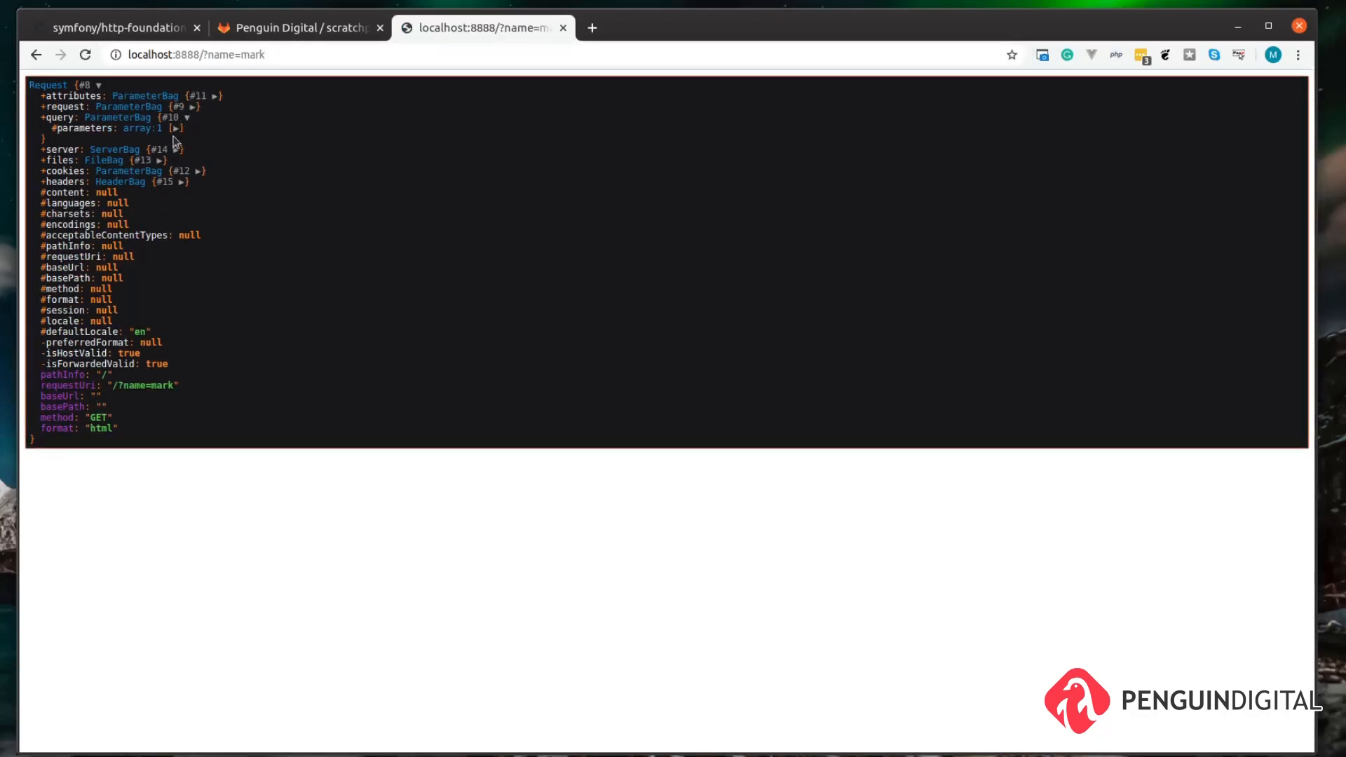
click(177, 128)
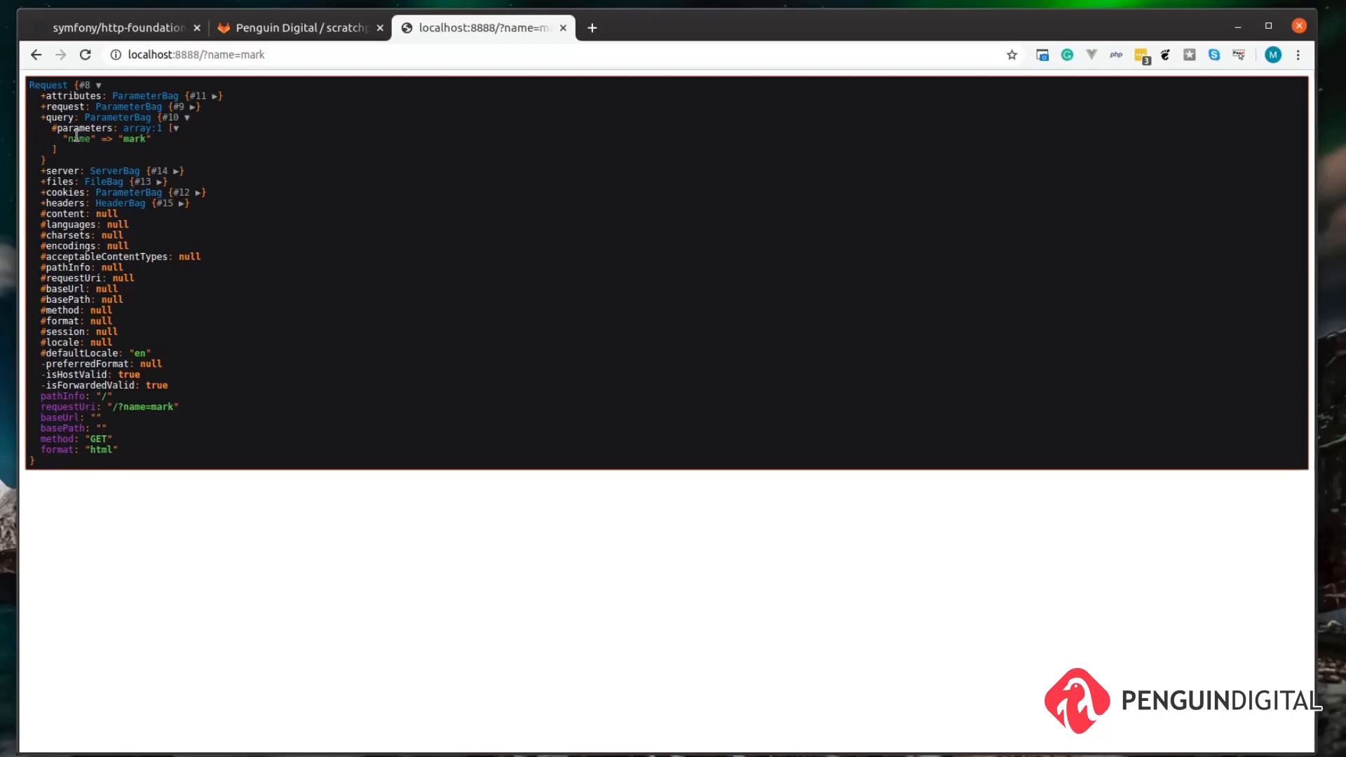
mouse_move(246, 55)
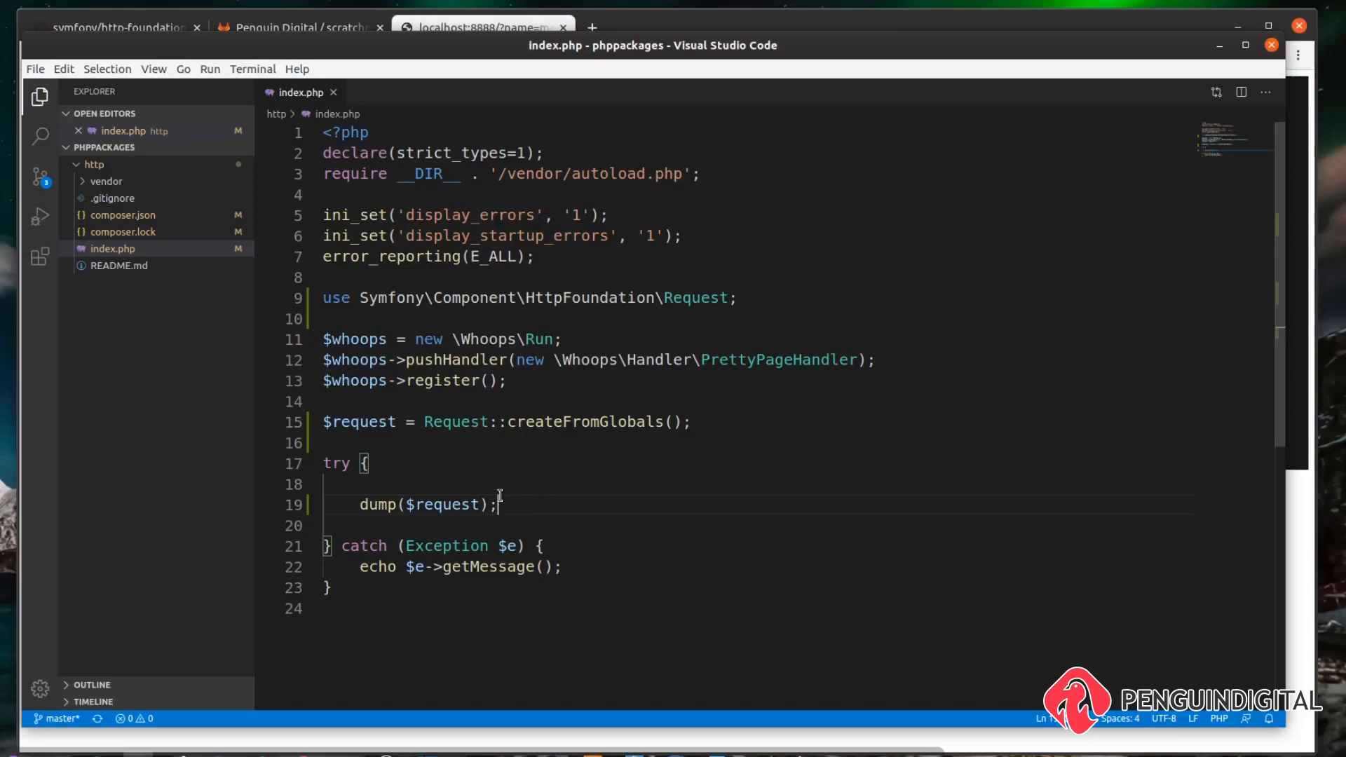
Step: Add dump($_GET['name']) above the request dump in index.php
text($_GET[)
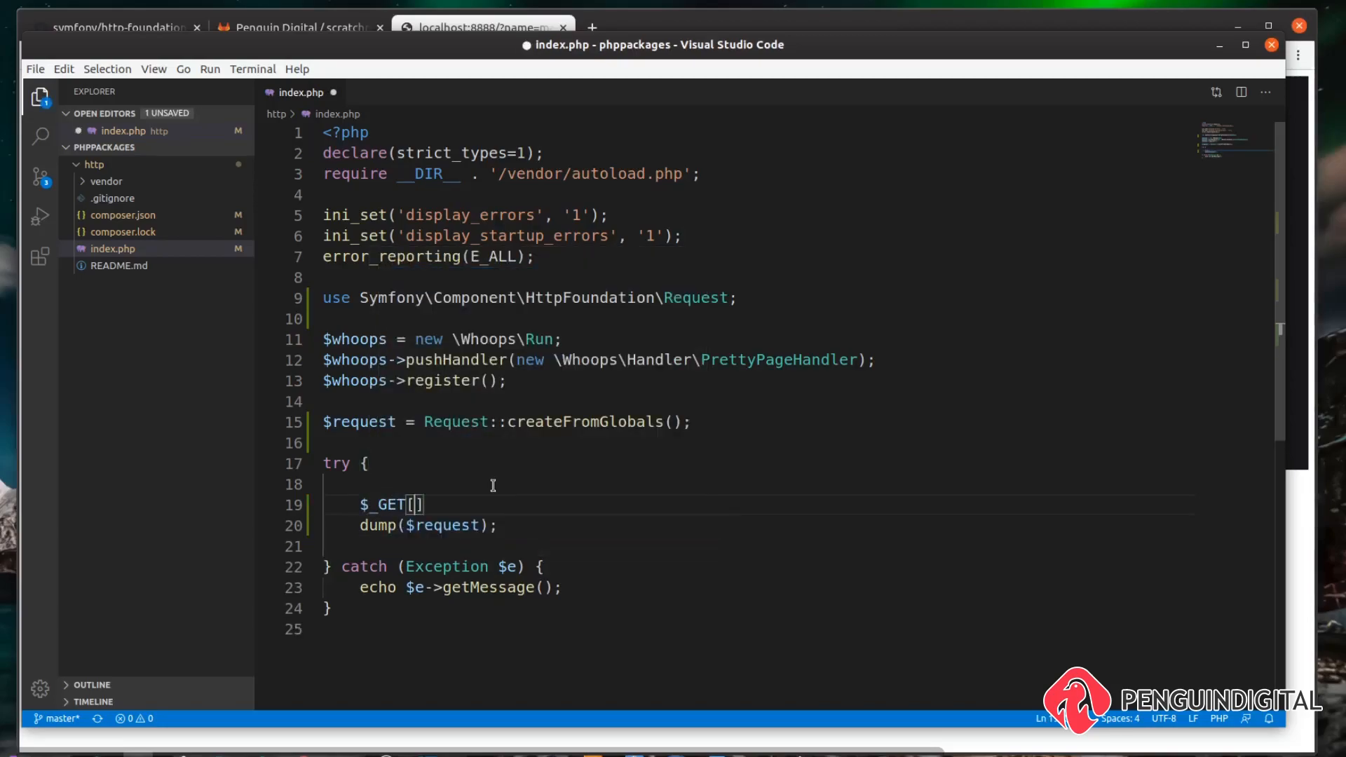
text('name')
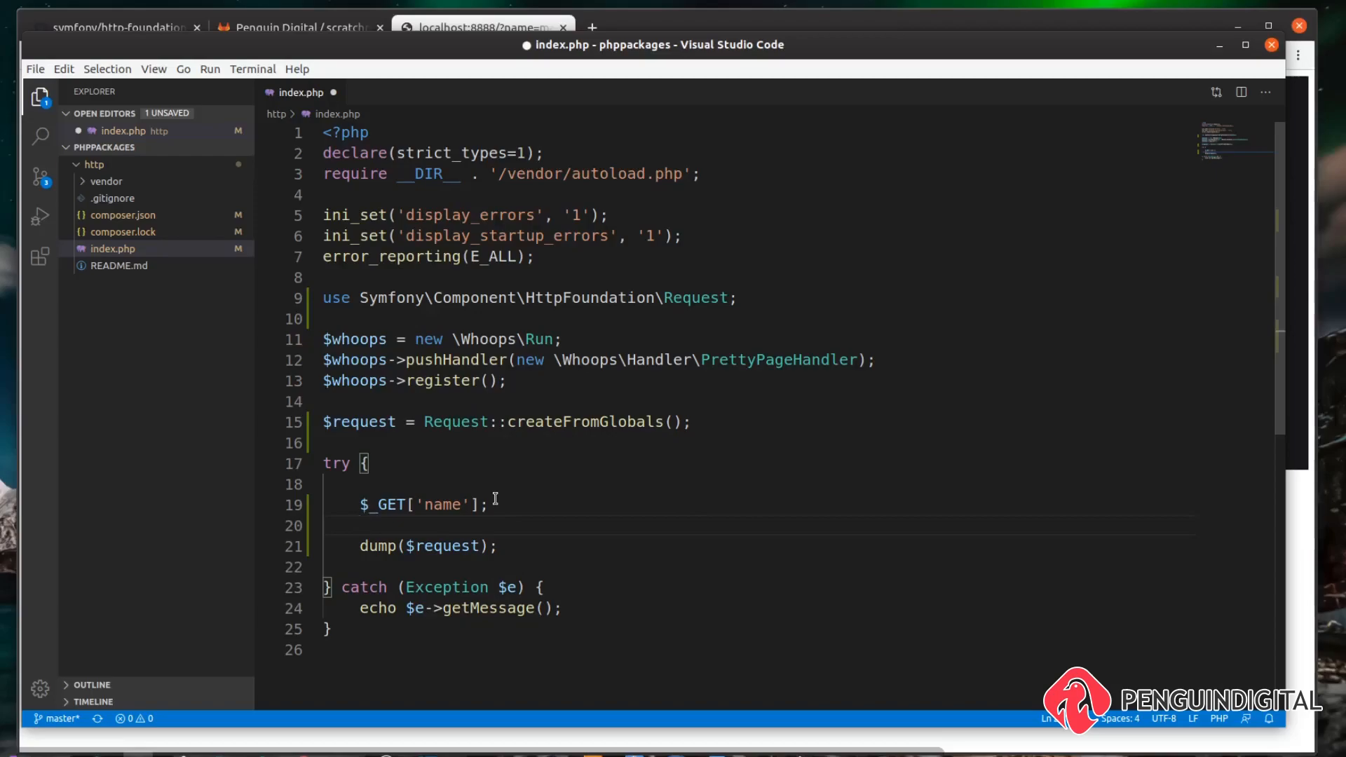
text(dump())
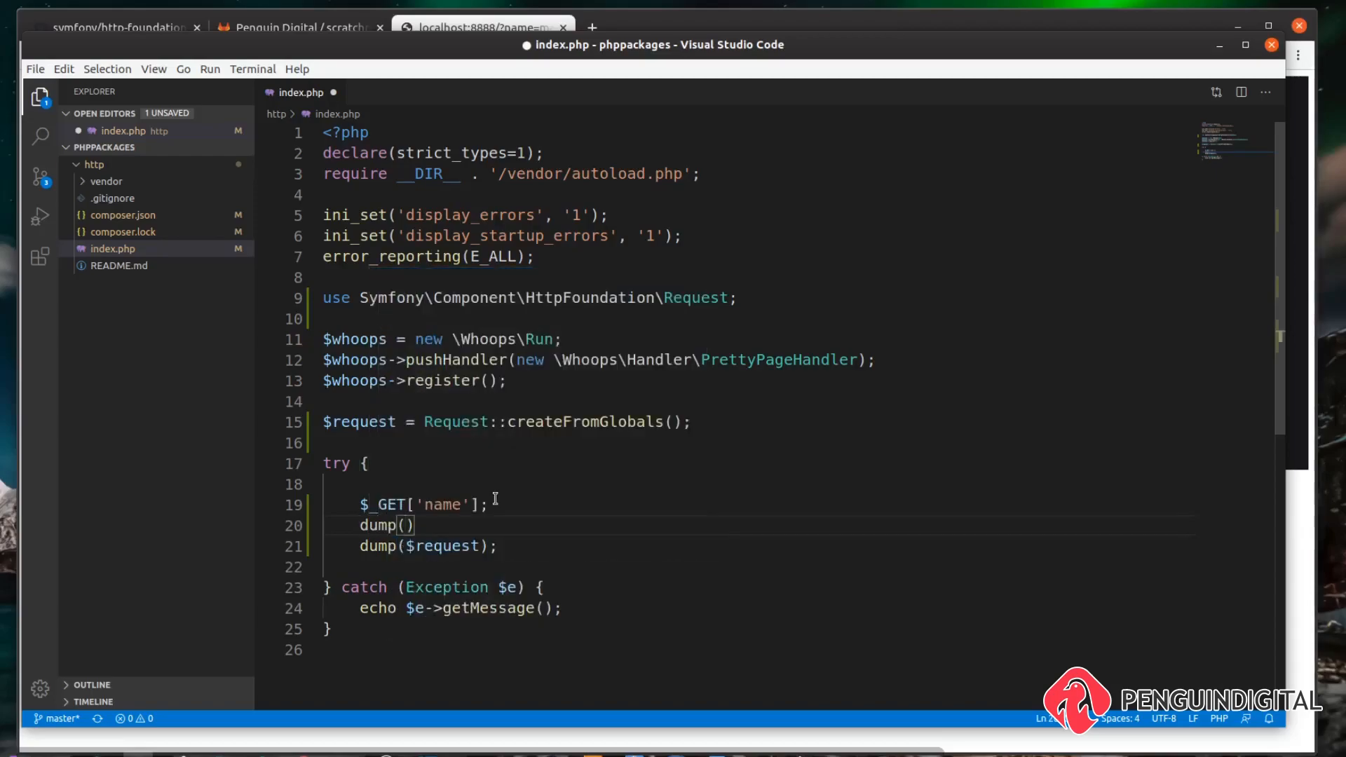
text($_GET)
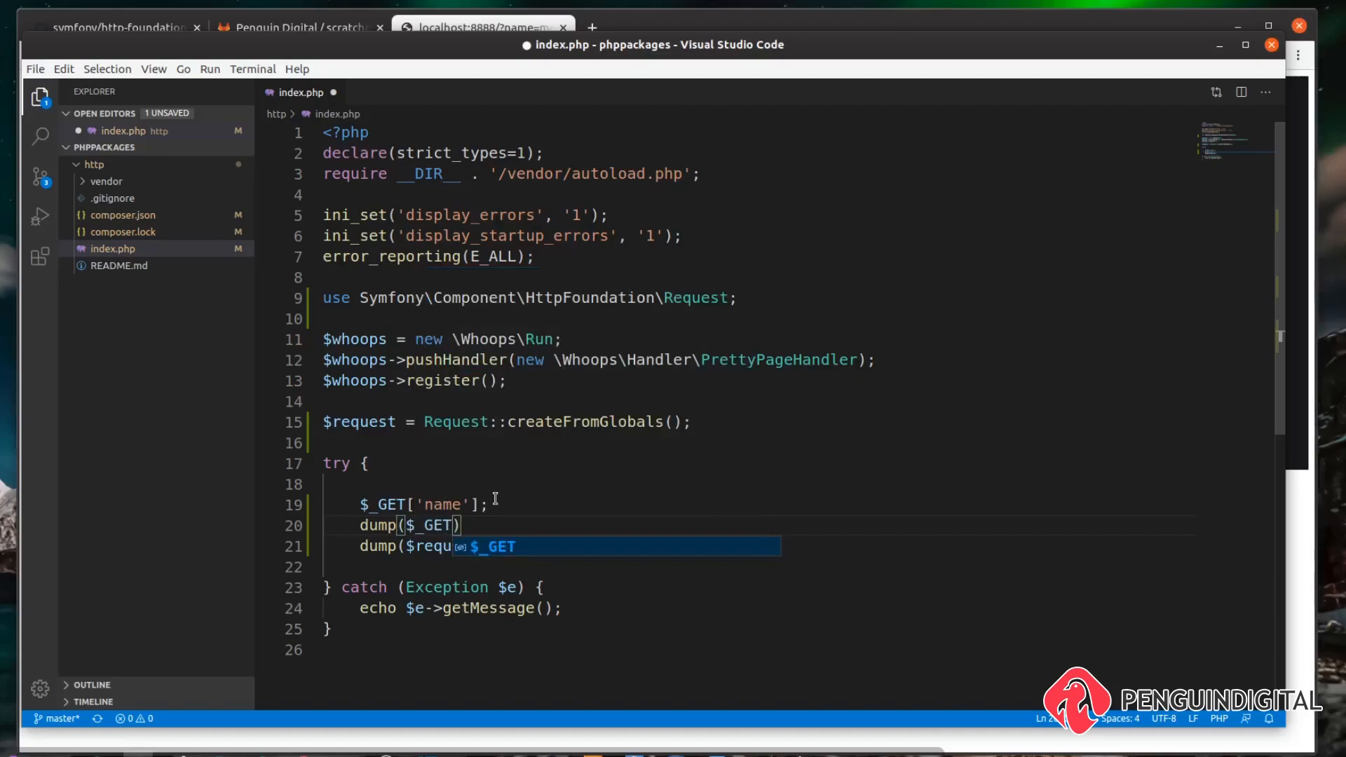
text(['name'])
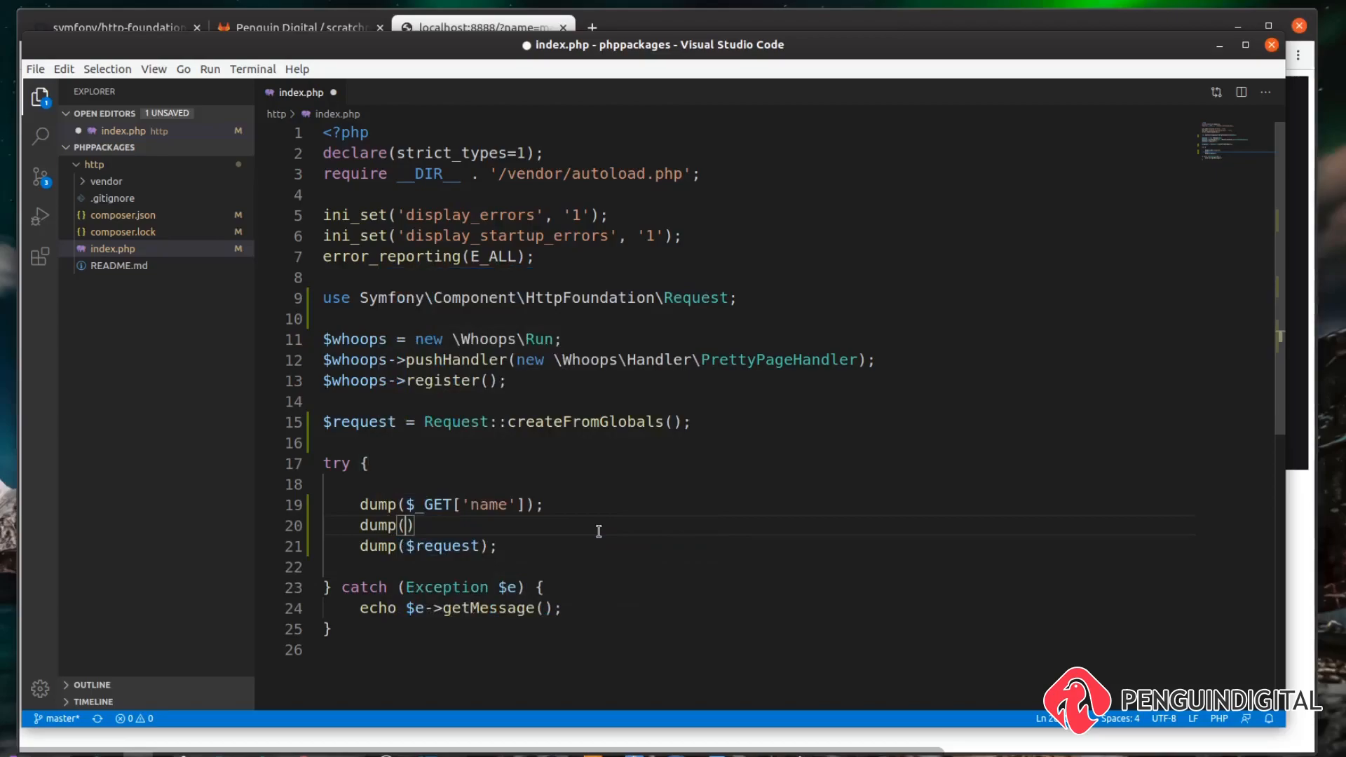
Step: Add dump($request->query->get('name')), save index.php, and return to the browser
text($request-)
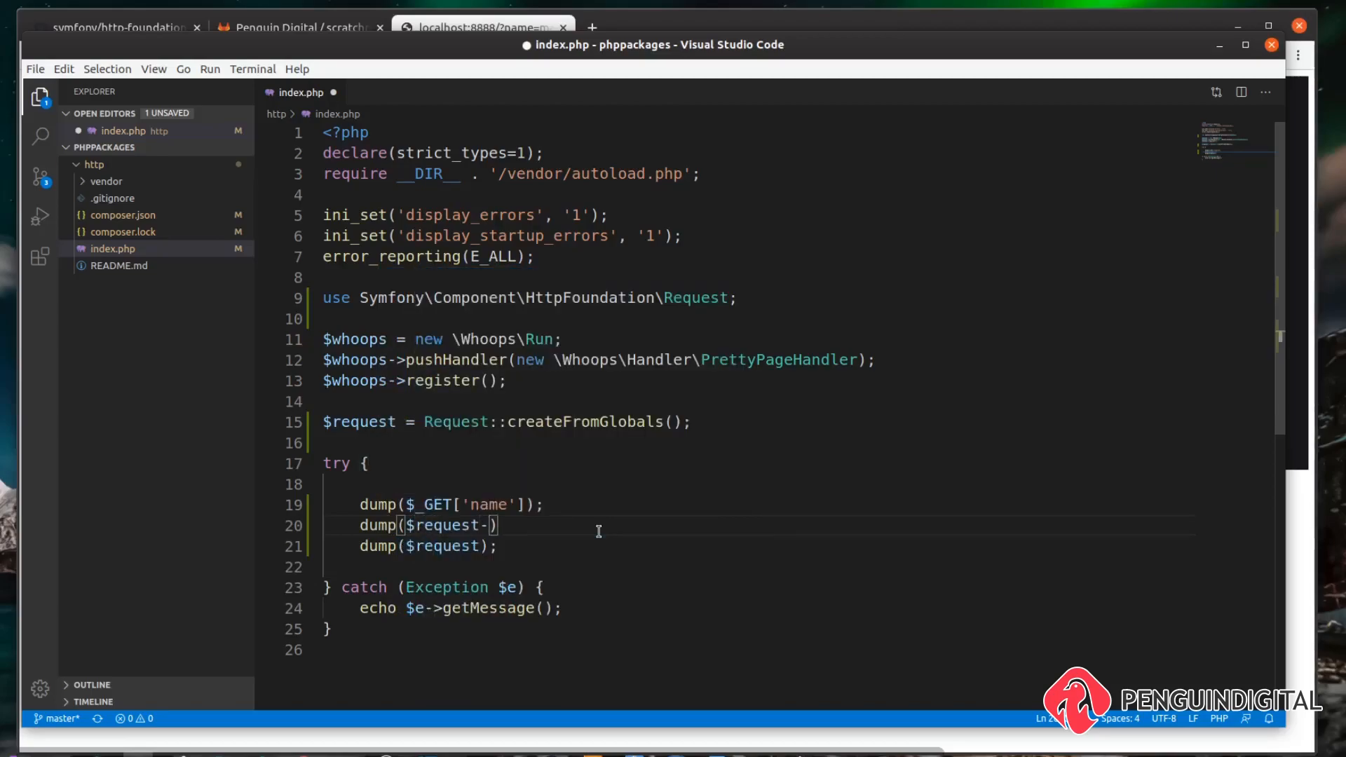
text(query->)
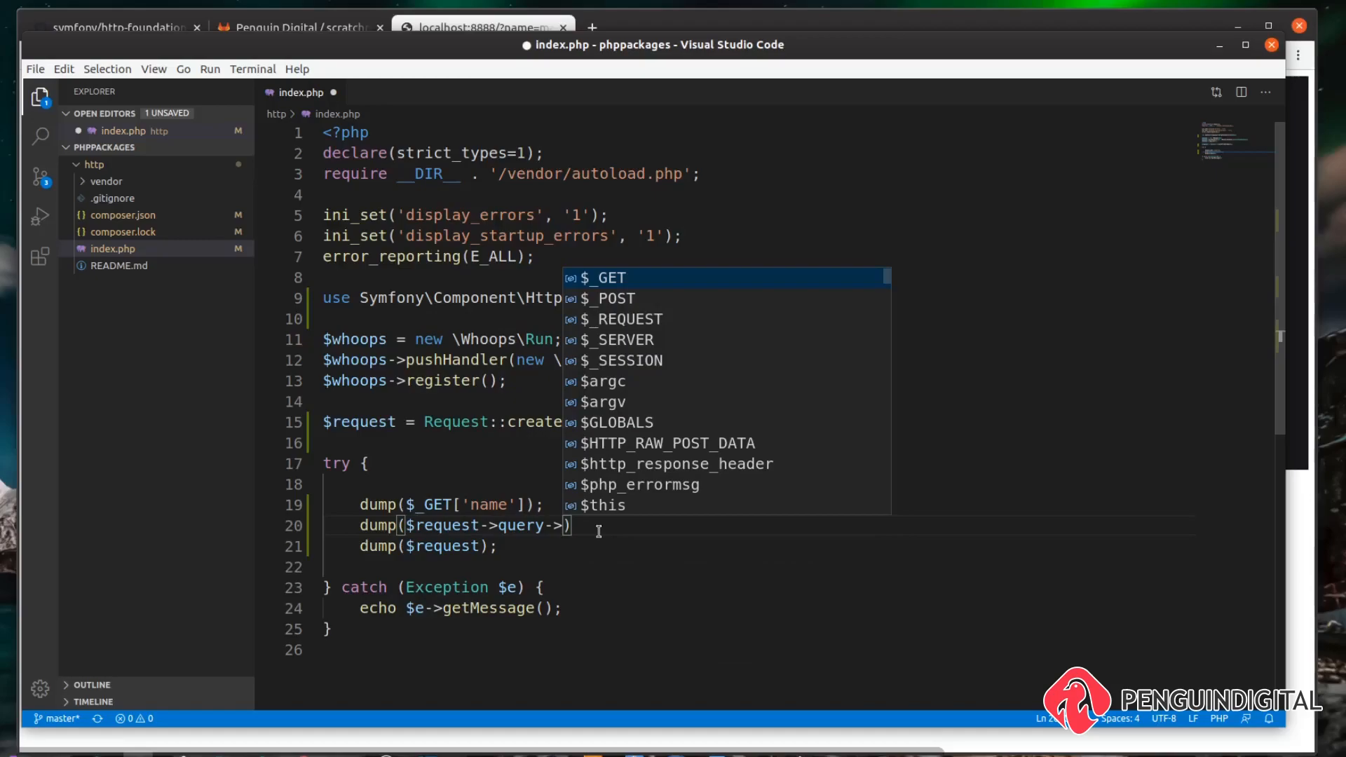
text(get(''))
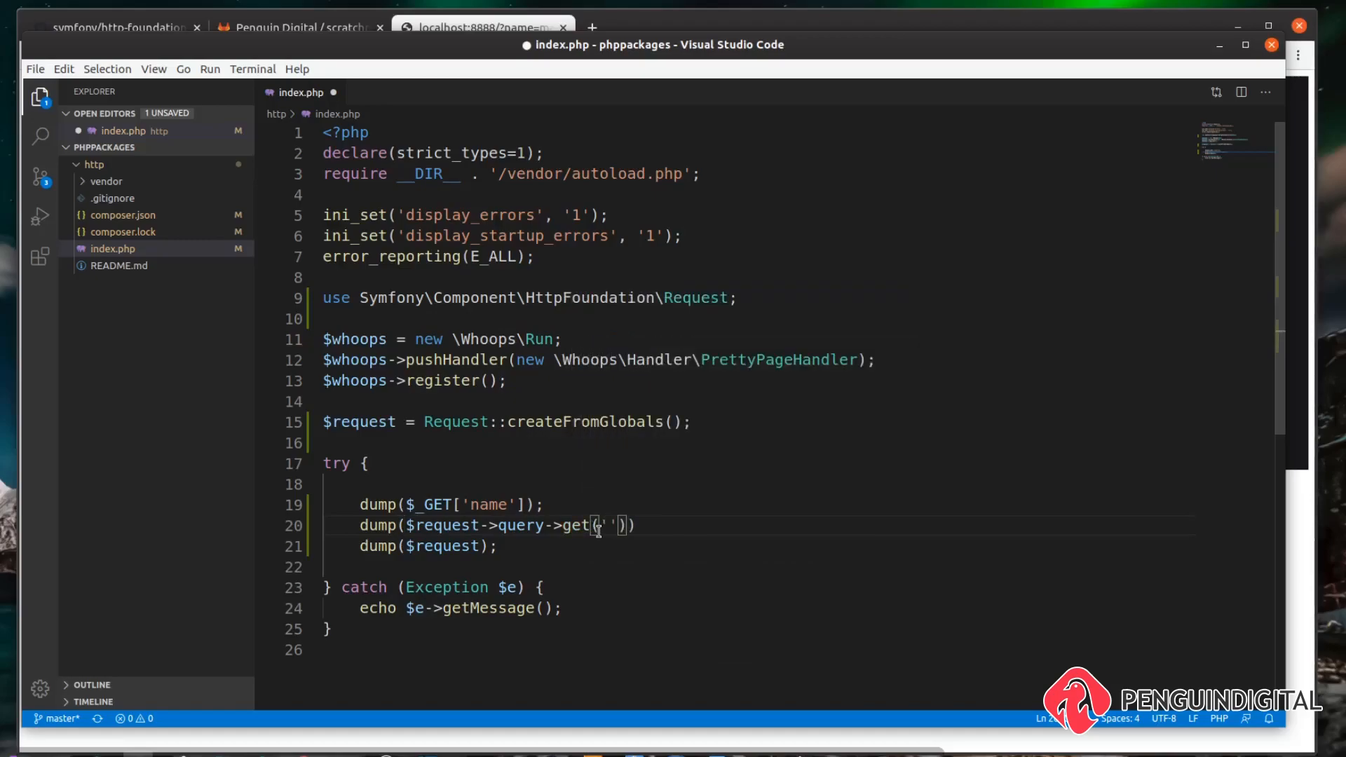
text(name)
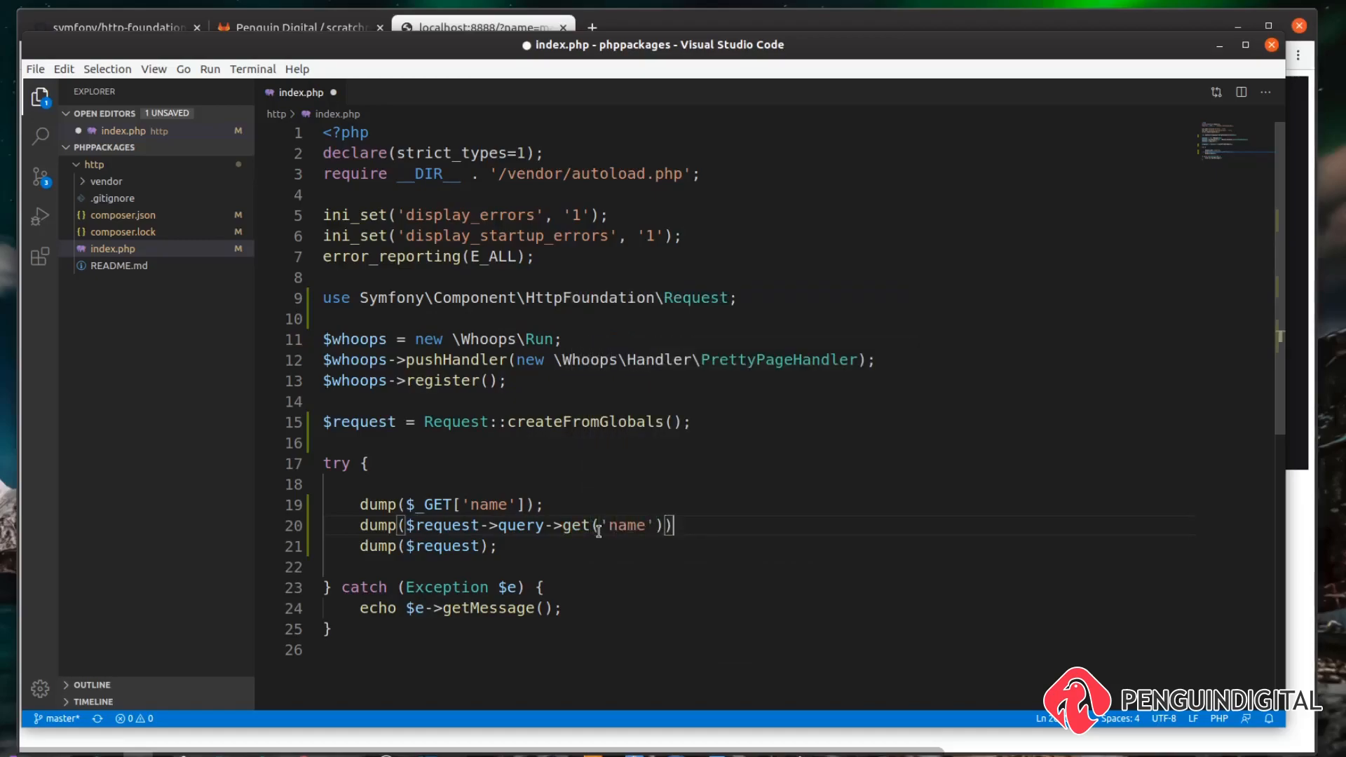
key(ctrl+s)
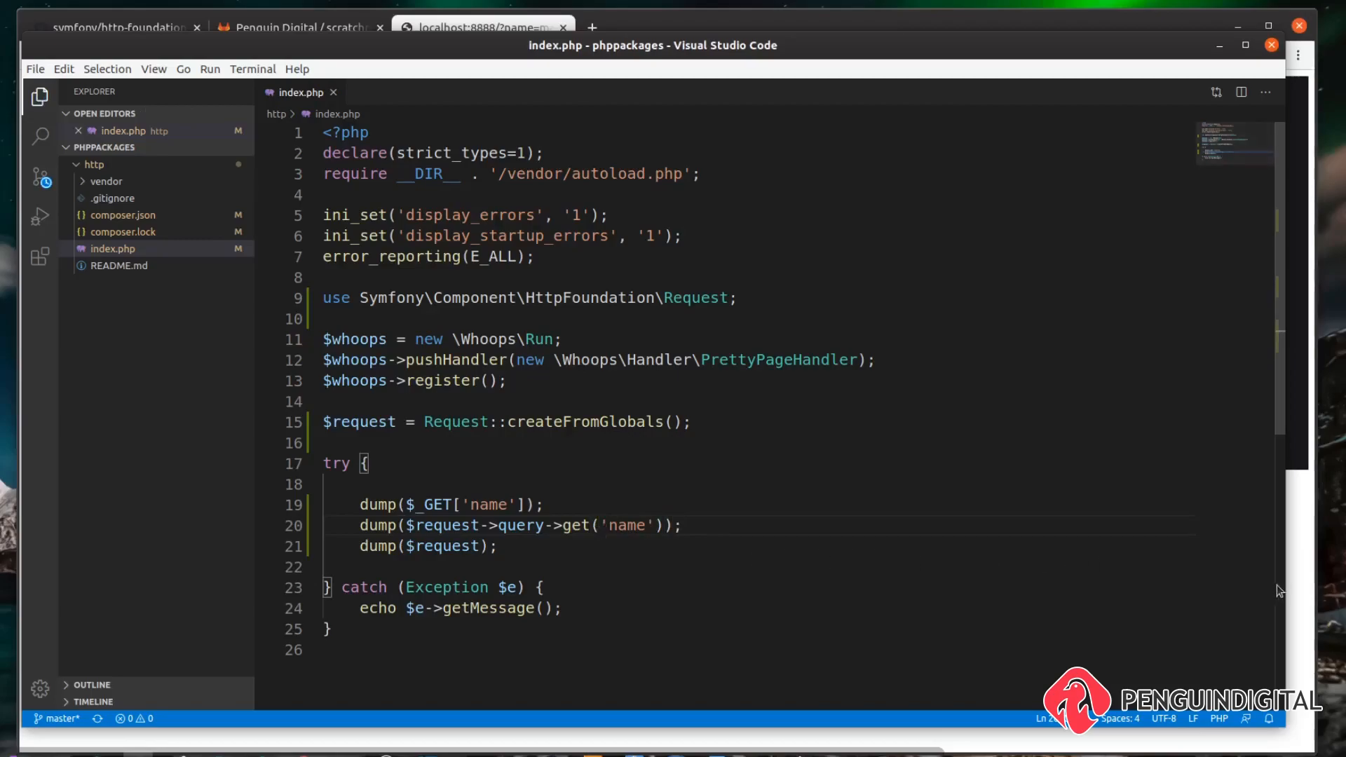
click(485, 28)
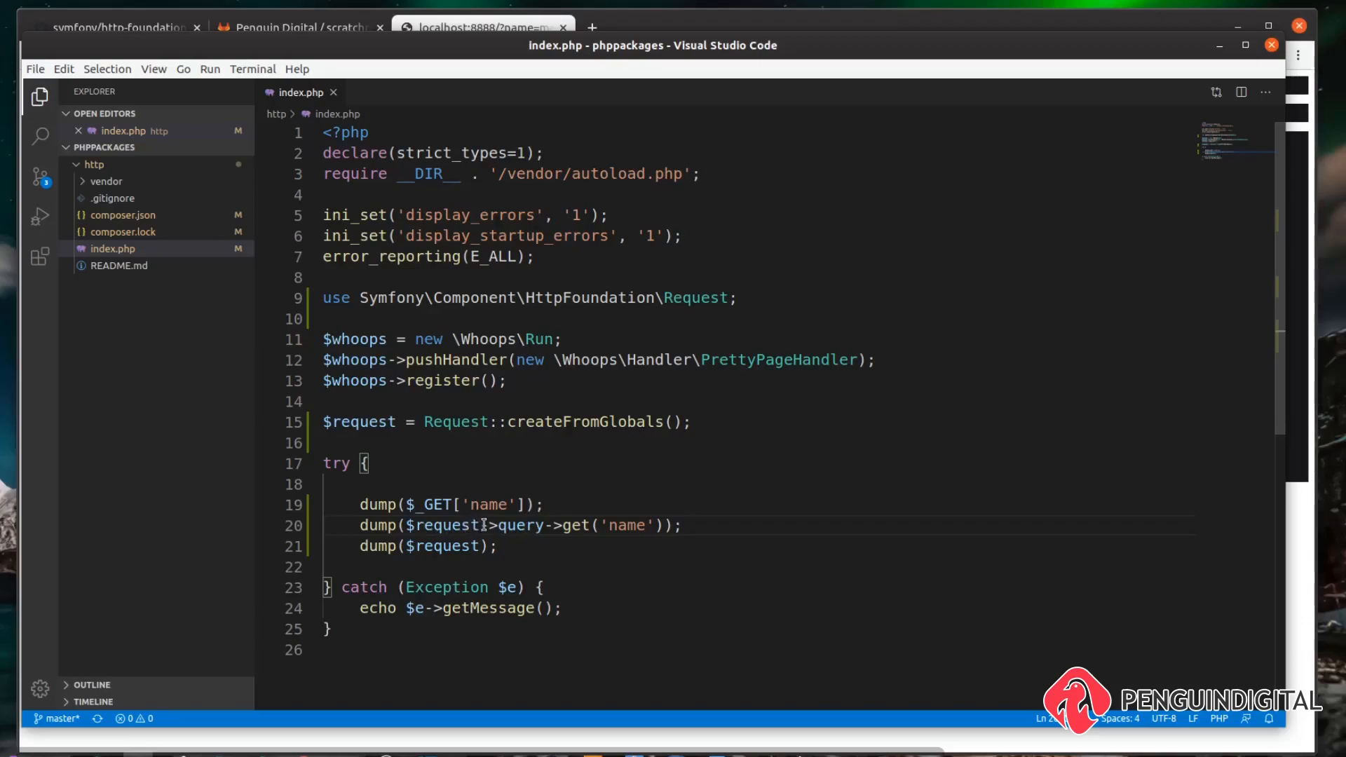
mouse_move(438, 505)
text(all)
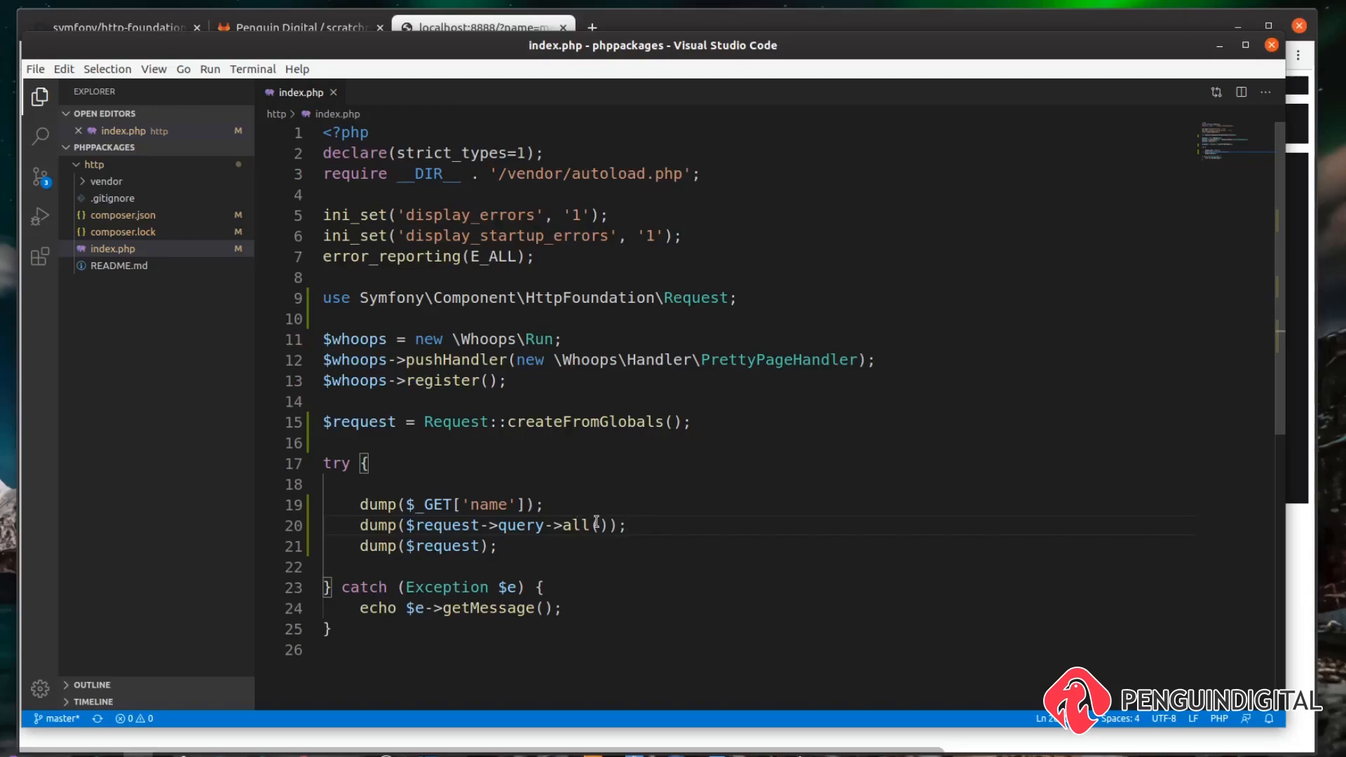
Step: Change the query dump to all(), drop the $_GET dump line, and go reload the page
double_click(488, 505)
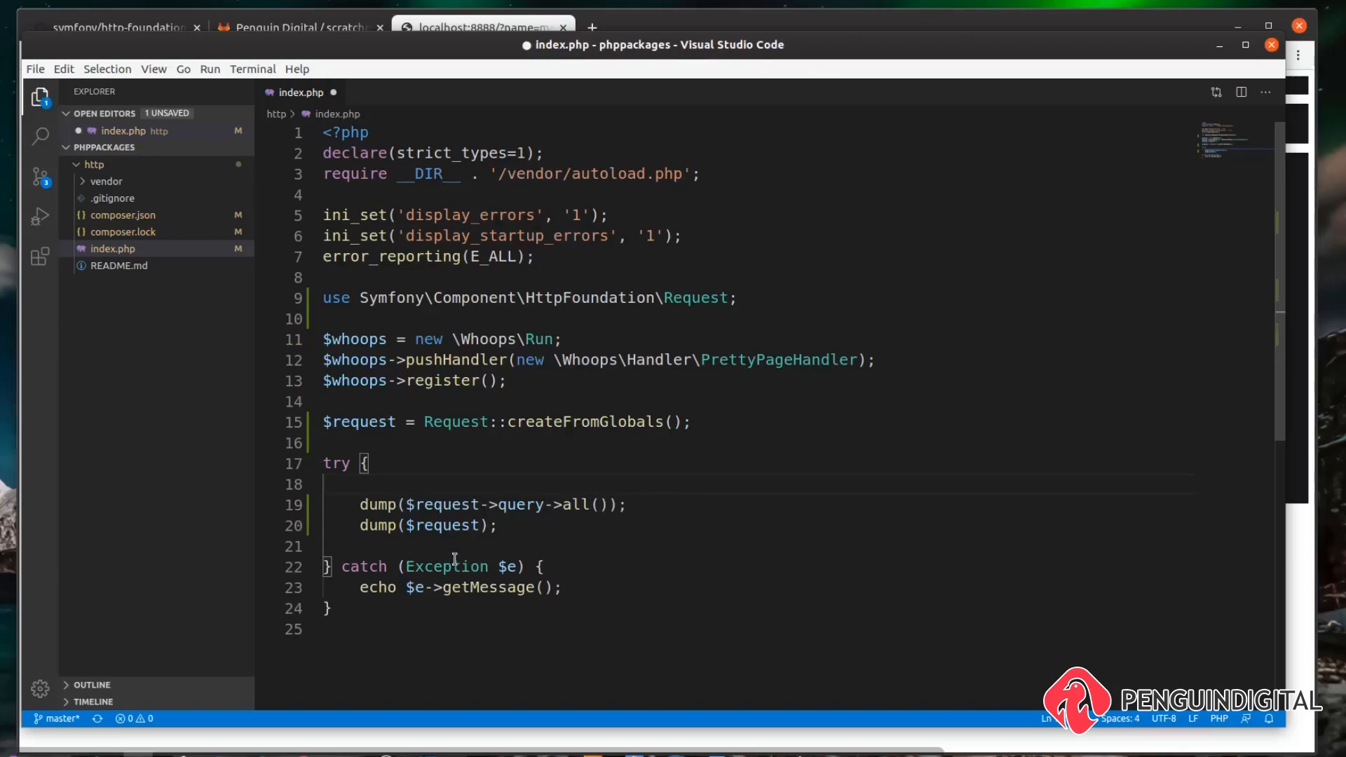
click(482, 28)
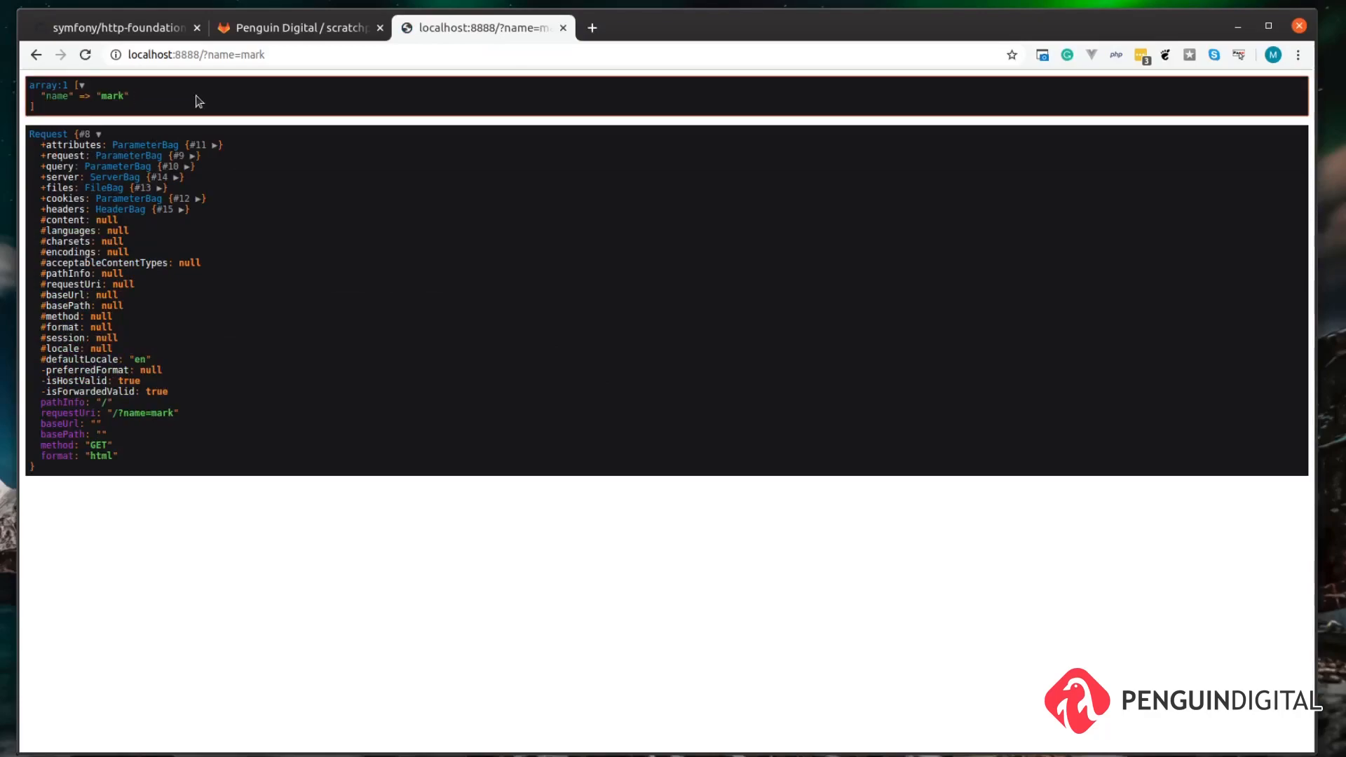
mouse_move(277, 87)
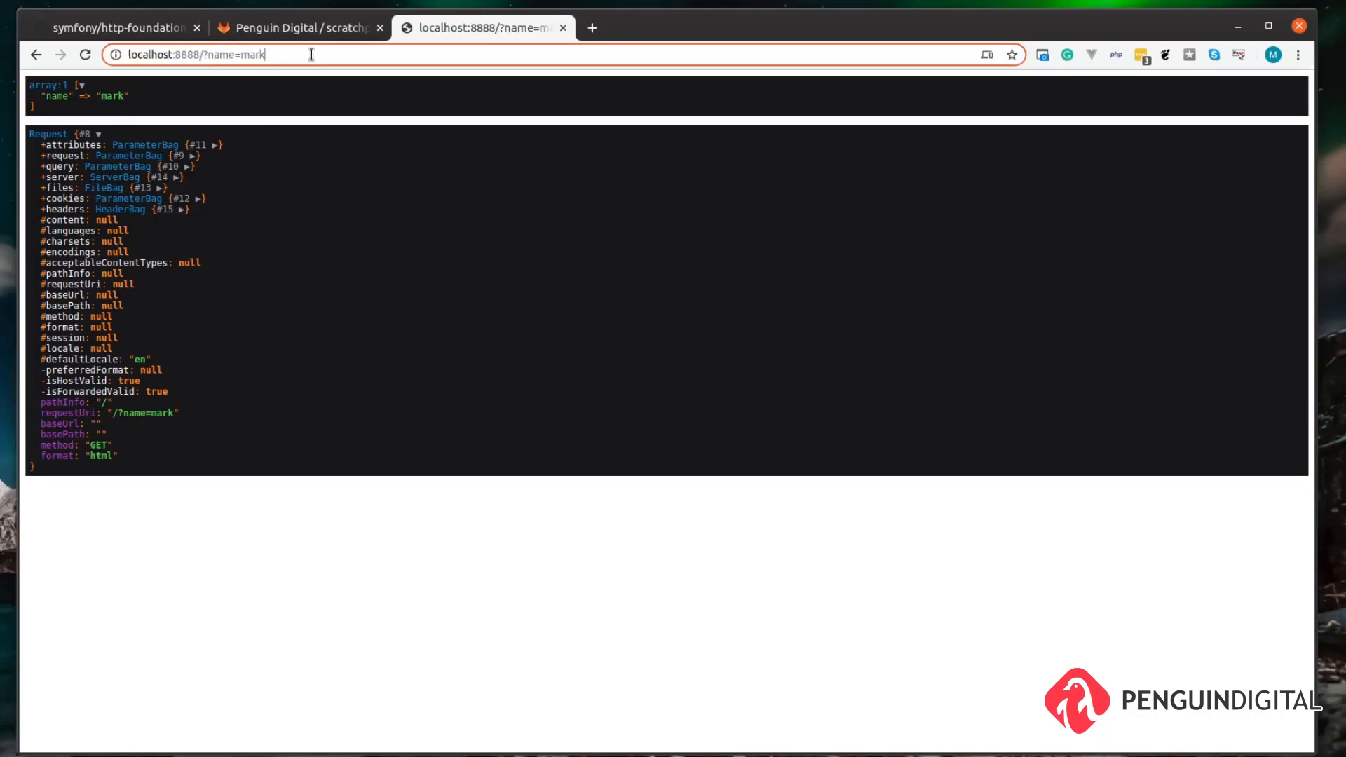
Step: Load localhost:8888/?name=mark&age=32 so the dump lists both name and age
text(&age=32)
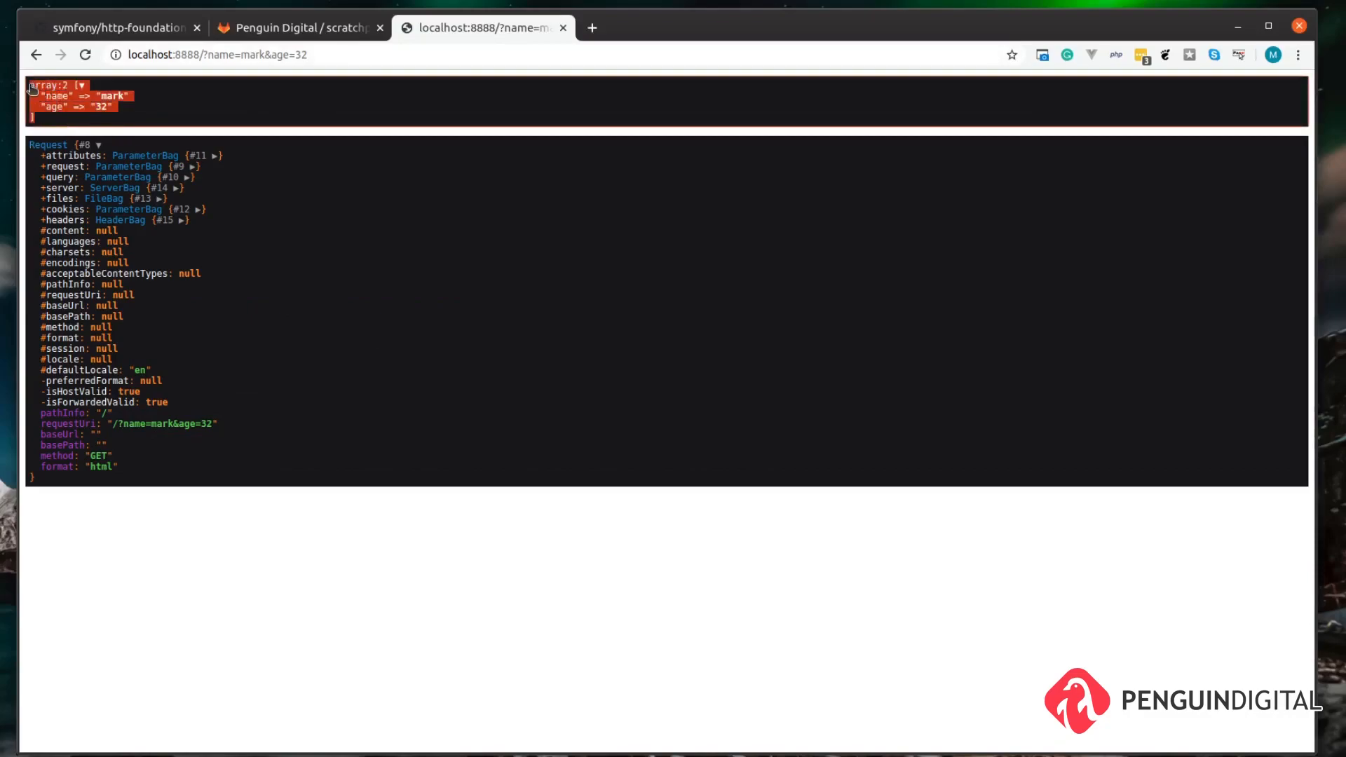
mouse_move(160, 113)
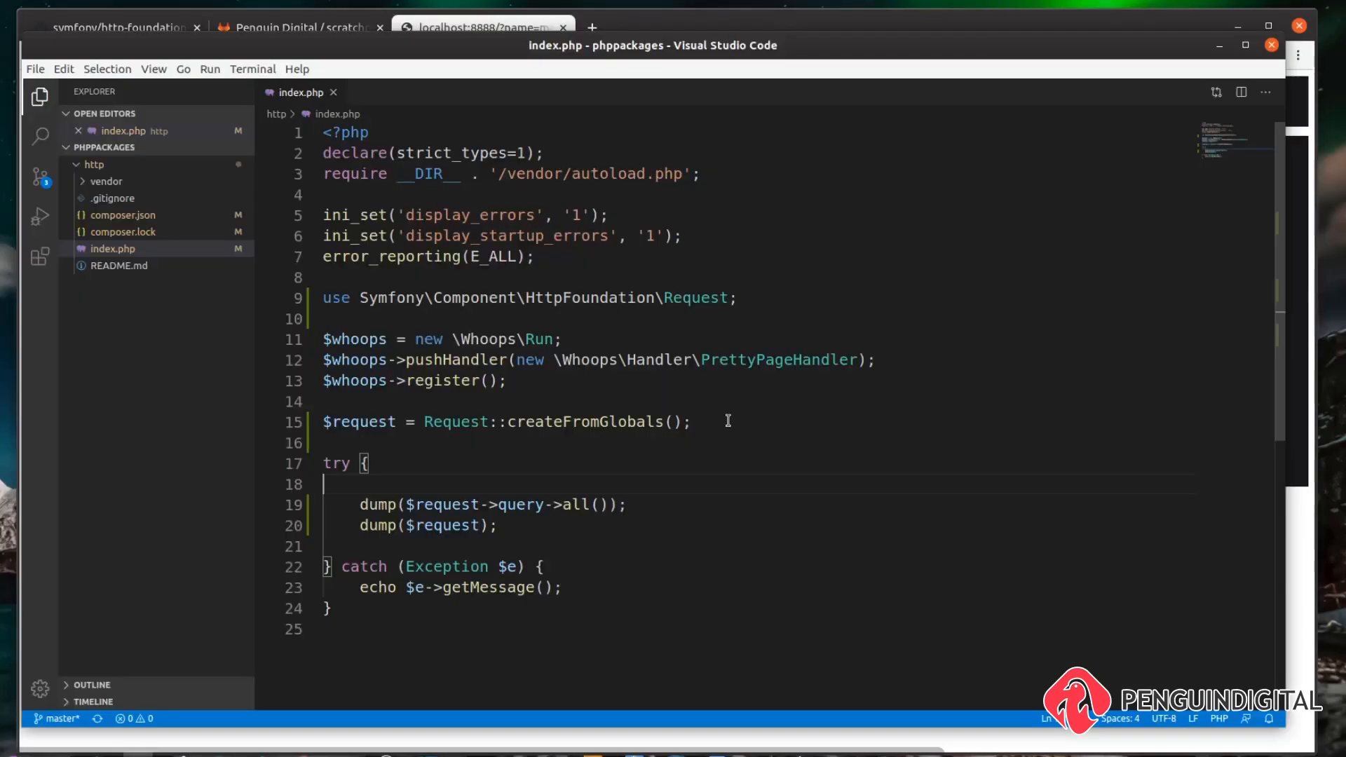
Step: Import Response, create $response = new Response(), and comment out both dump lines
click(702, 421)
text(use Symfony\Component\HttpFoundation\Response;)
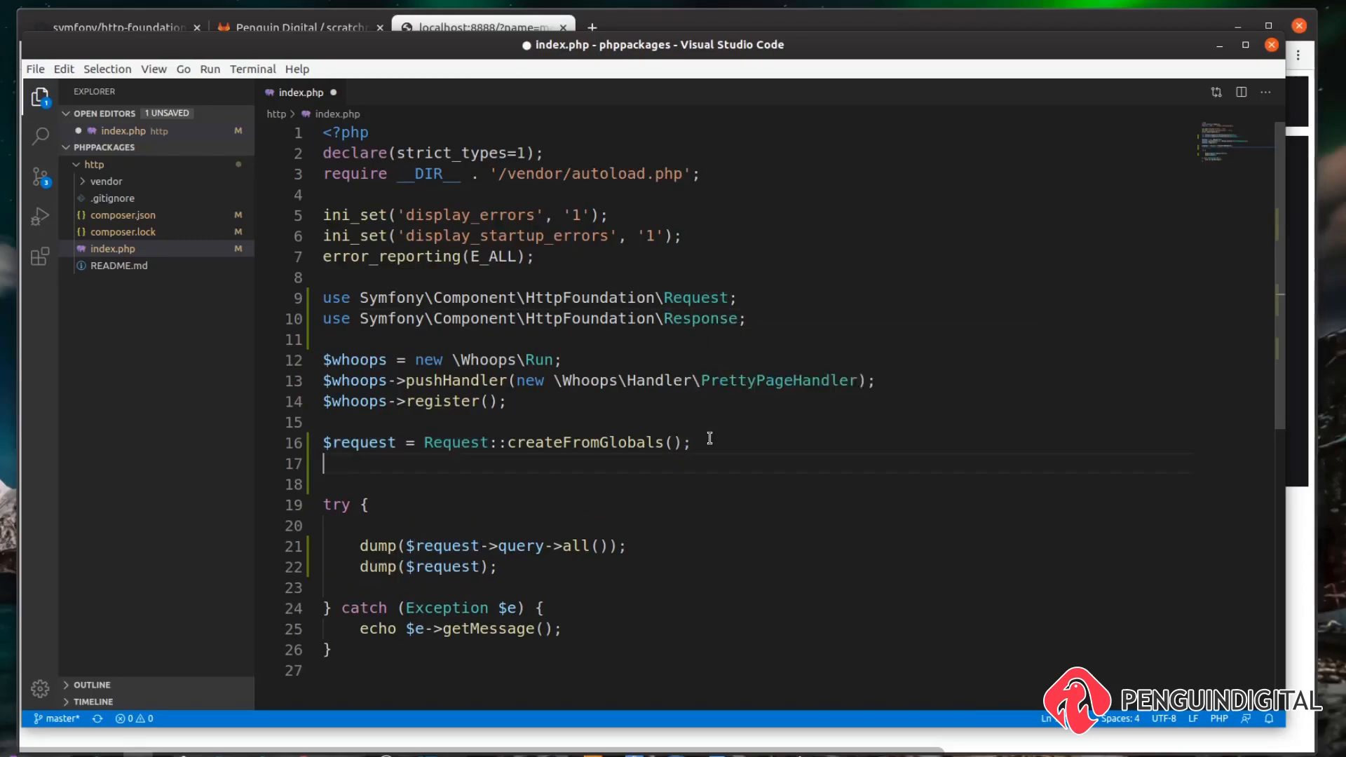
text($resp)
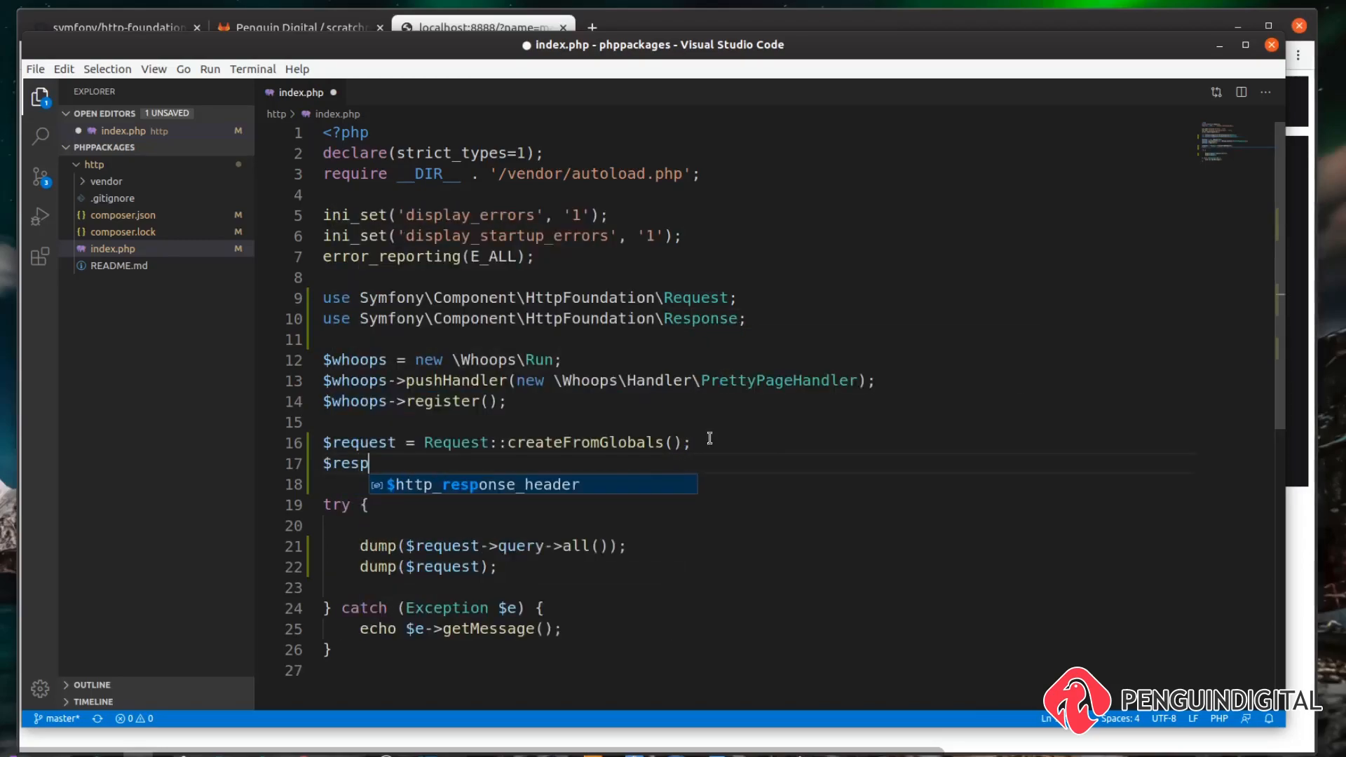
text(onse =)
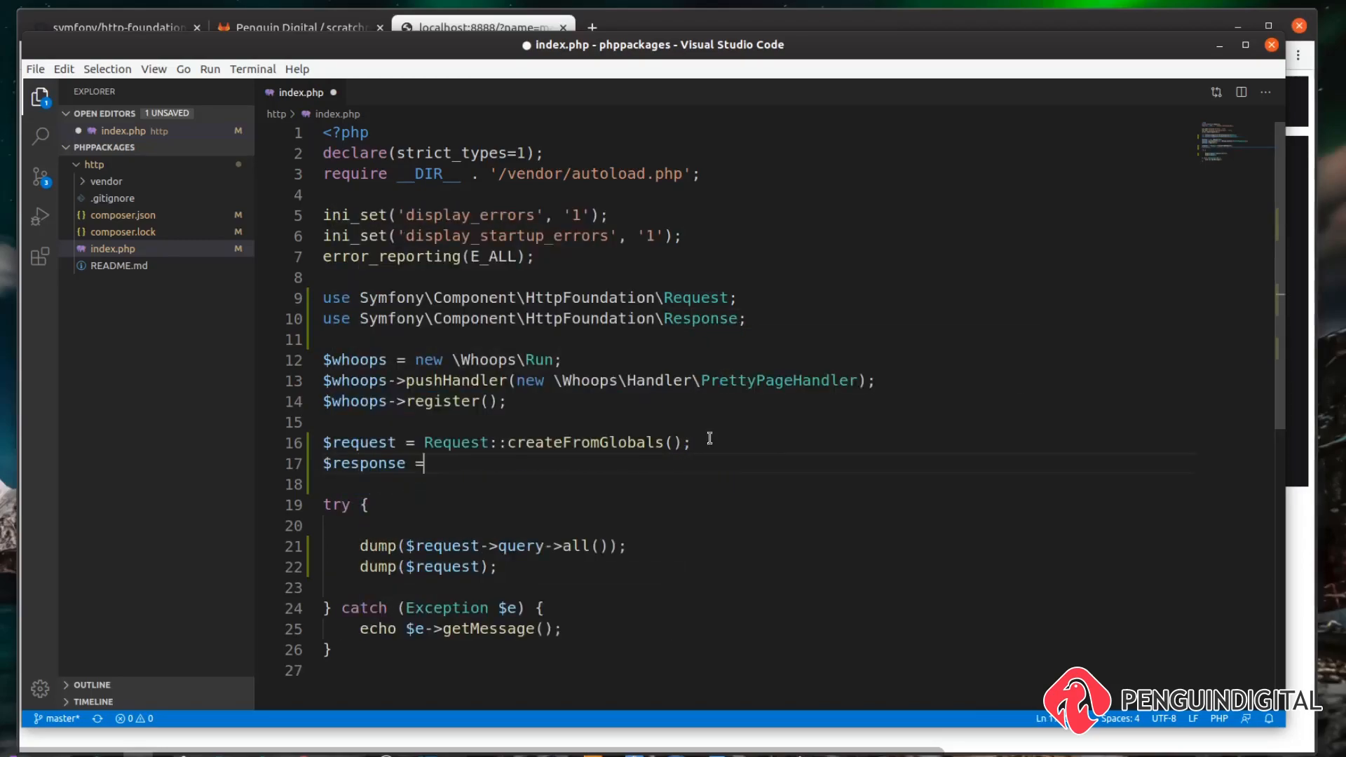
text(new Response();)
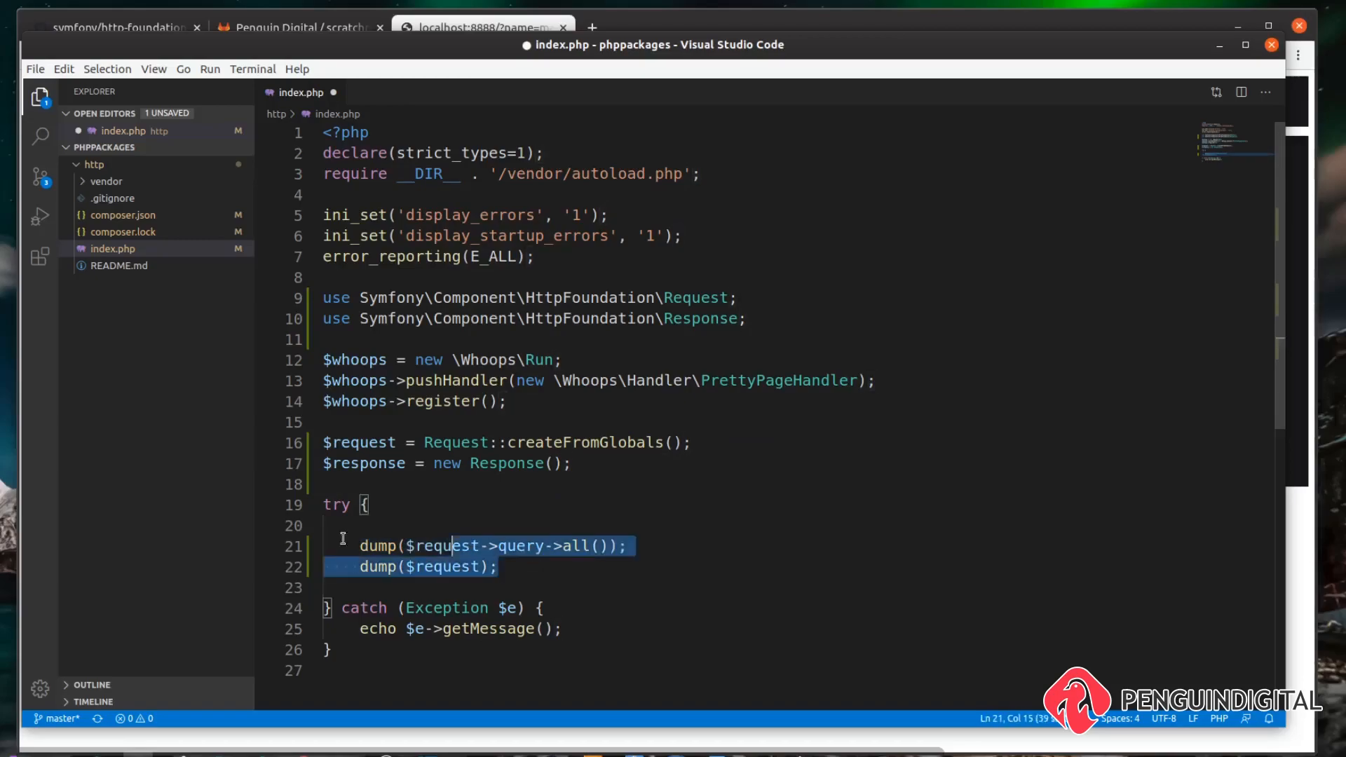
key(Ctrl+/)
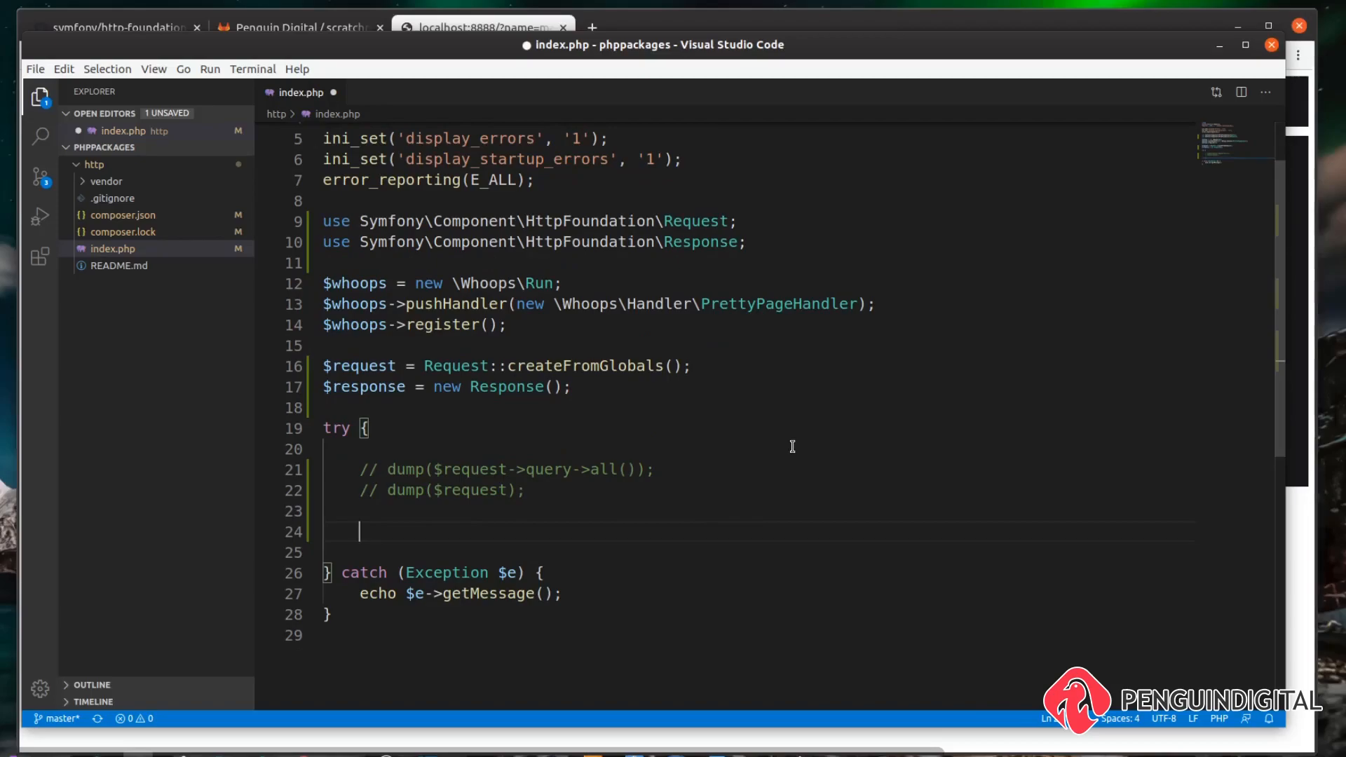
Step: Add $response->setContent('Hello World') to index.php
text($response)
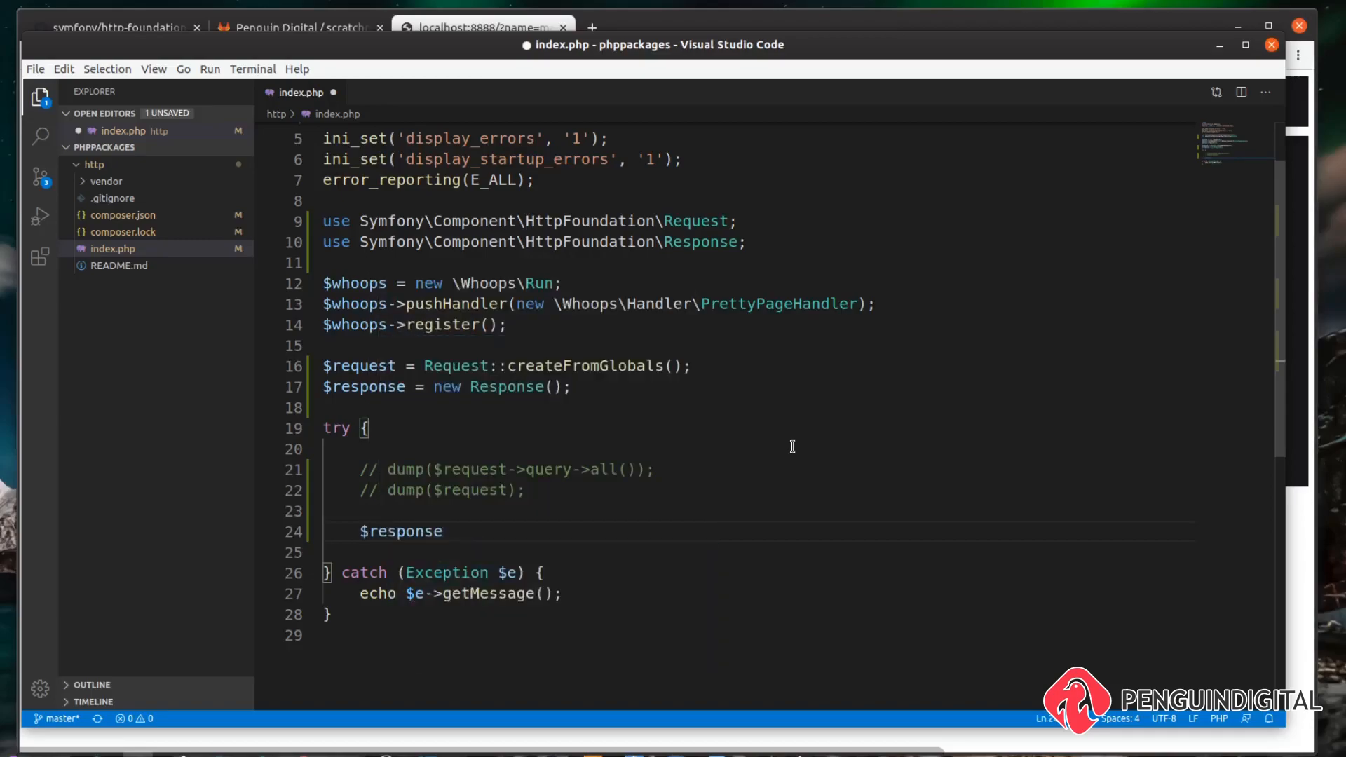
text(->setContent("Hello World");)
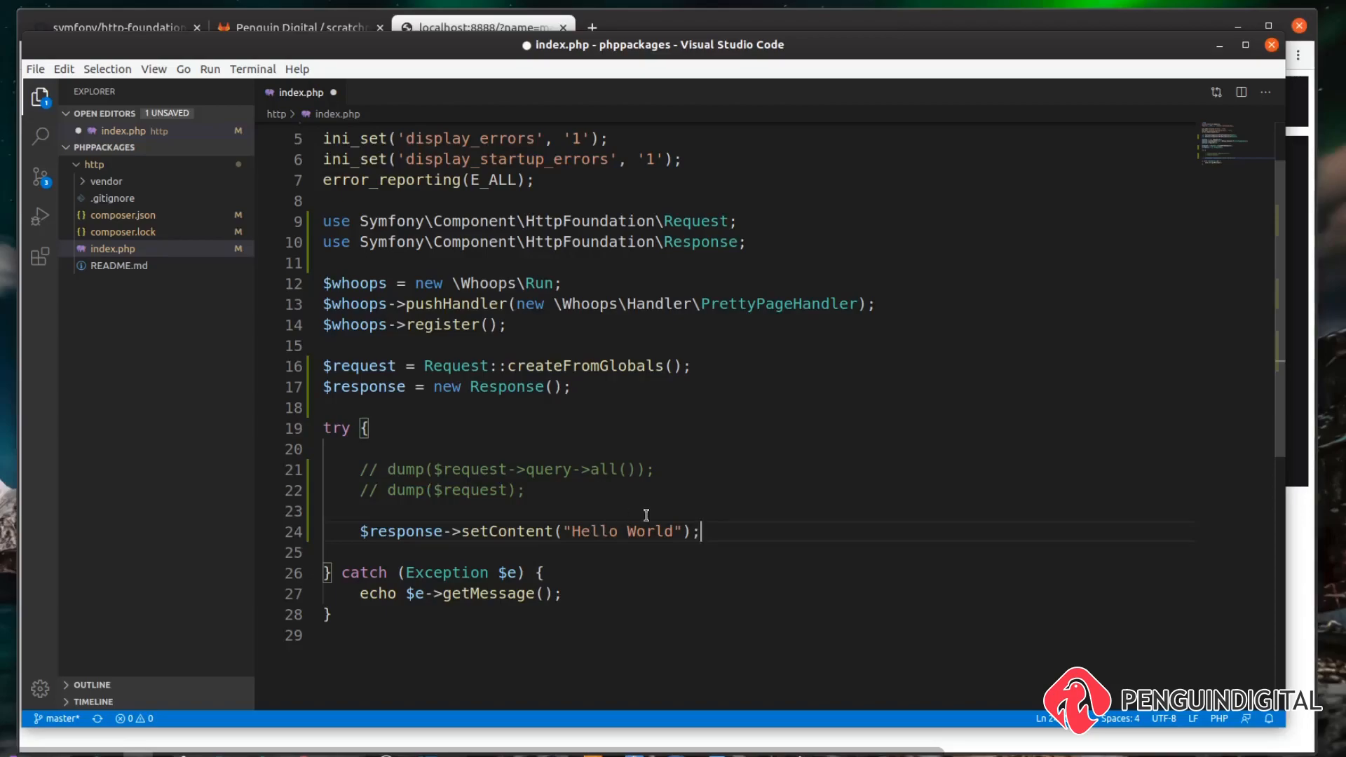
scroll(down, 3)
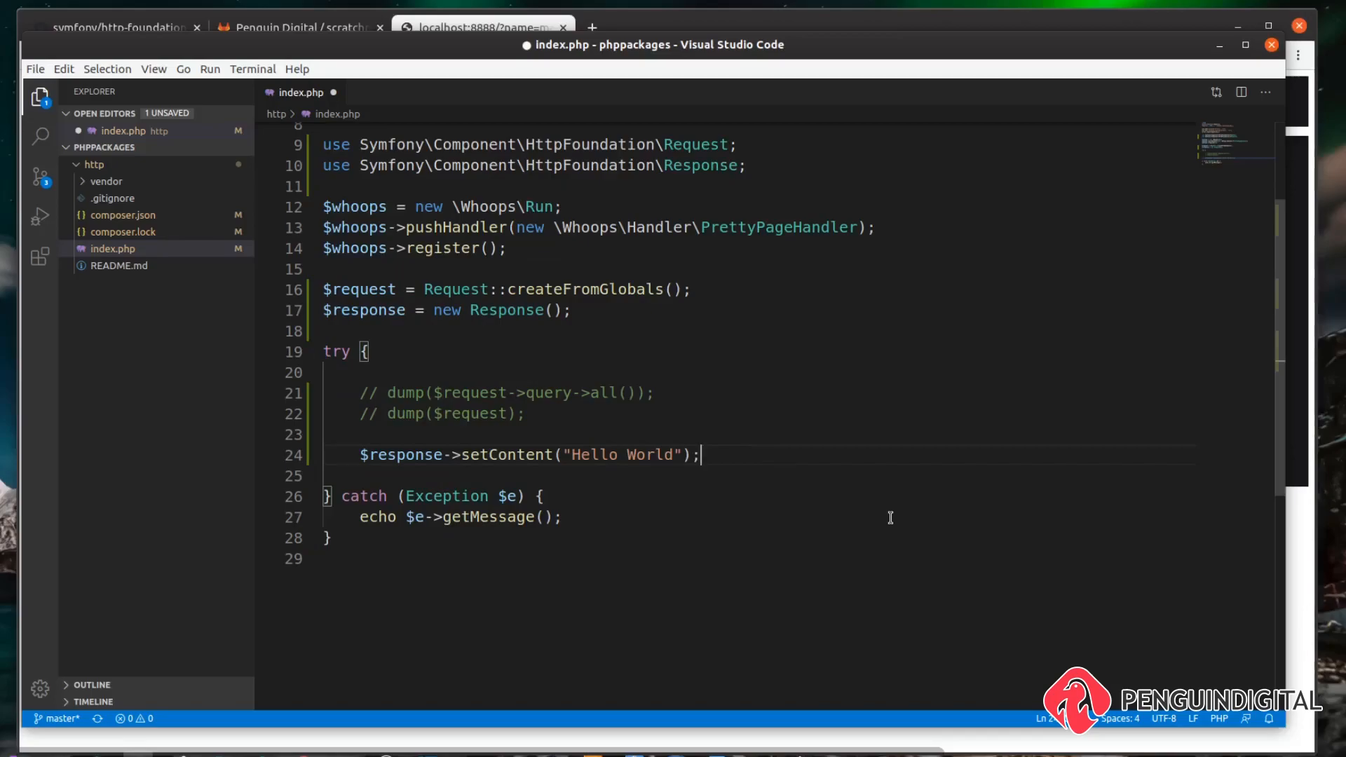
key(Enter)
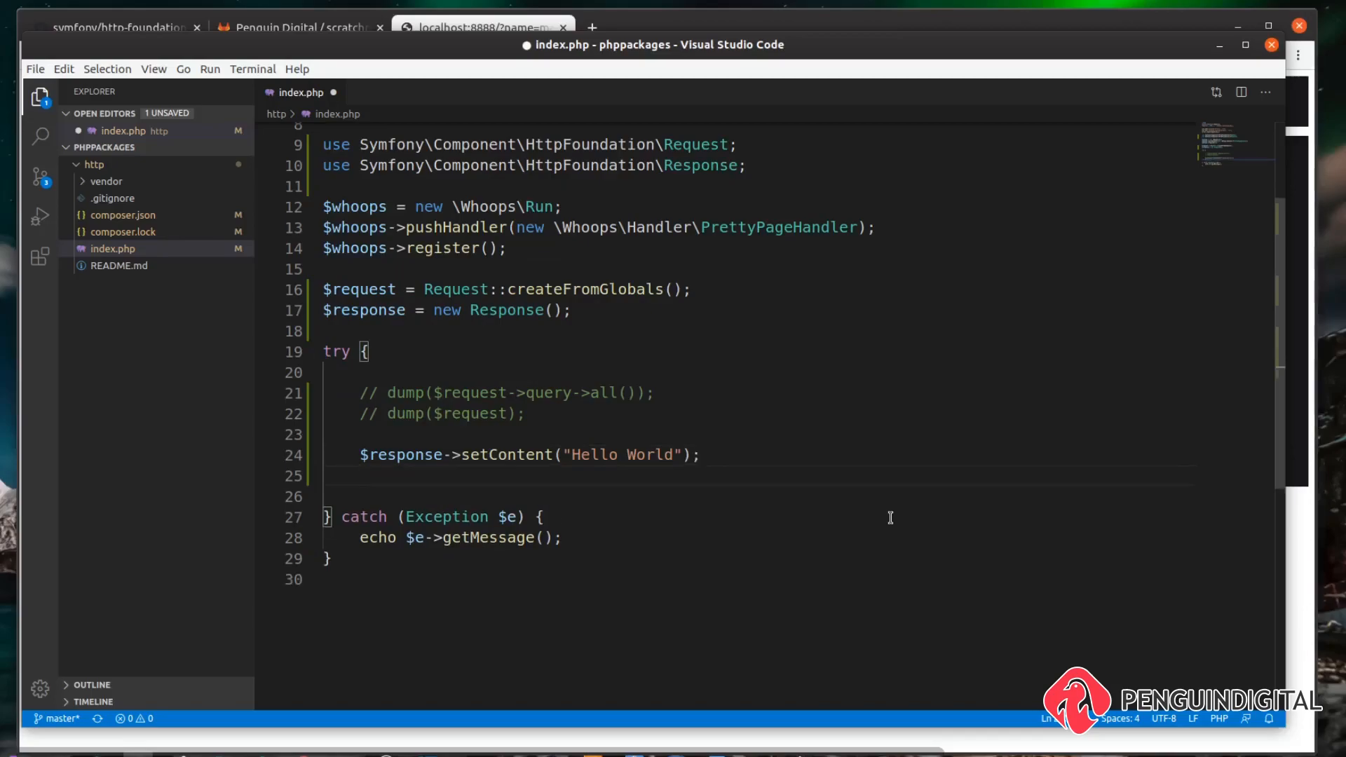
Step: Add $response->prepare($request) and begin the $response->send() line
text($response->prepare();)
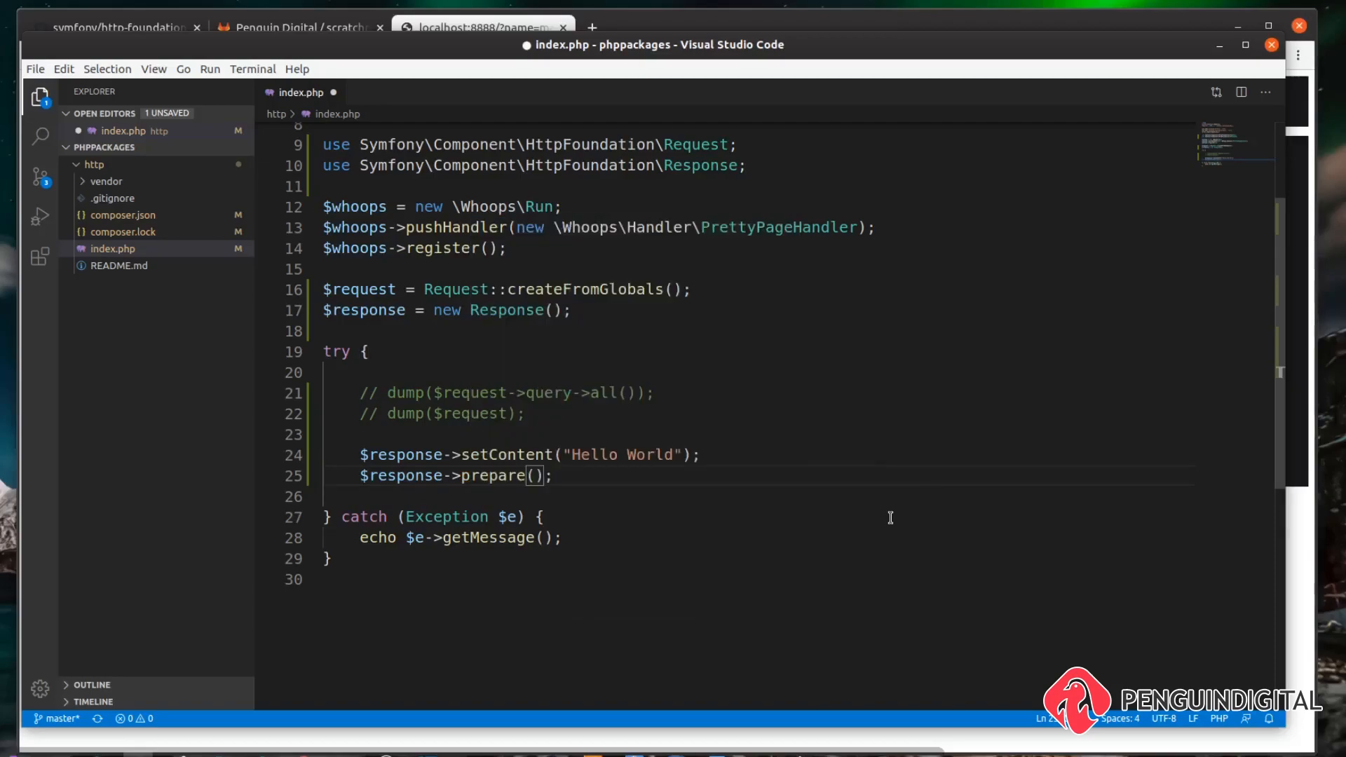
text($r)
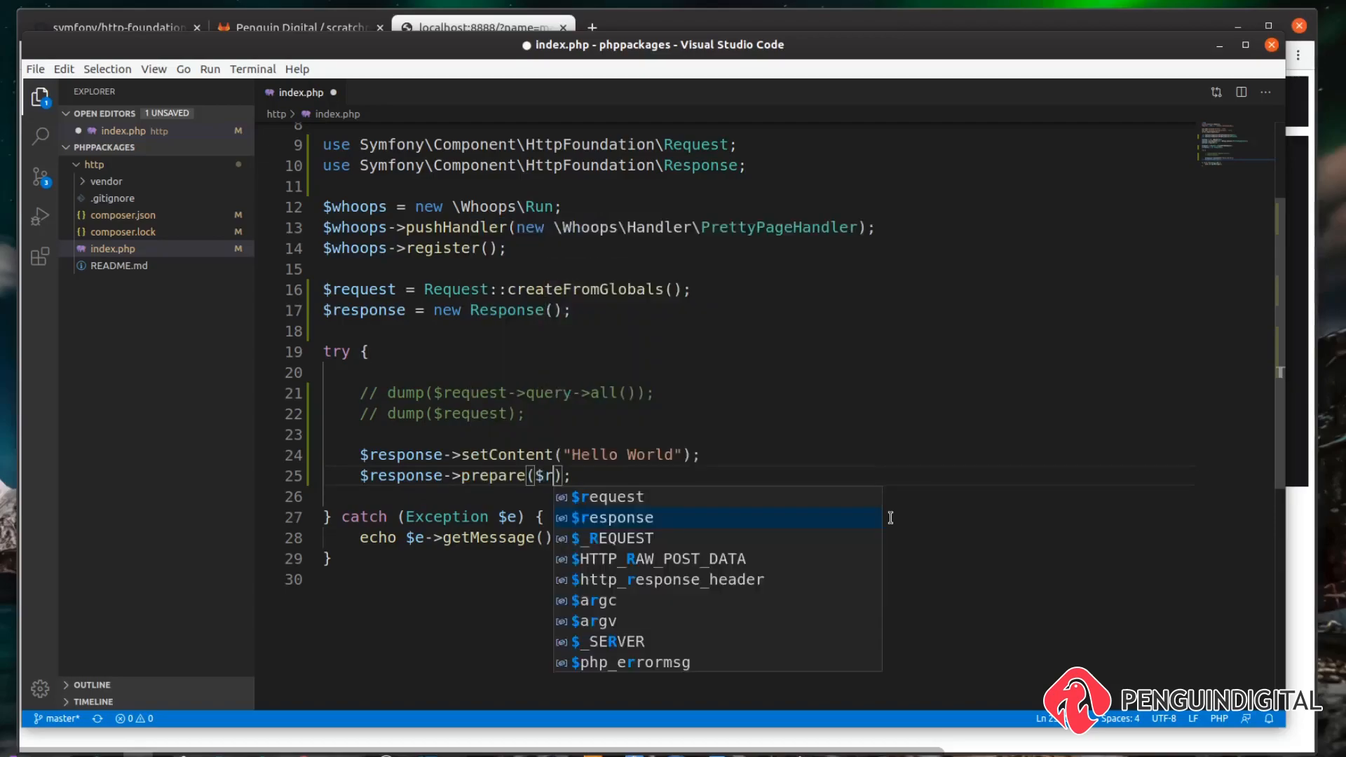
key(Enter)
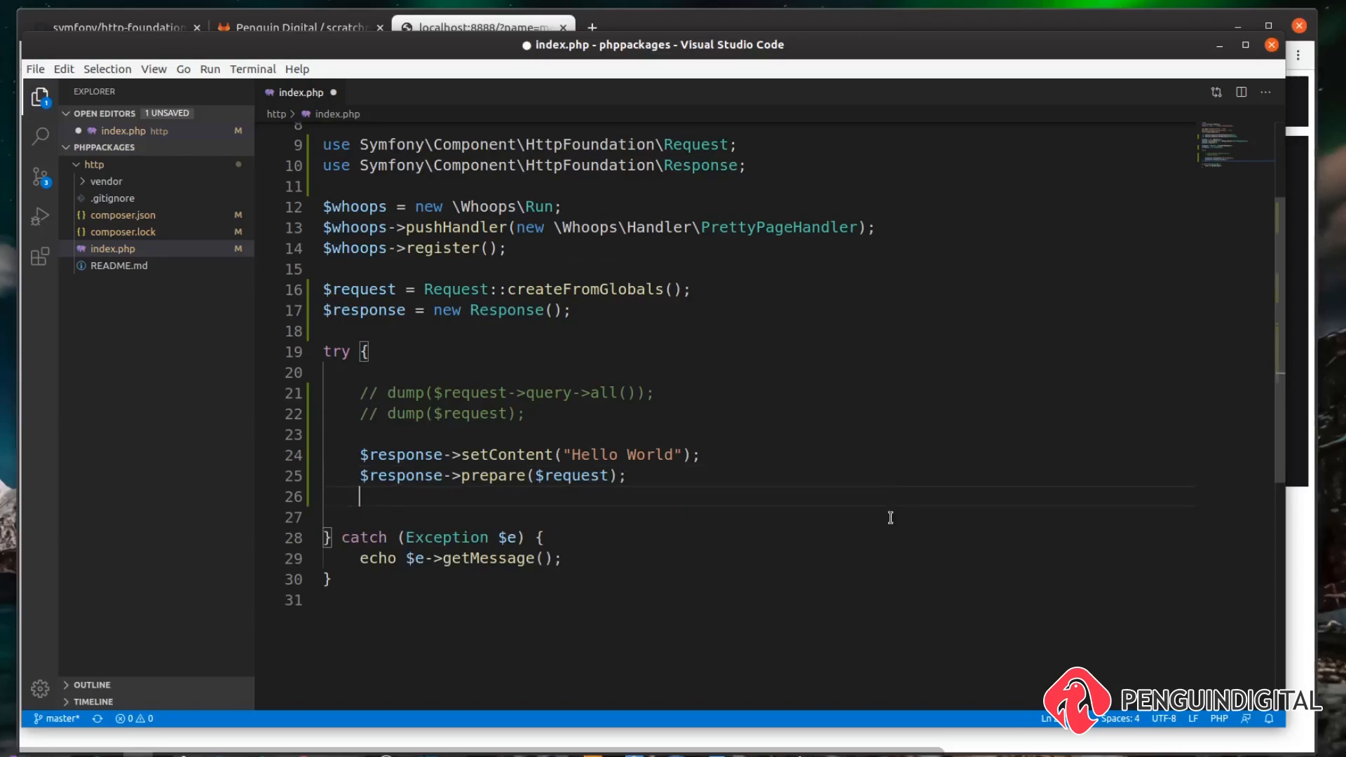
text($)
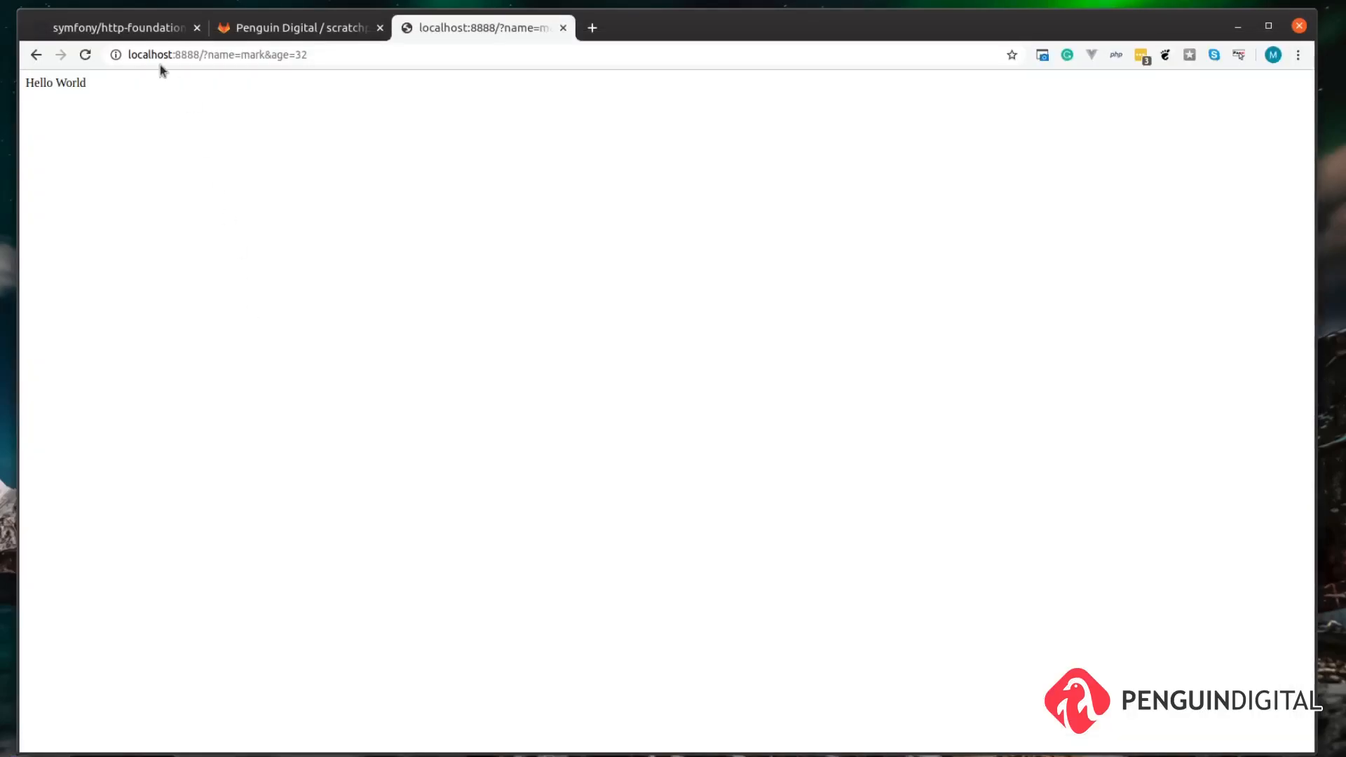
mouse_move(163, 346)
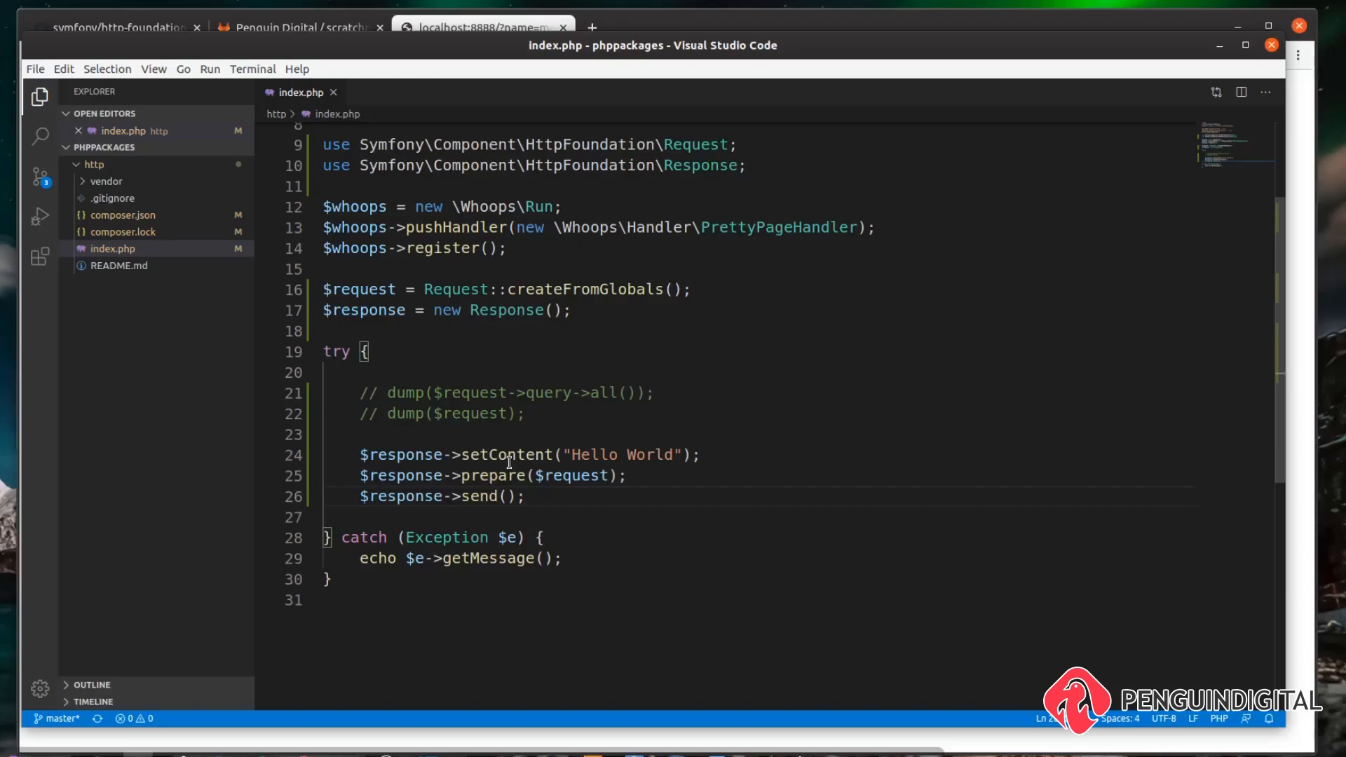
Step: Add $response->headers->set('Content-Type', 'text/plain') above prepare() and save
key(Enter)
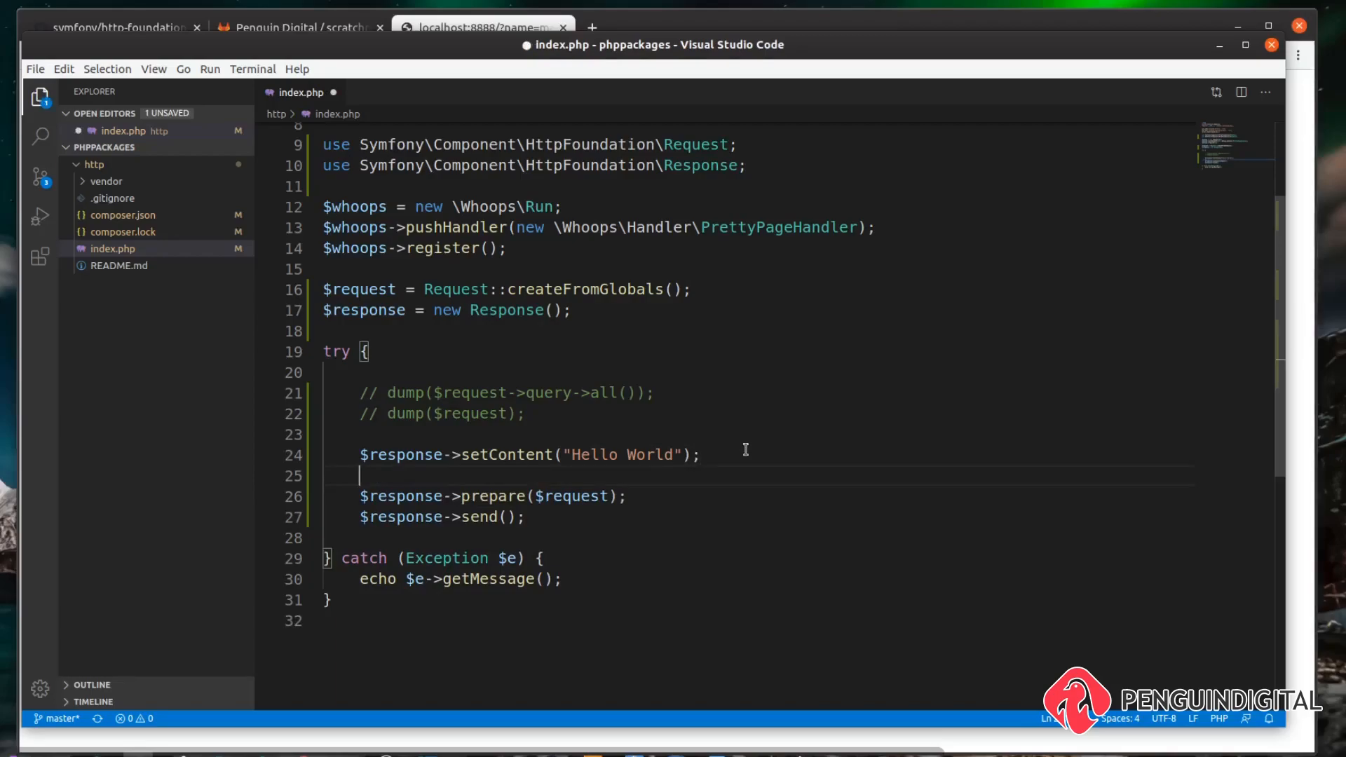
text($rep)
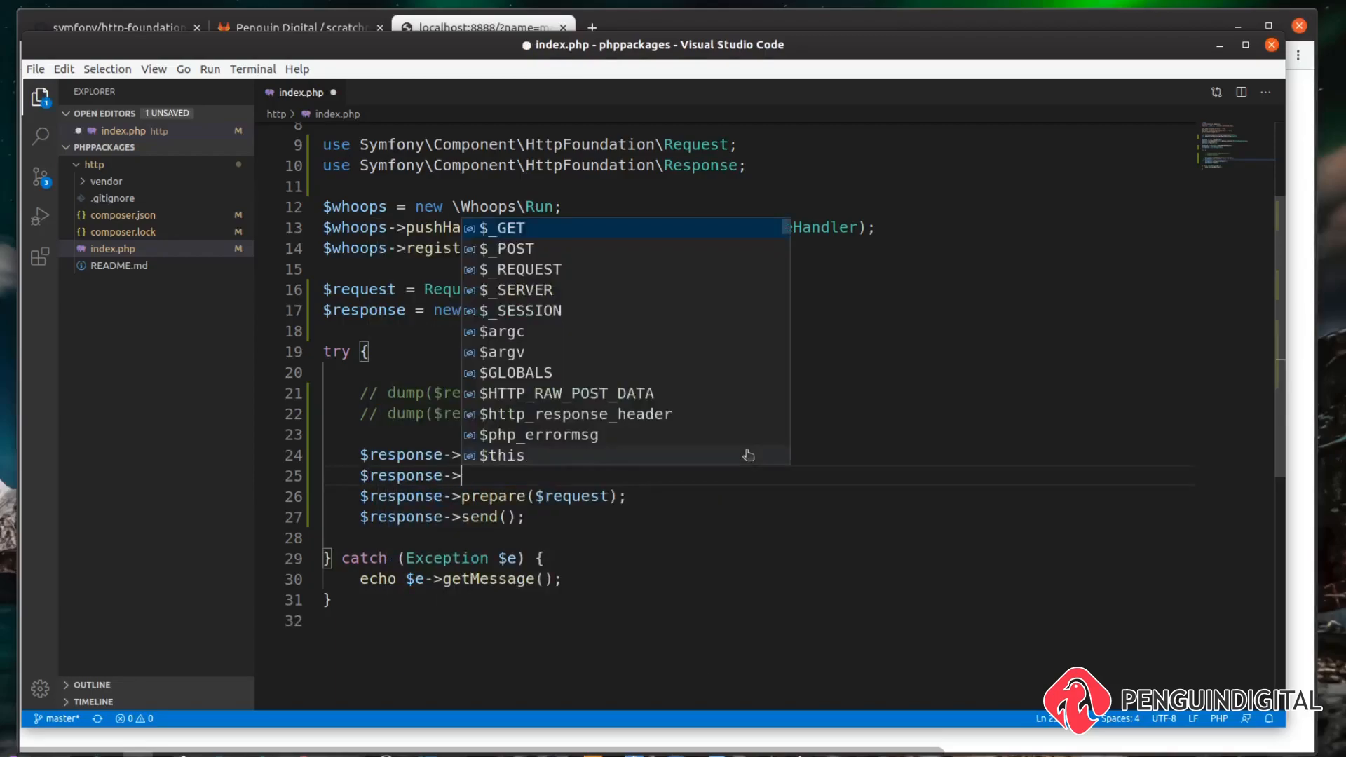
text(headers->set(')
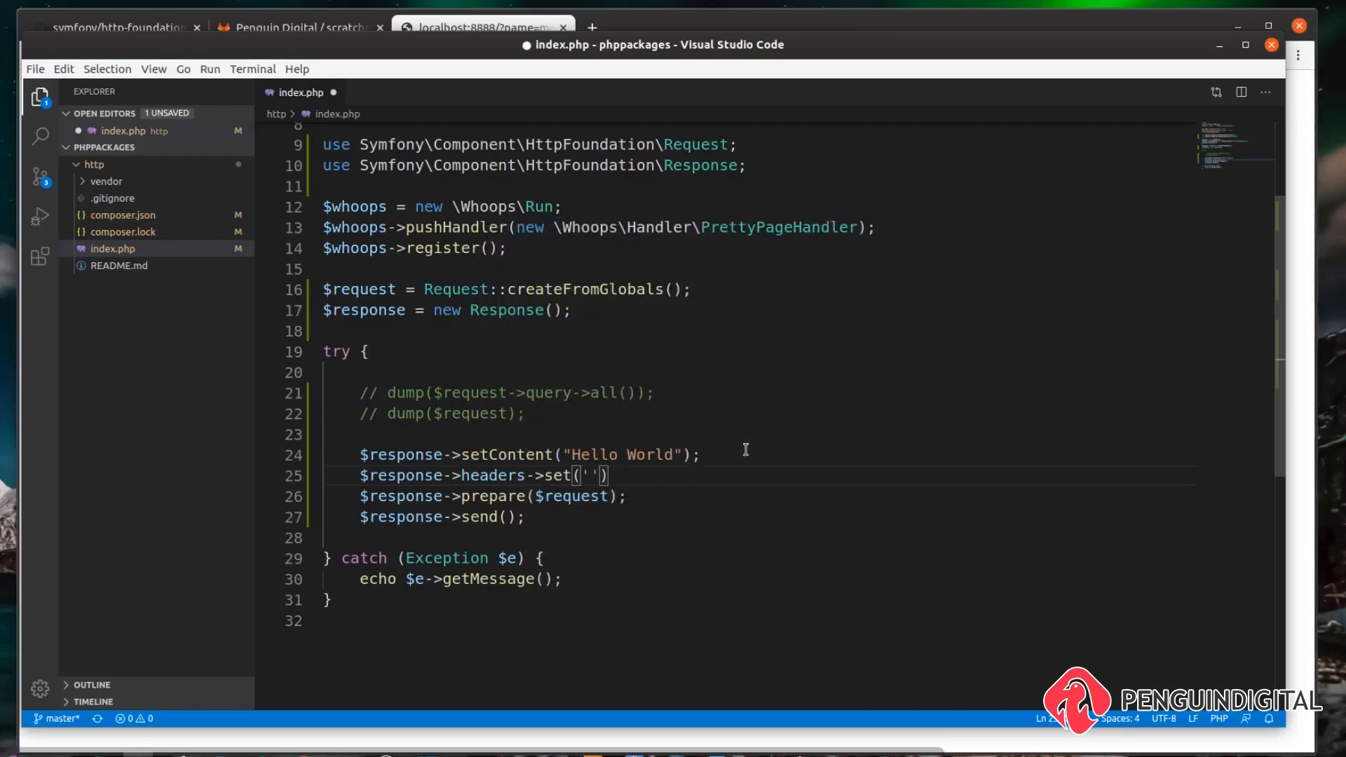
text(Content-)
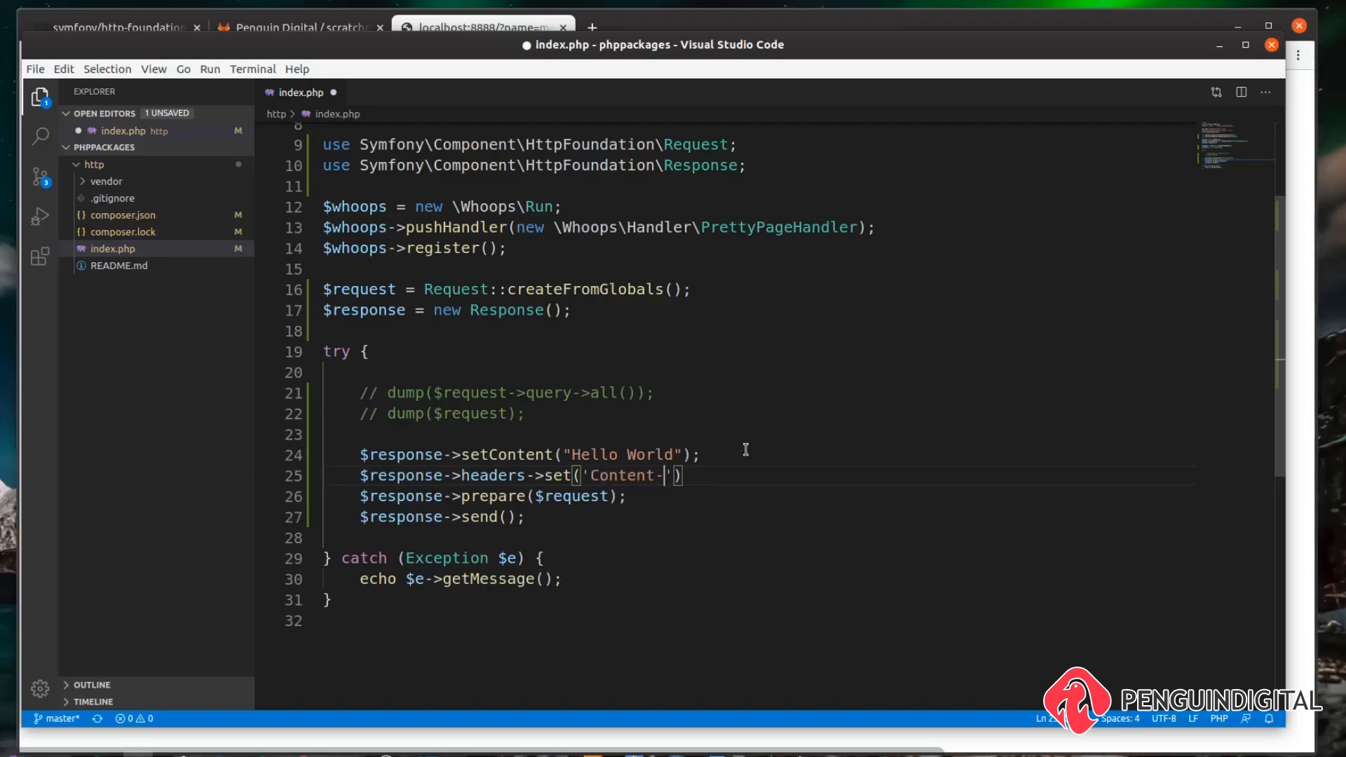
text(Type', '#)
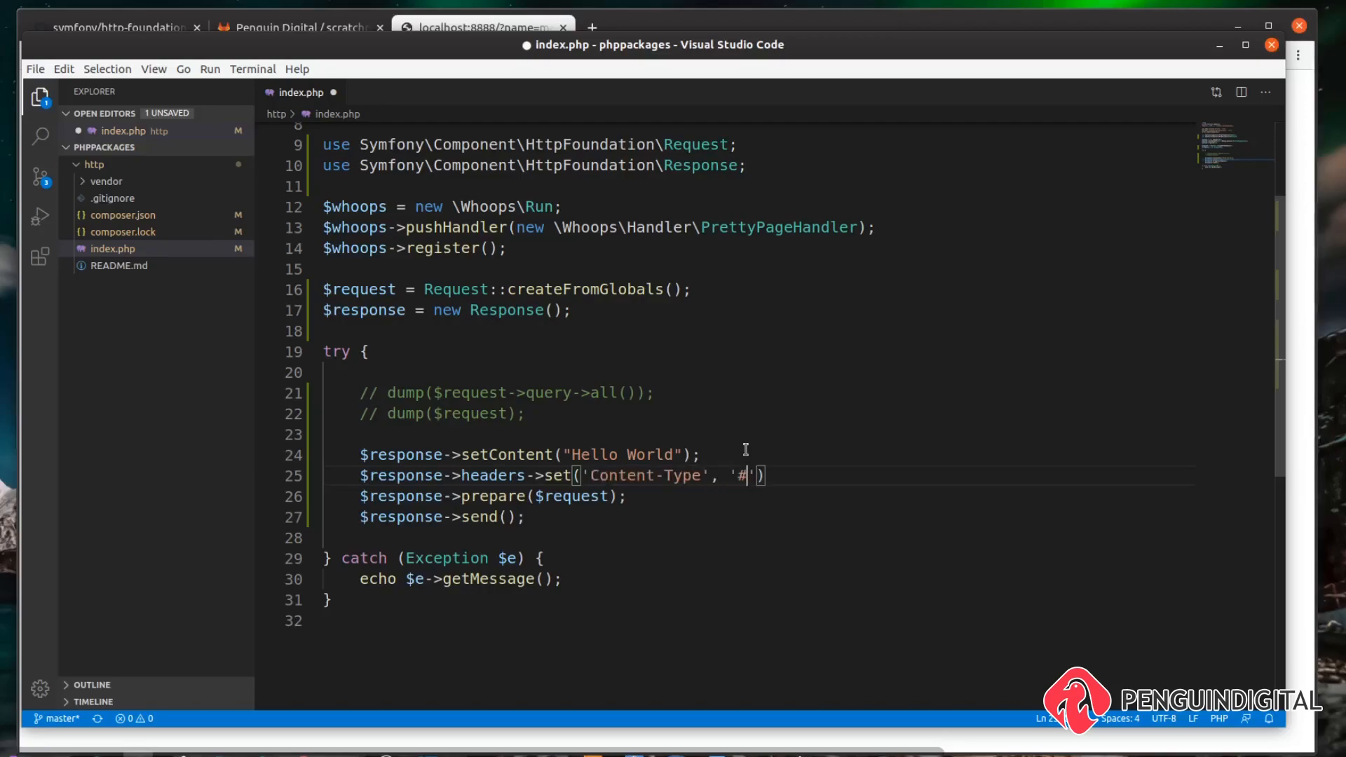
text(text)
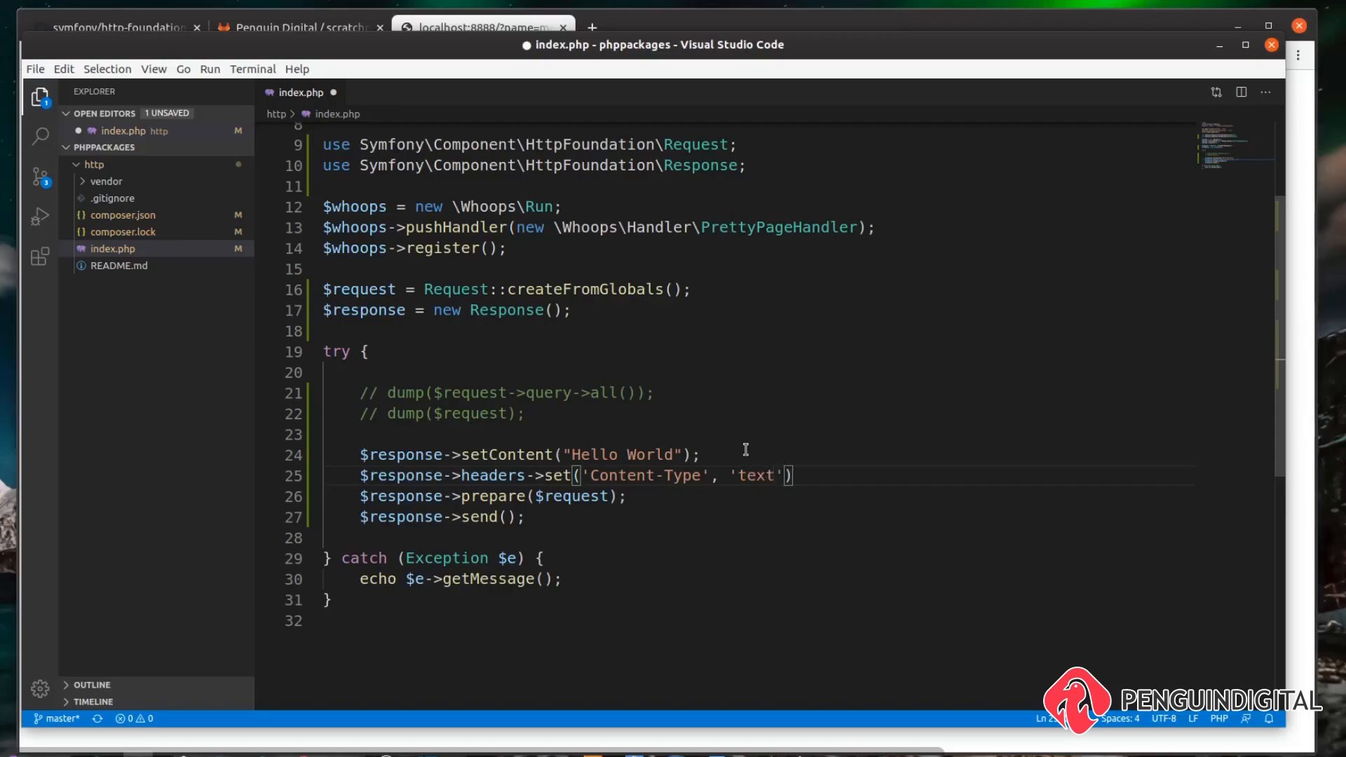
text(/plain)
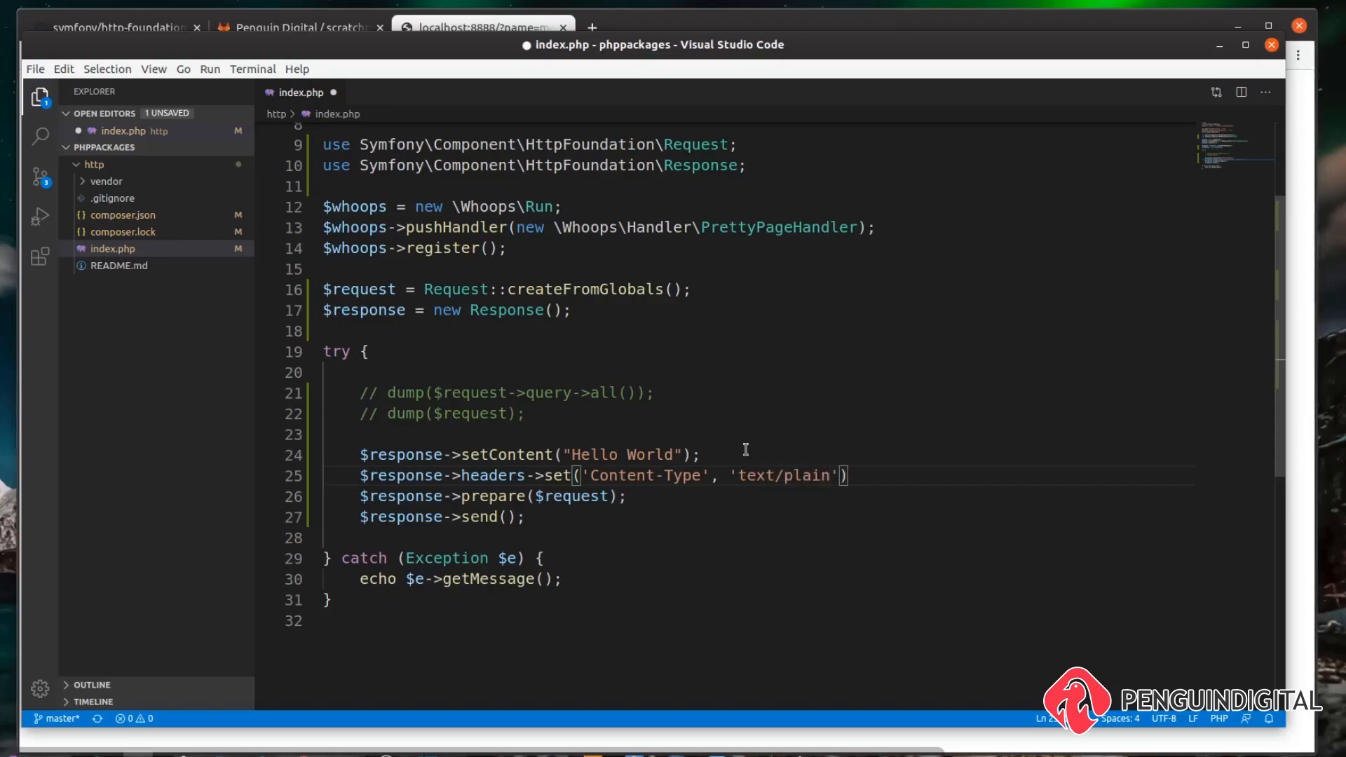
key(Ctrl+s)
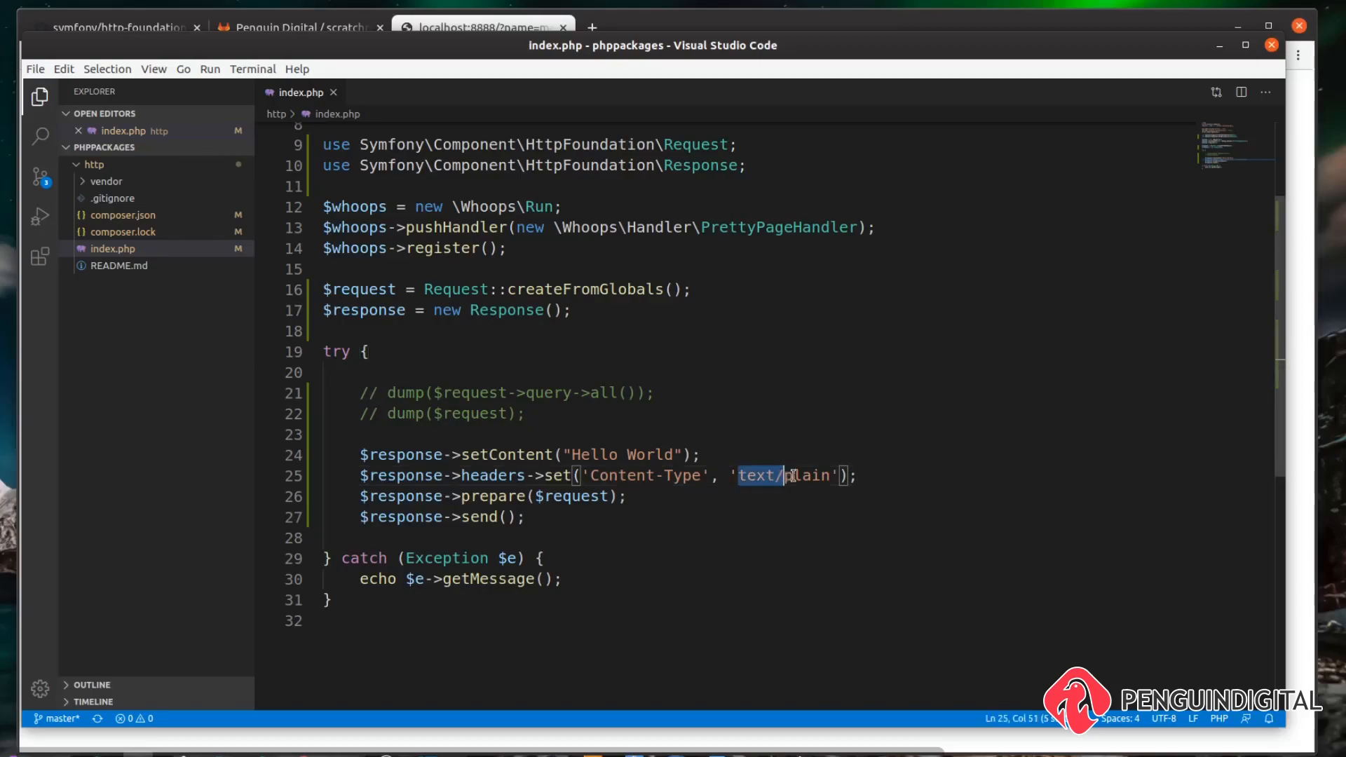
Step: Change the header to application/json and wrap the content in json_encode(["message" => "Hello World"]), then check in the browser
key(Delete)
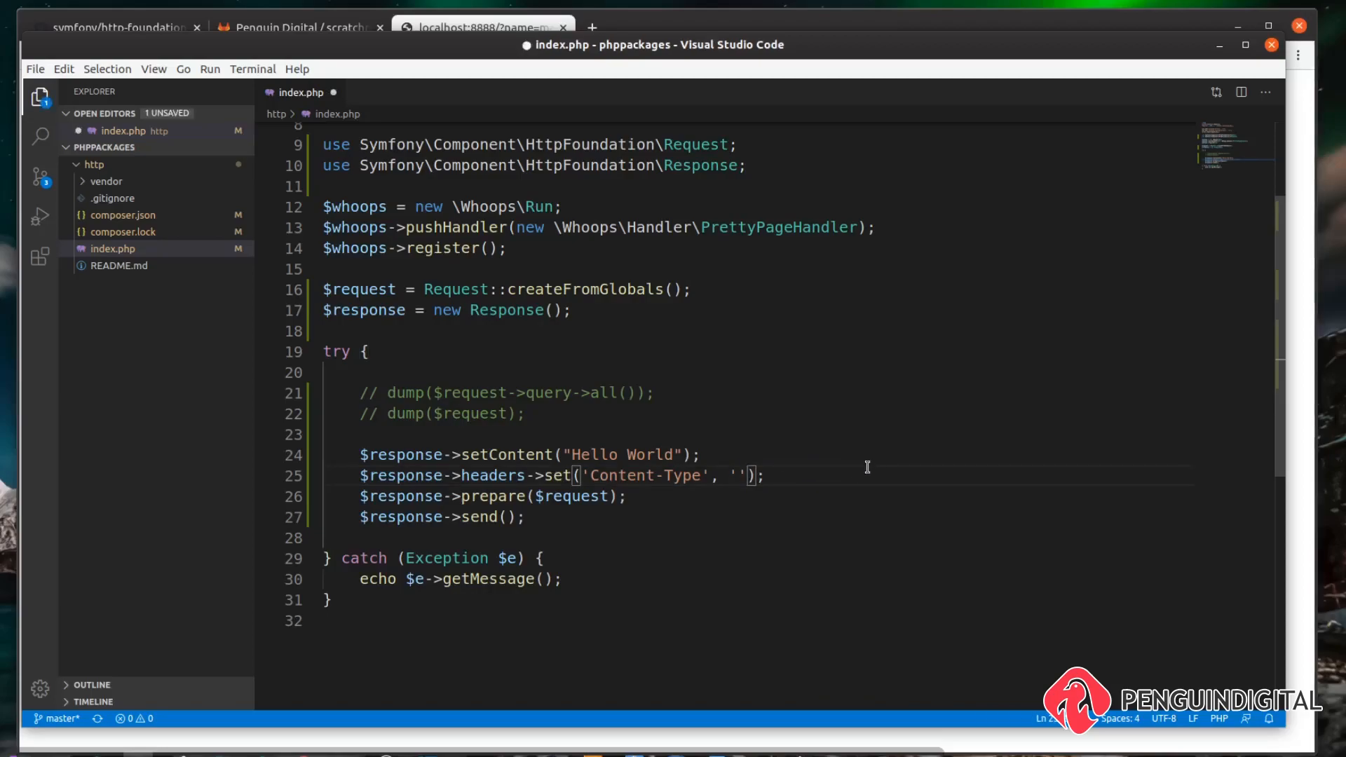
text(application/)
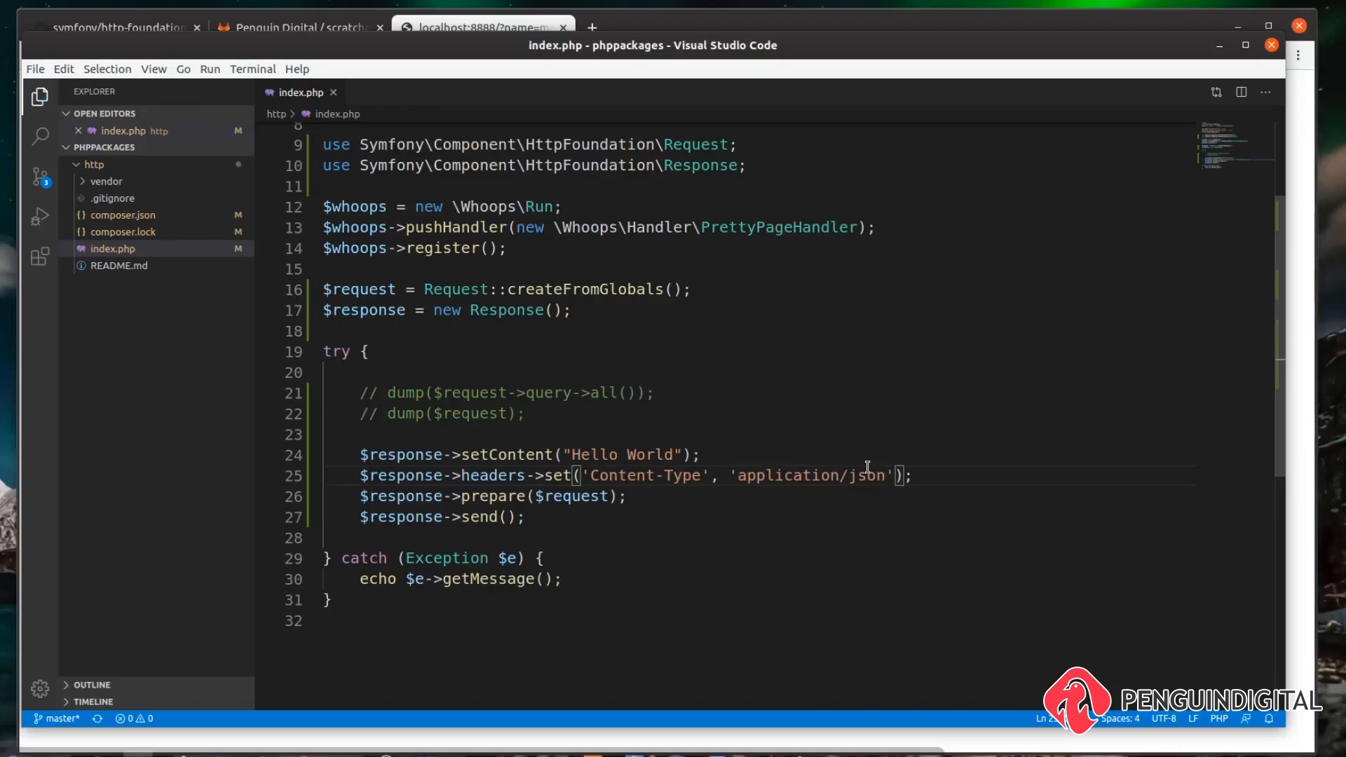
text(json_encode()
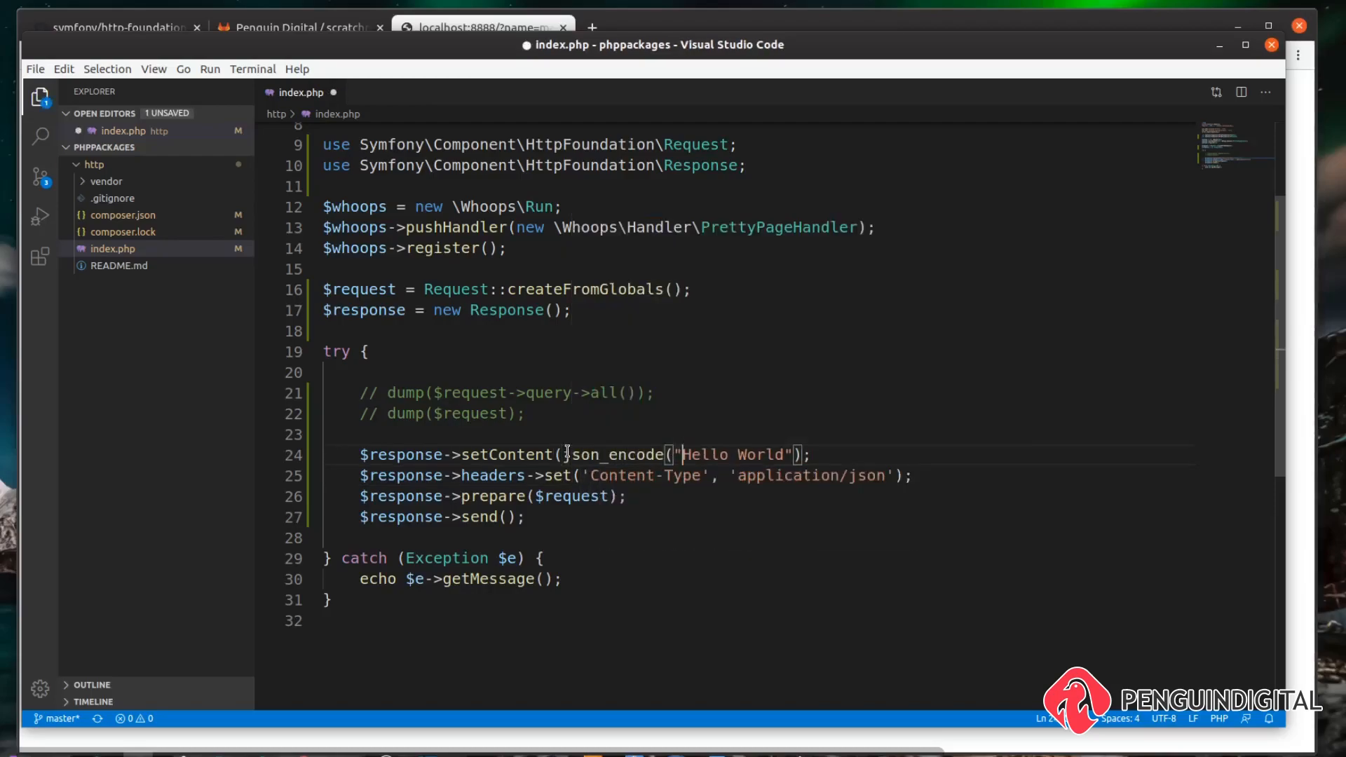
text(["message" =>)
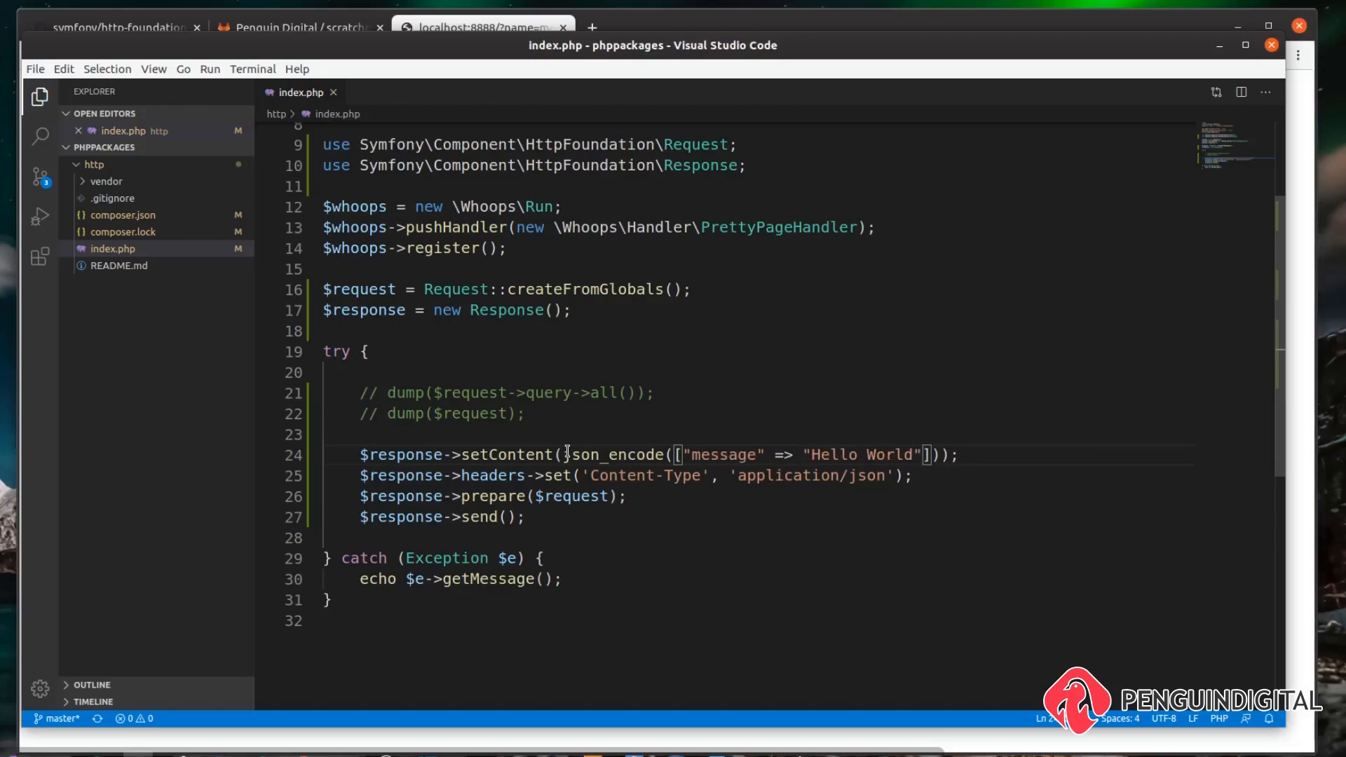
click(482, 28)
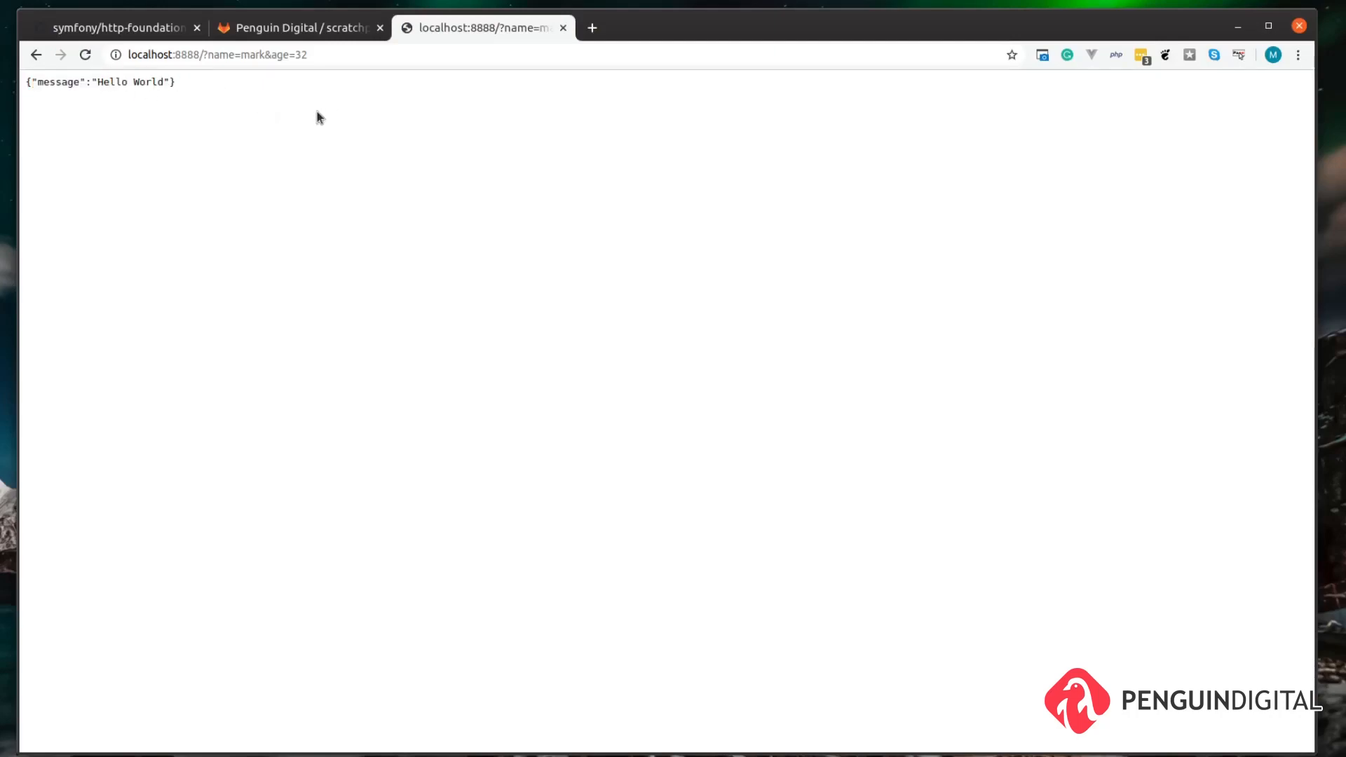
mouse_move(328, 224)
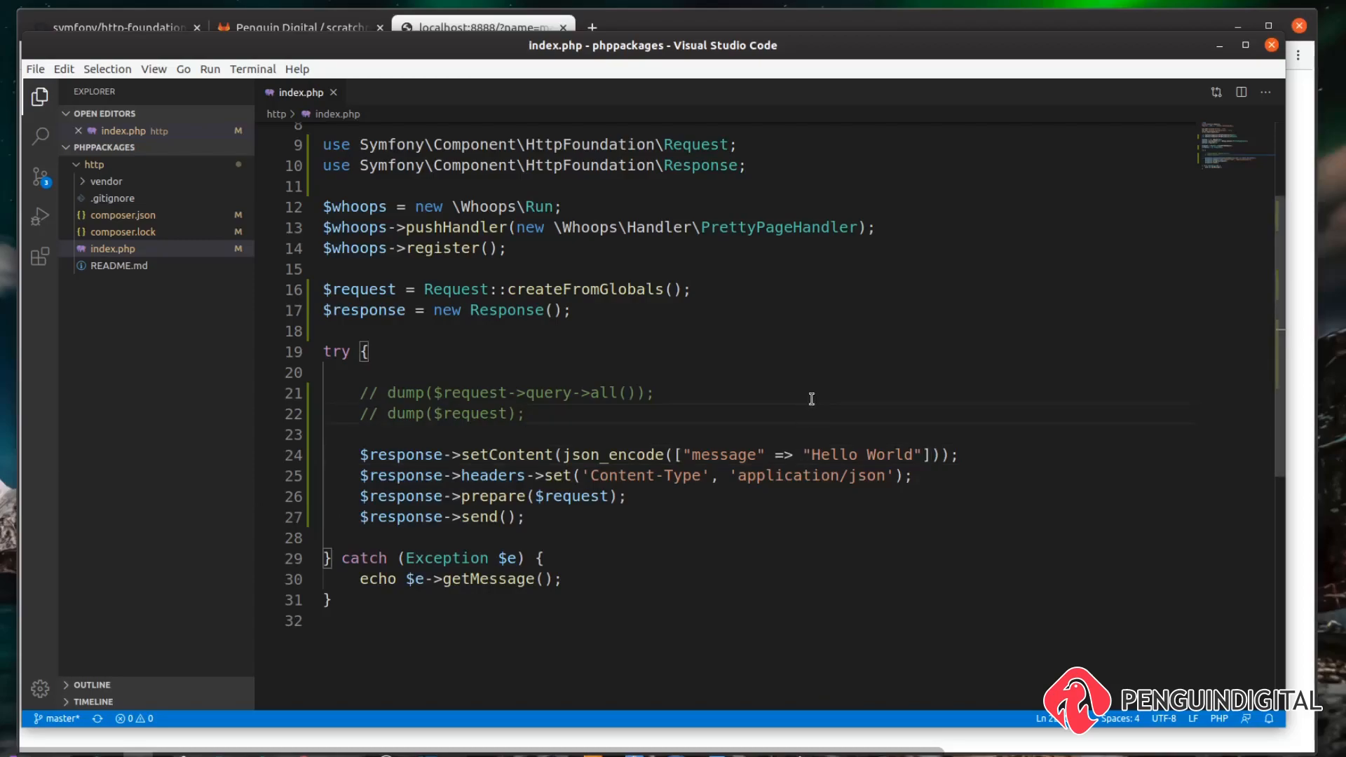
Step: Add $response->setStatusCode(Response::HTTP_NOT_FOUND) and check the result in the browser
text($response->setStatusCode();)
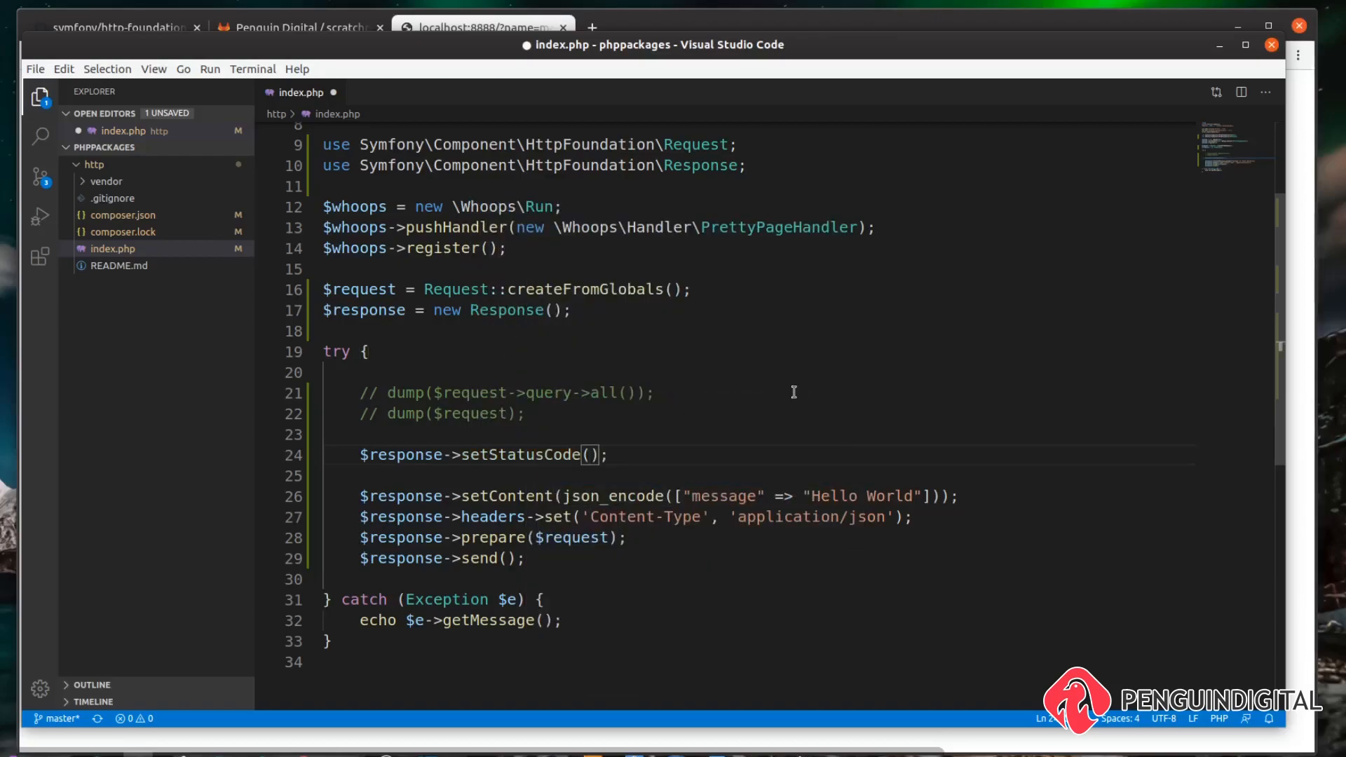
text(Response::)
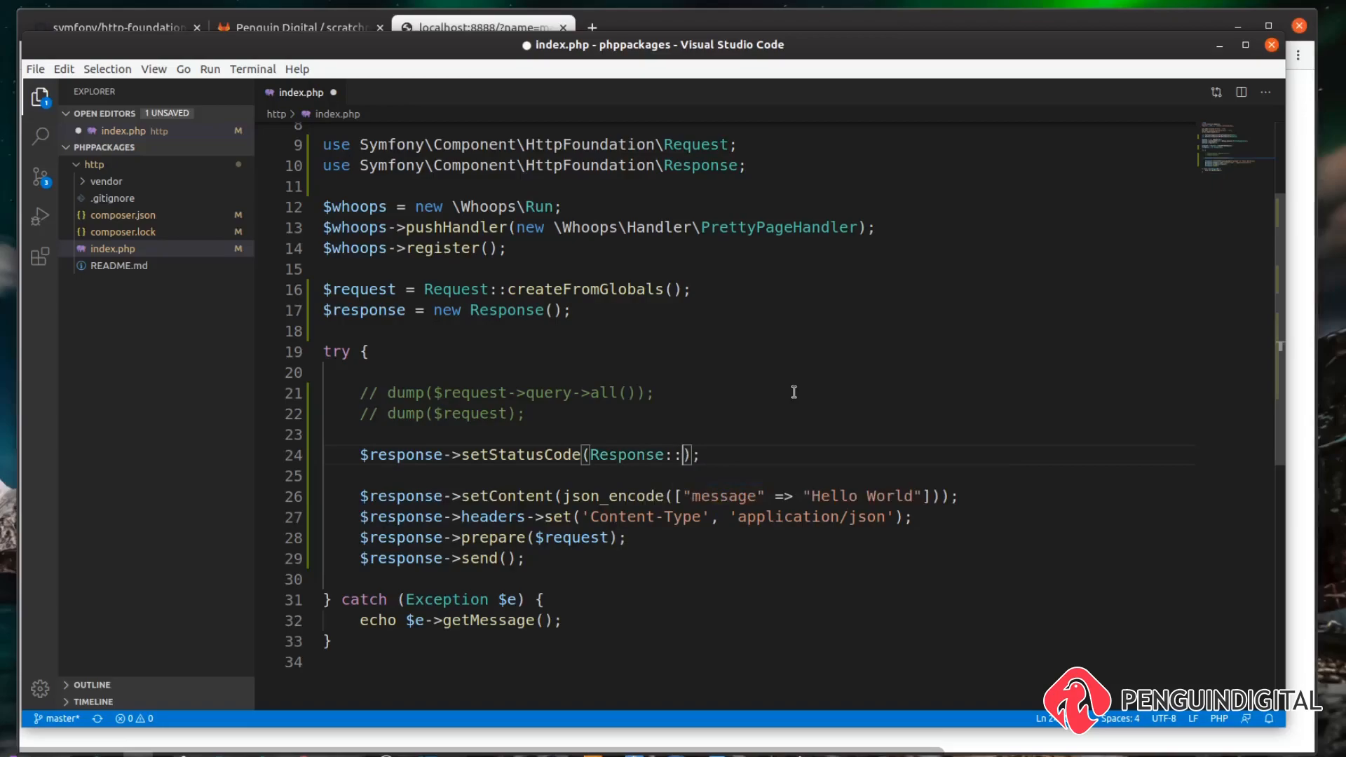
text(HTTP_)
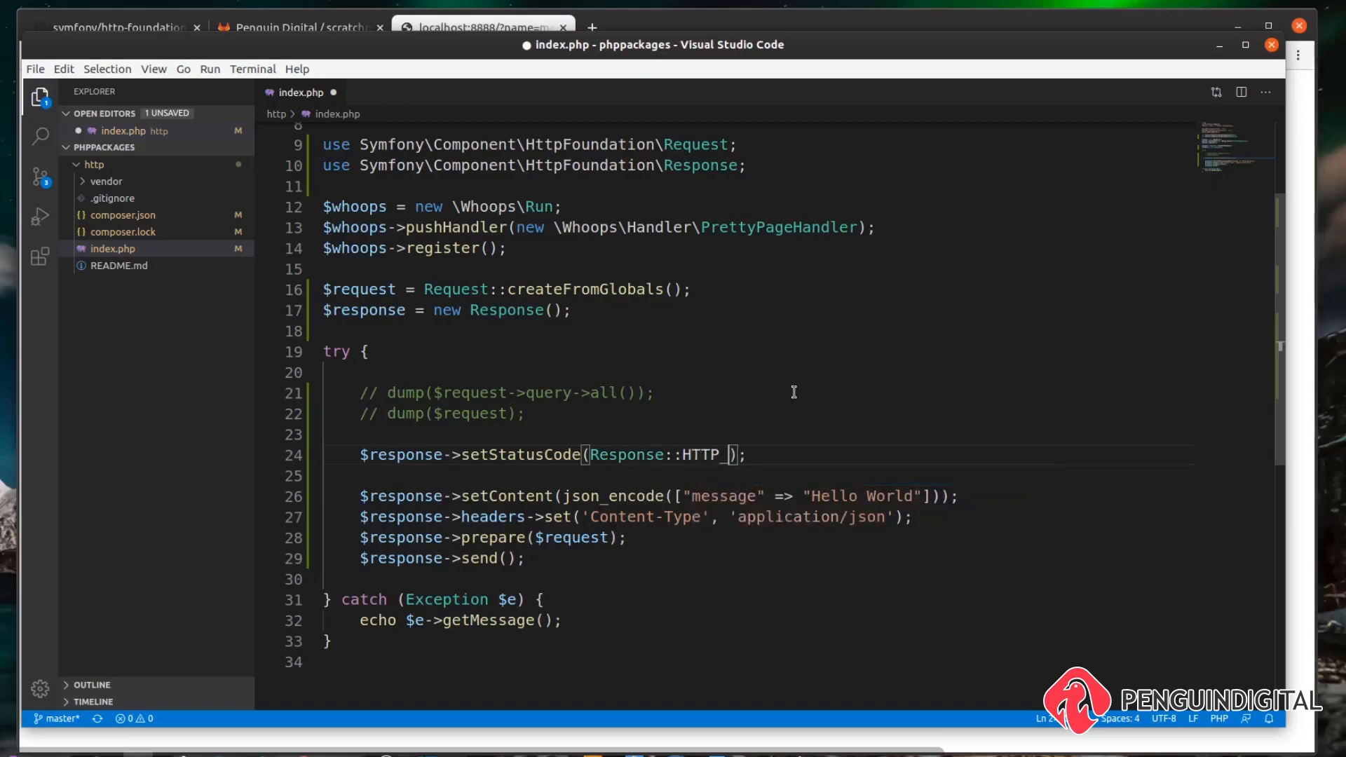
text(NOT_FOUND)
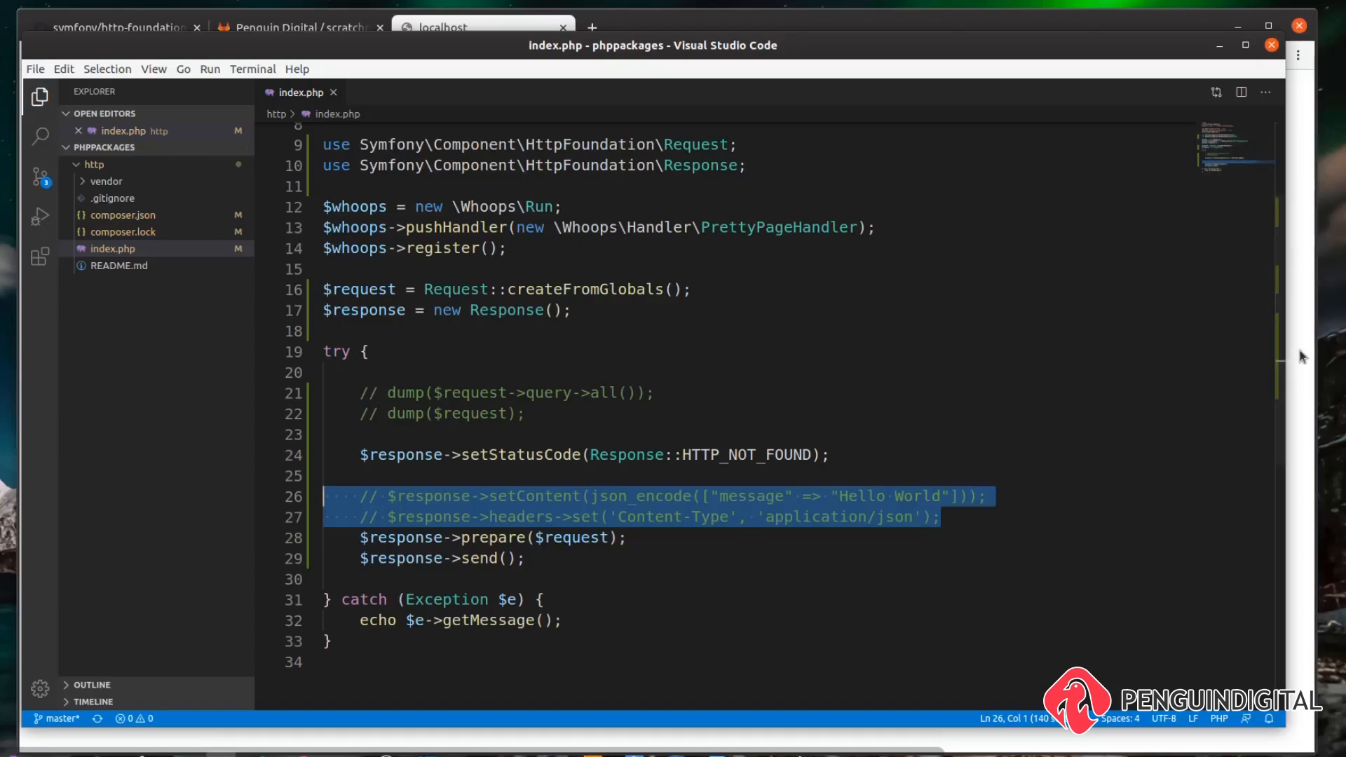
click(469, 27)
text($response = new RedirectResponse)
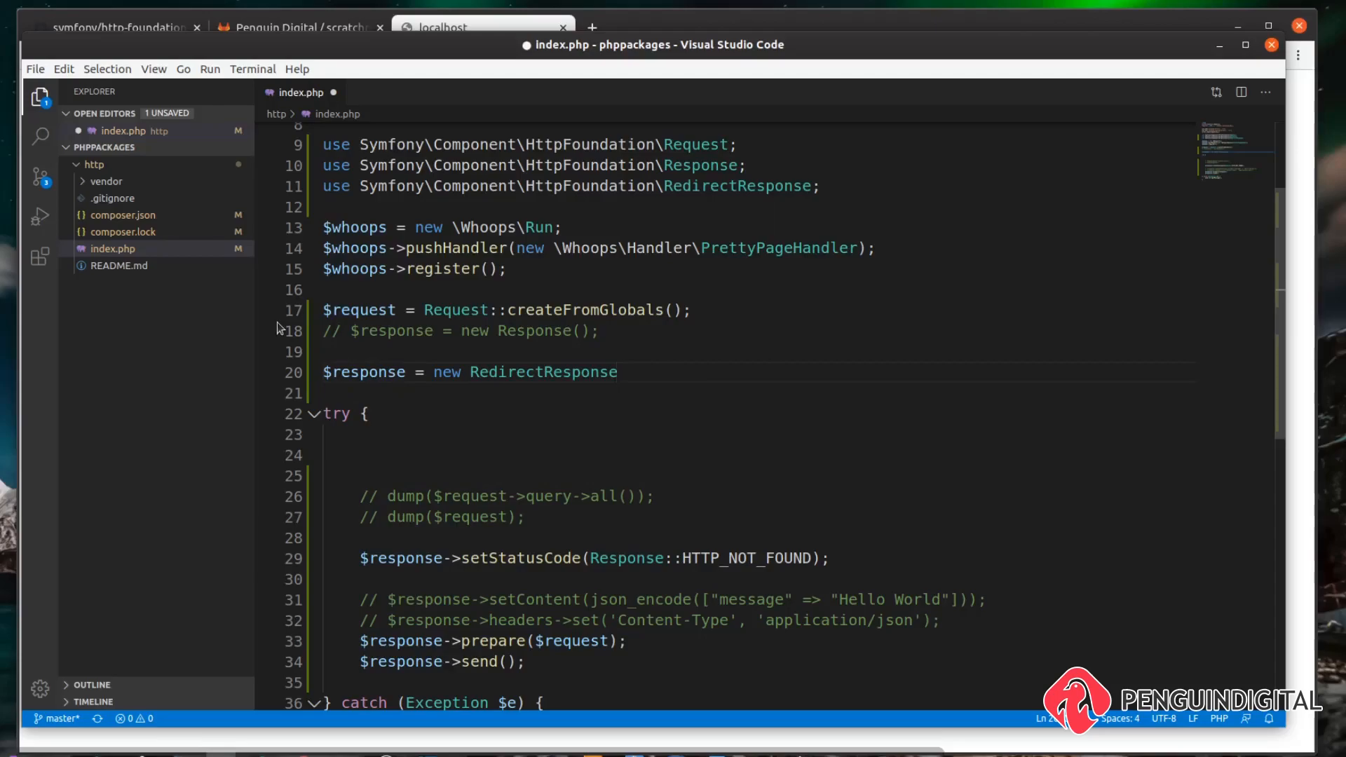
text(())
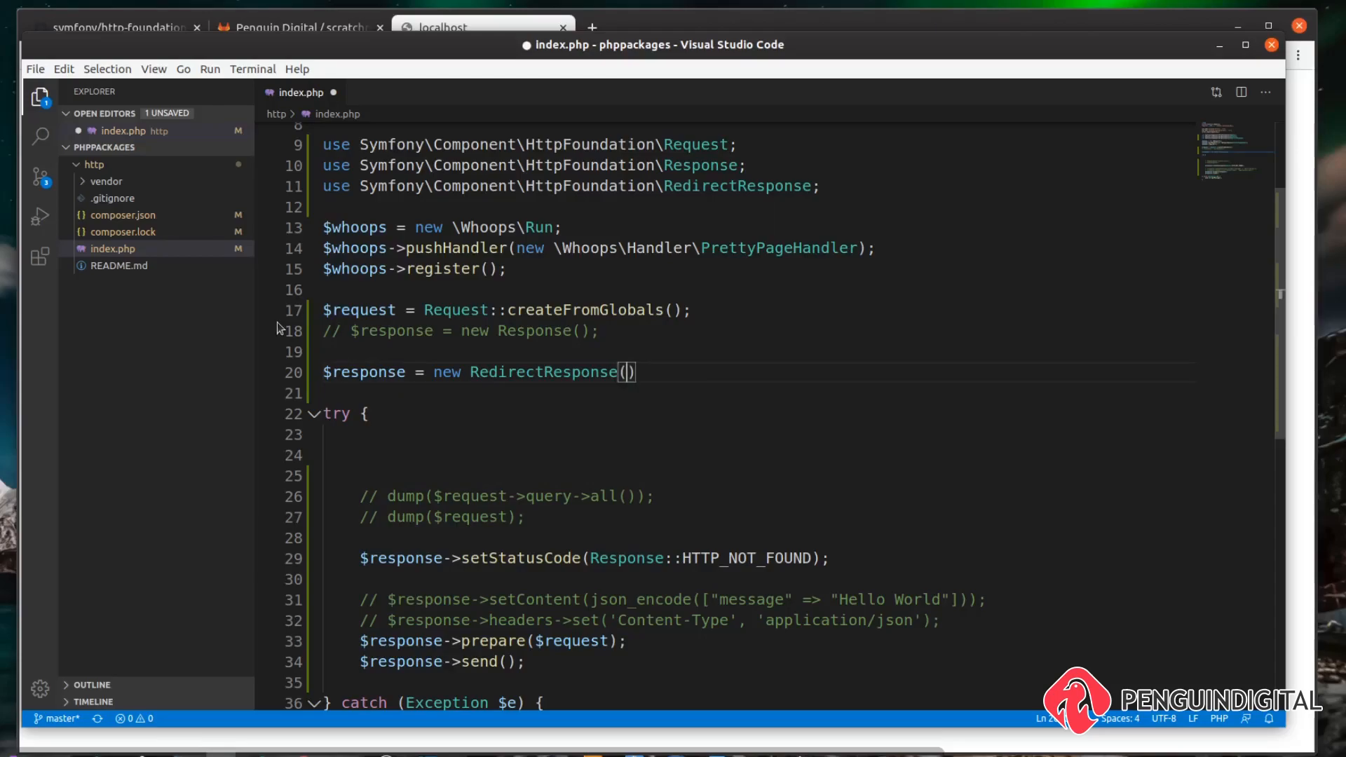
text('')
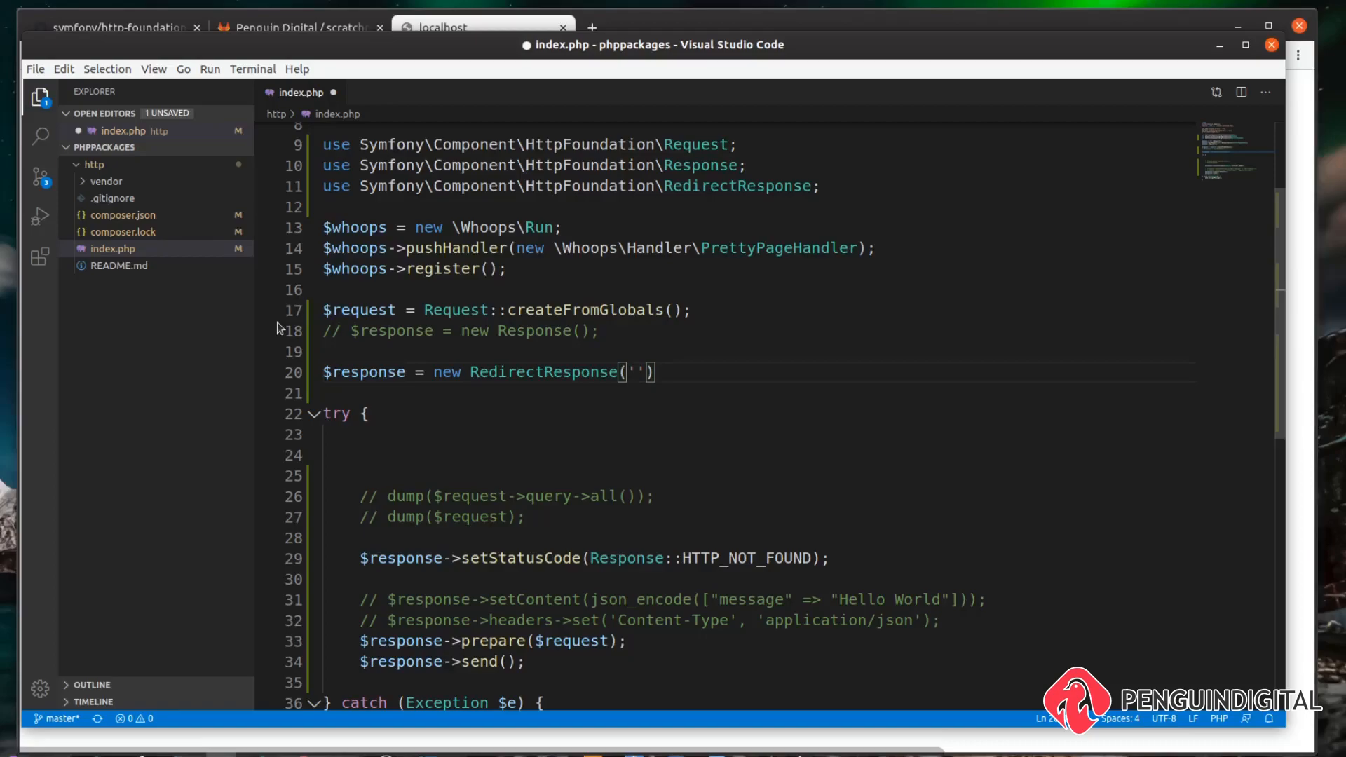
text(http://)
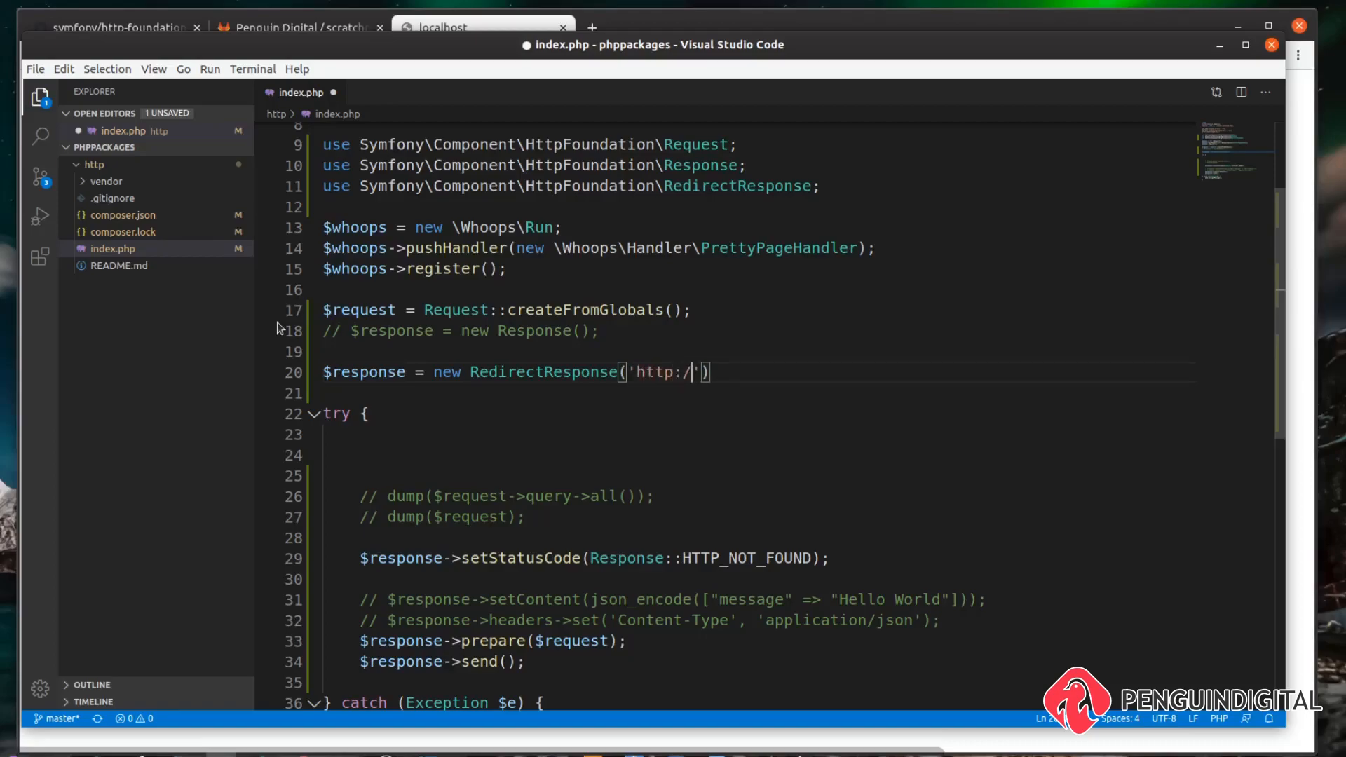
text(googlw)
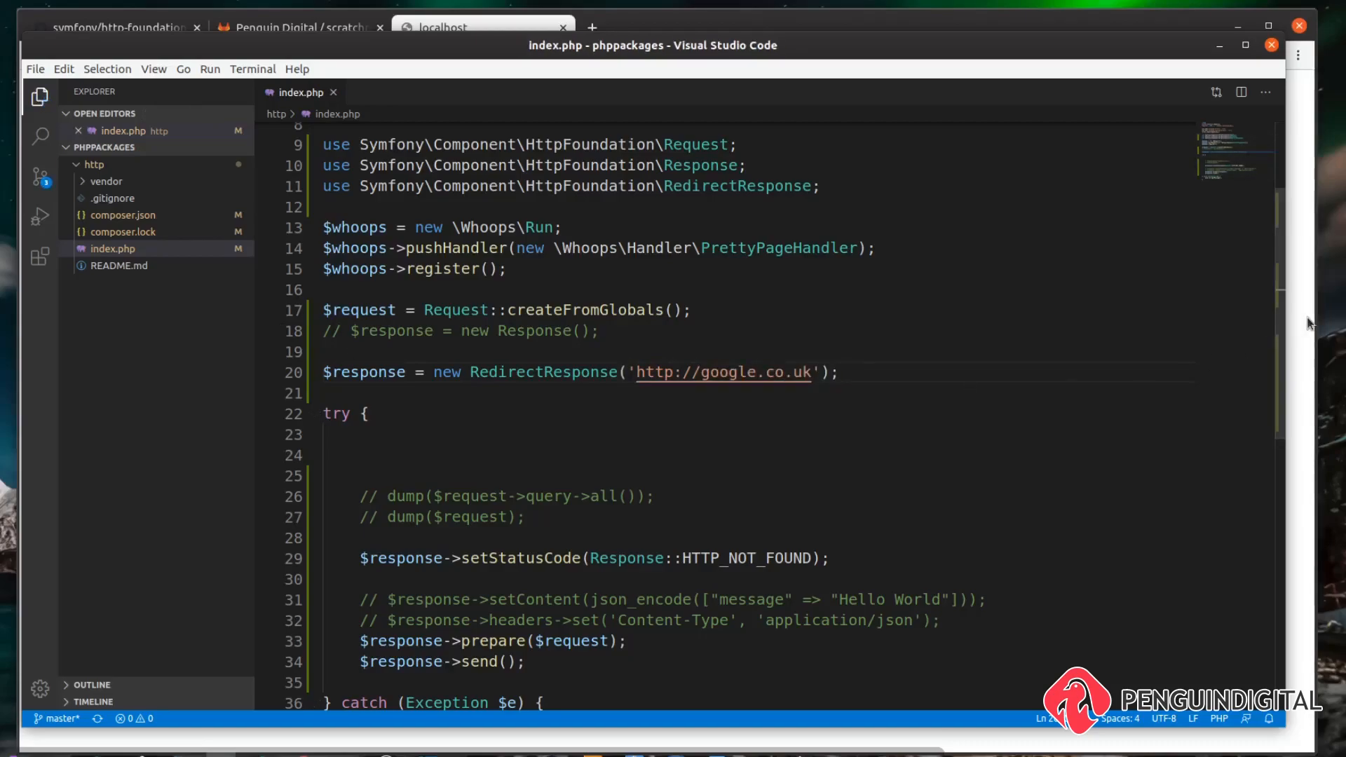
click(463, 26)
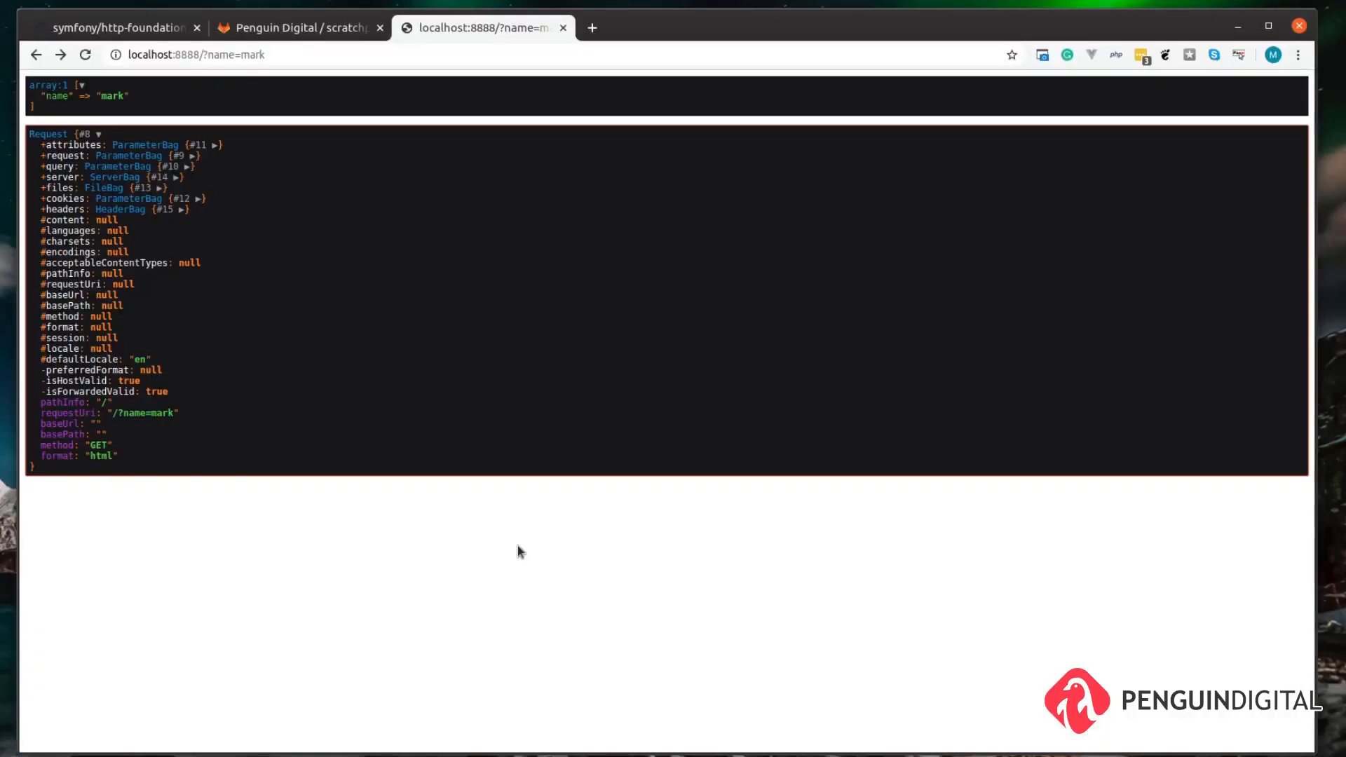